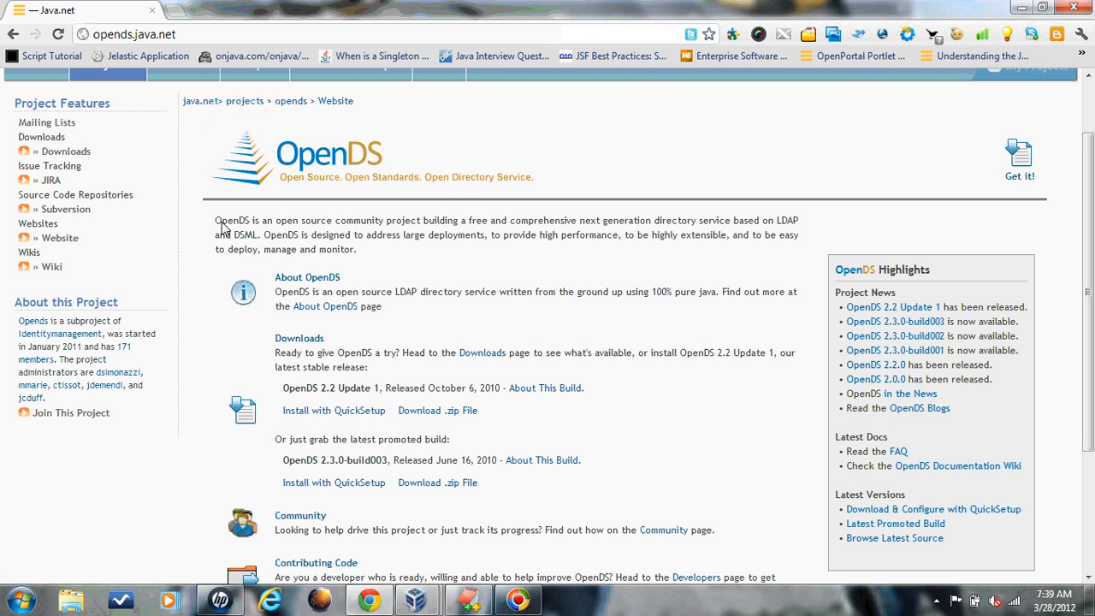
pyautogui.moveTo(563, 592)
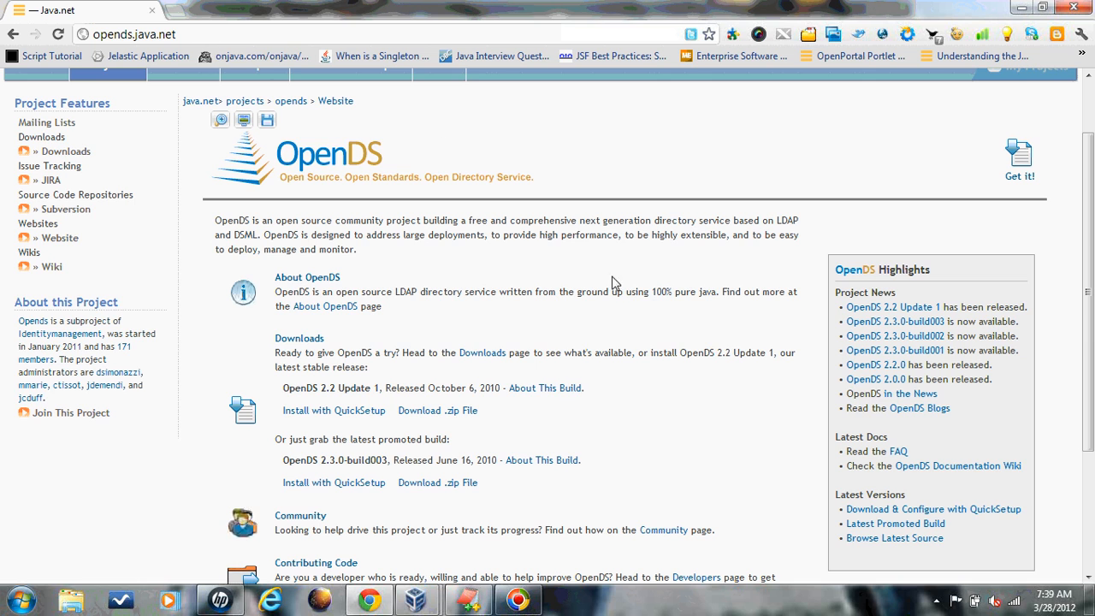
# Scroll the OpenDS site to the downloads for 2.2 Update 1 and 2.3.0
pyautogui.scroll(-3)
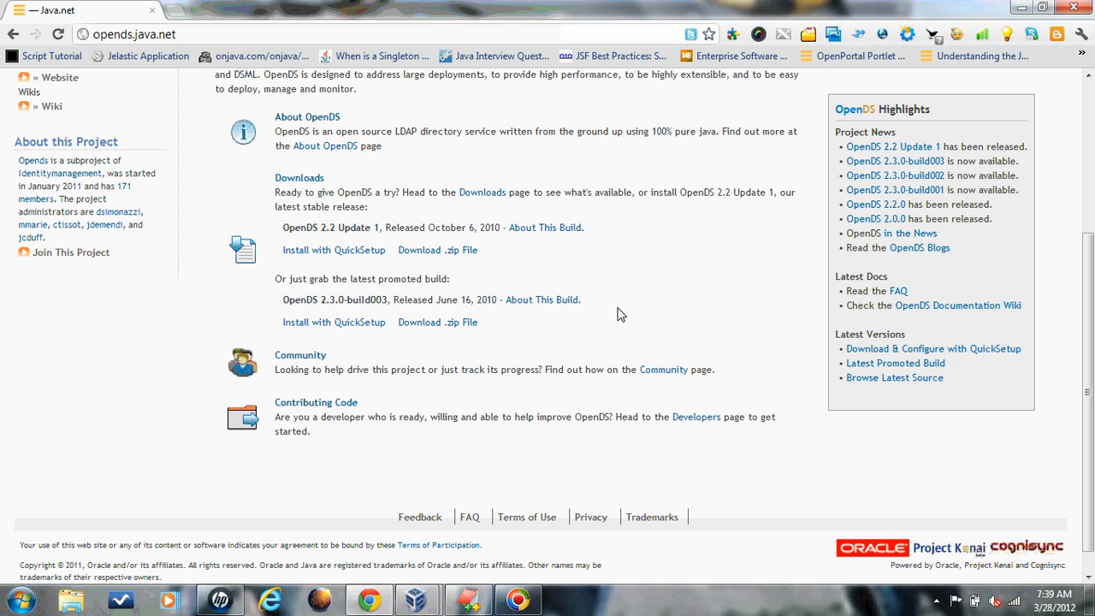
pyautogui.moveTo(616, 310)
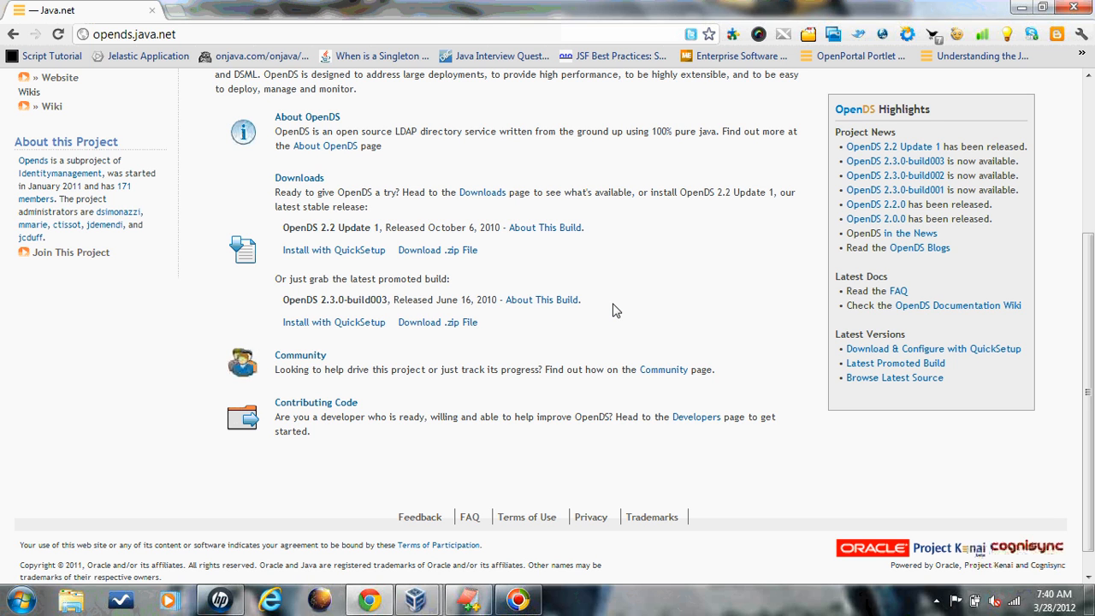
pyautogui.moveTo(468, 364)
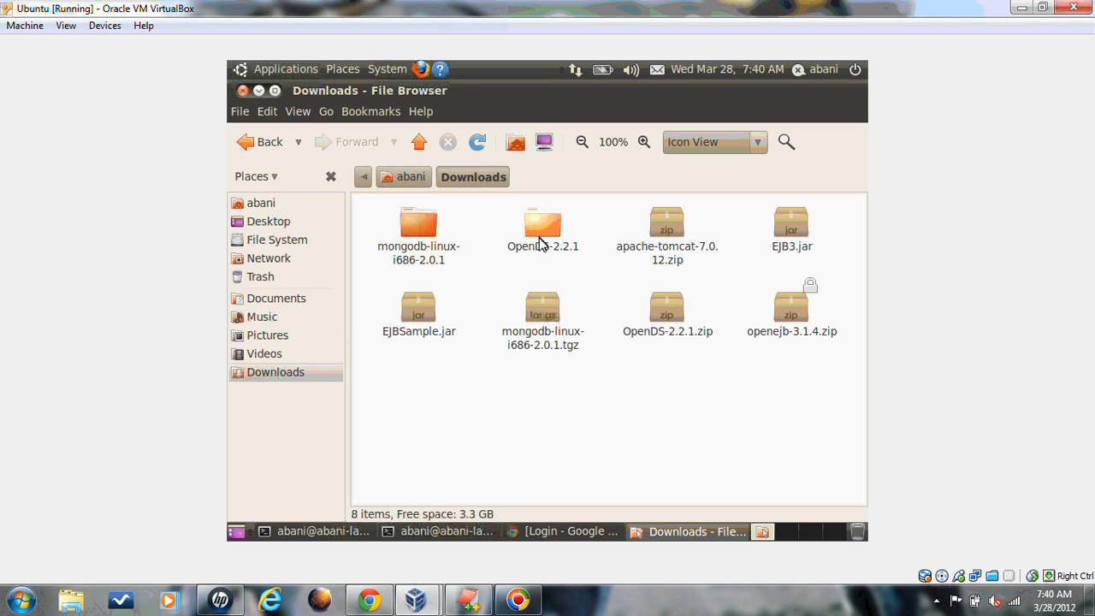
# Open the extracted OpenDS-2.2.1 folder in Downloads and select its bin subfolder
pyautogui.doubleClick(542, 226)
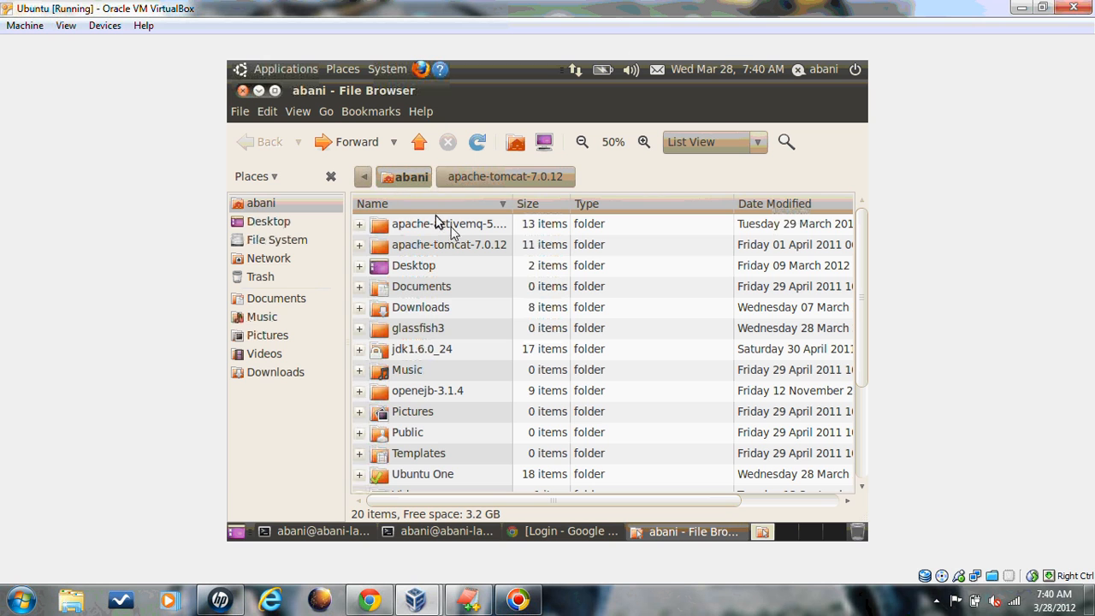
pyautogui.scroll(-3)
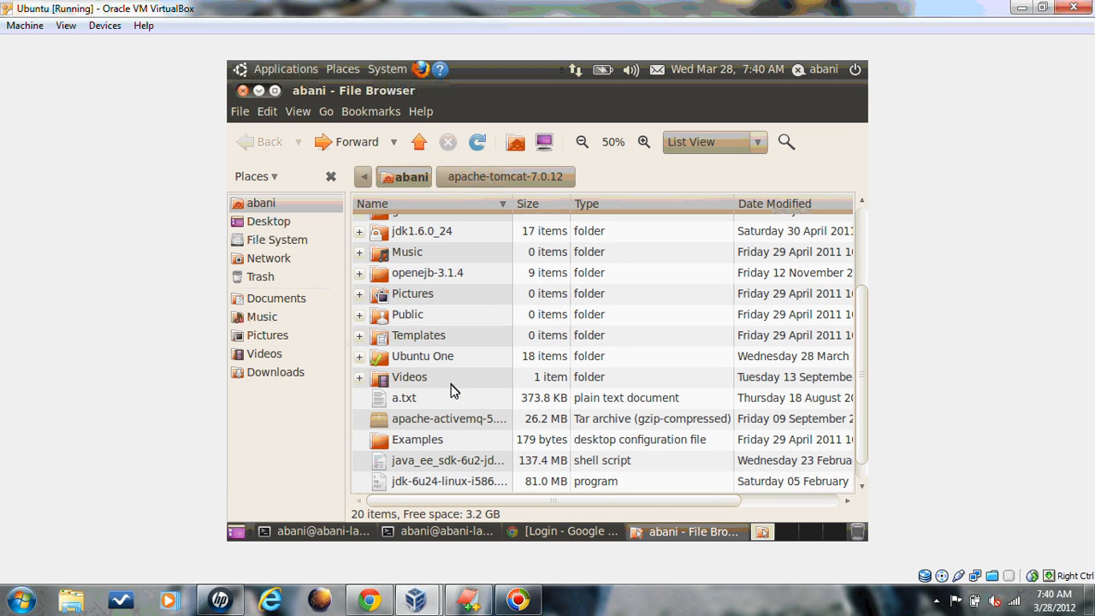
pyautogui.scroll(-3)
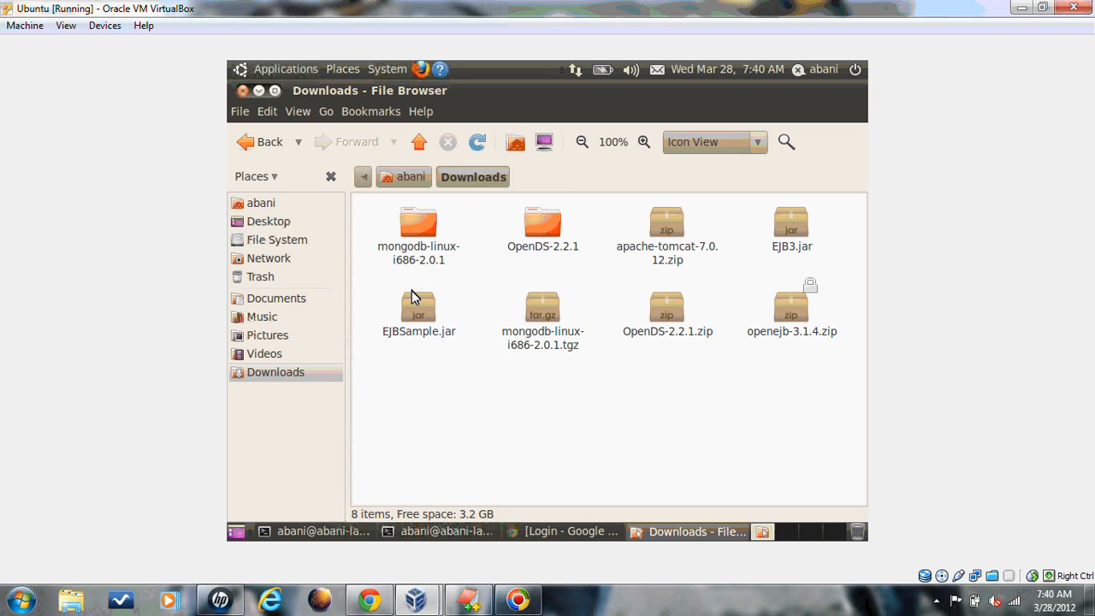
pyautogui.doubleClick(542, 229)
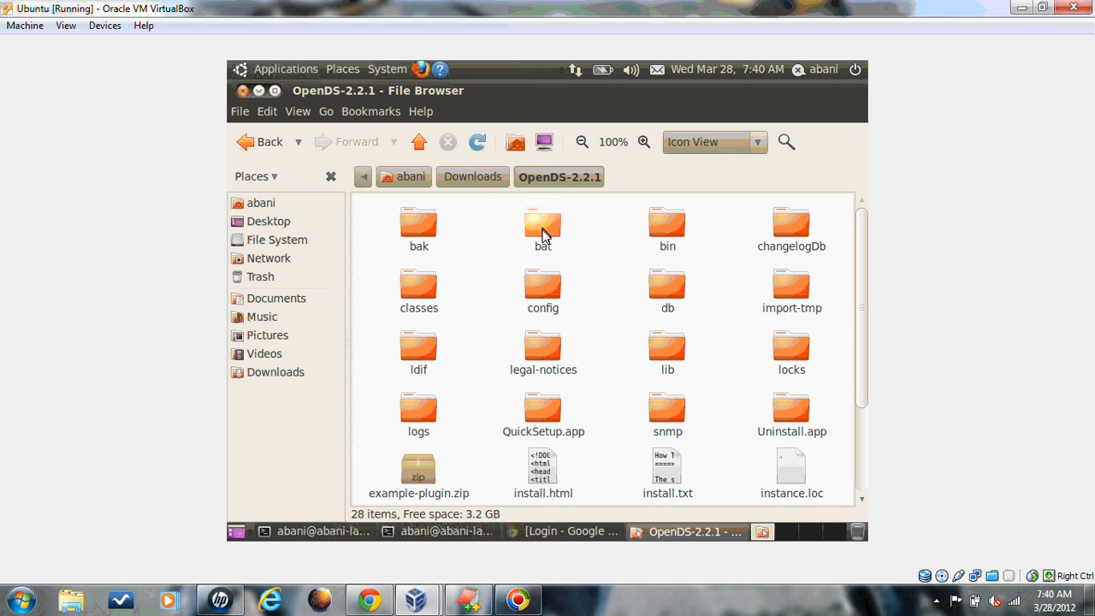
pyautogui.moveTo(624, 268)
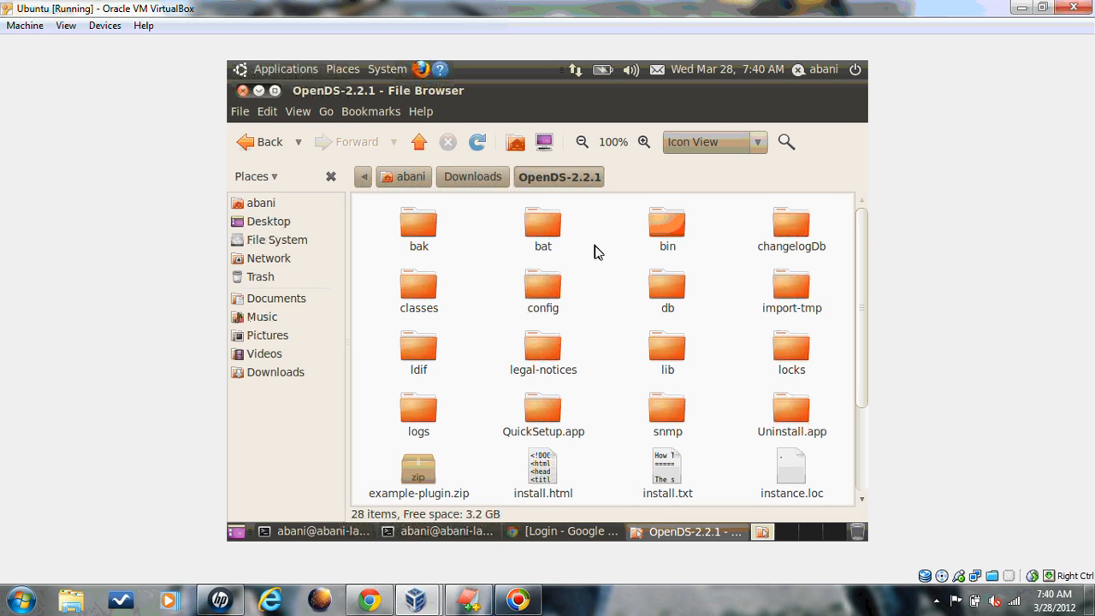
pyautogui.click(542, 227)
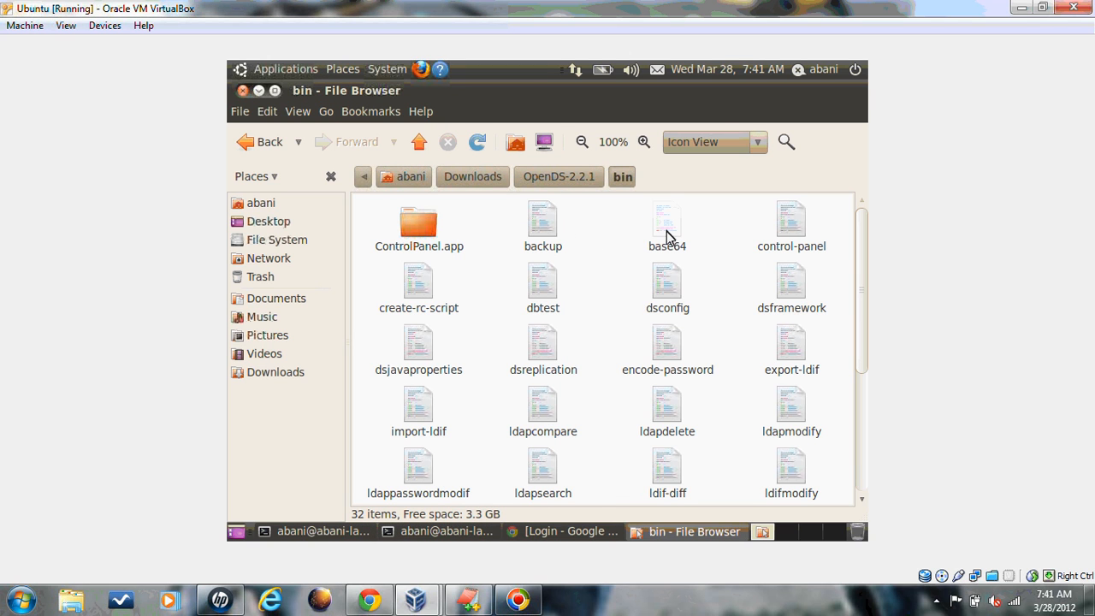
pyautogui.moveTo(627, 248)
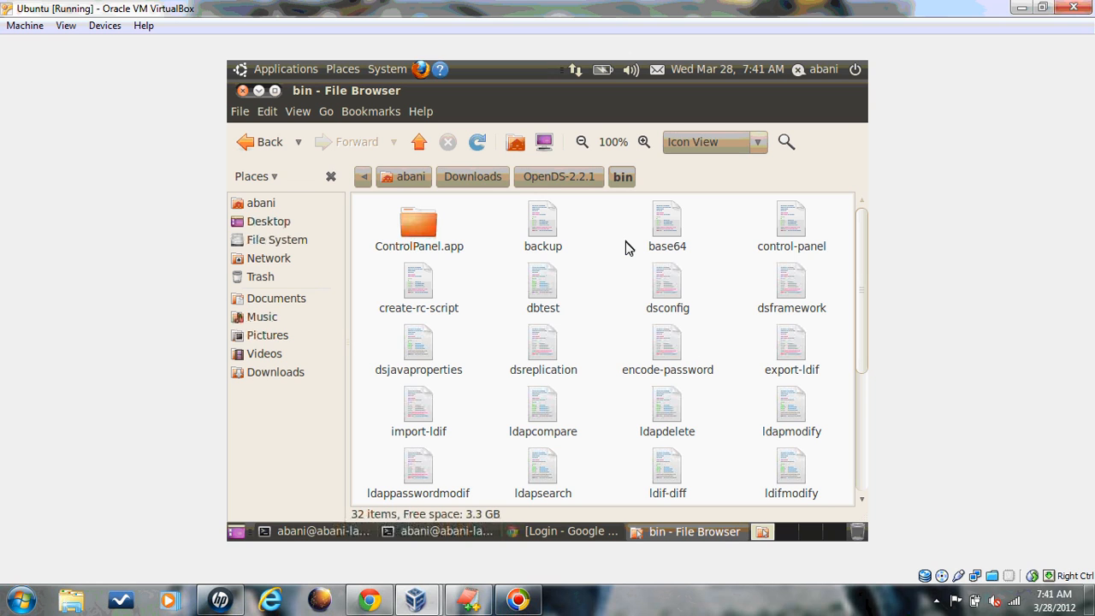
# Inspect the control-panel and start-ds scripts among the OpenDS bin scripts
pyautogui.click(790, 222)
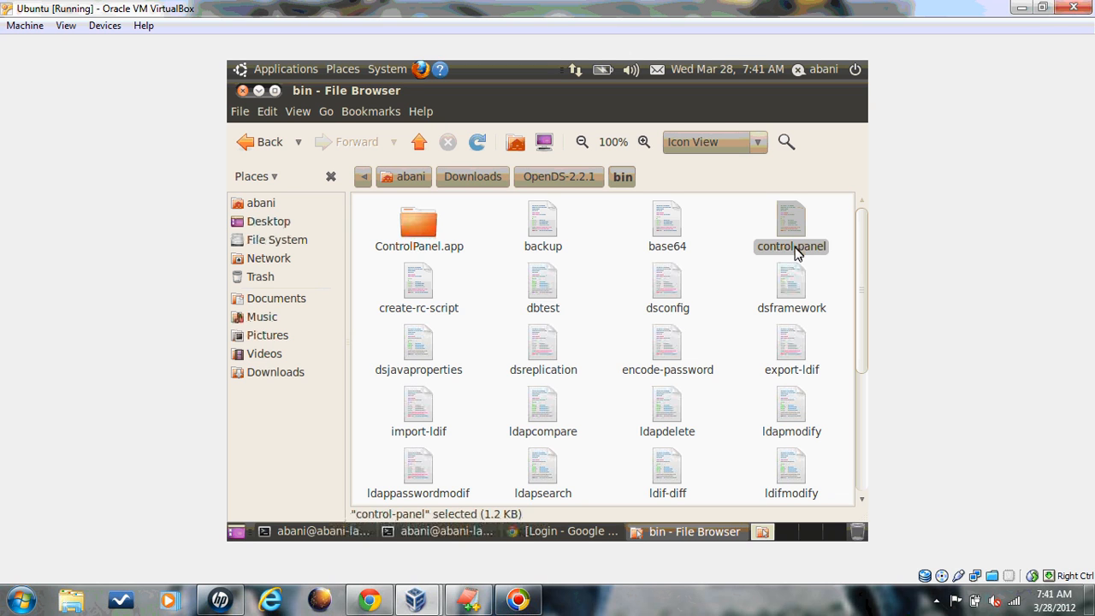
pyautogui.scroll(-3)
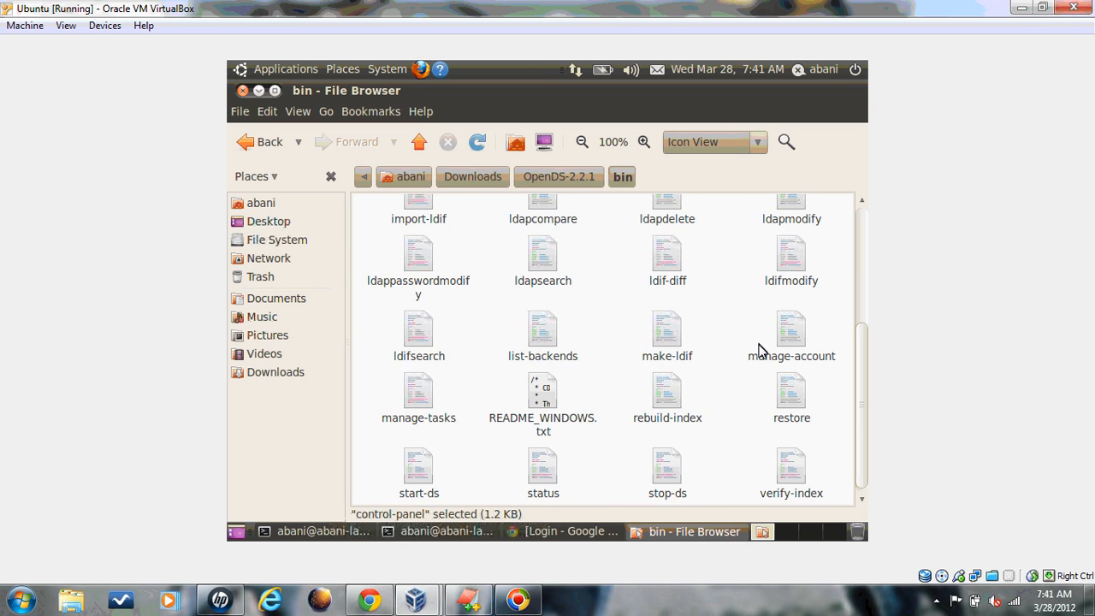
pyautogui.click(418, 466)
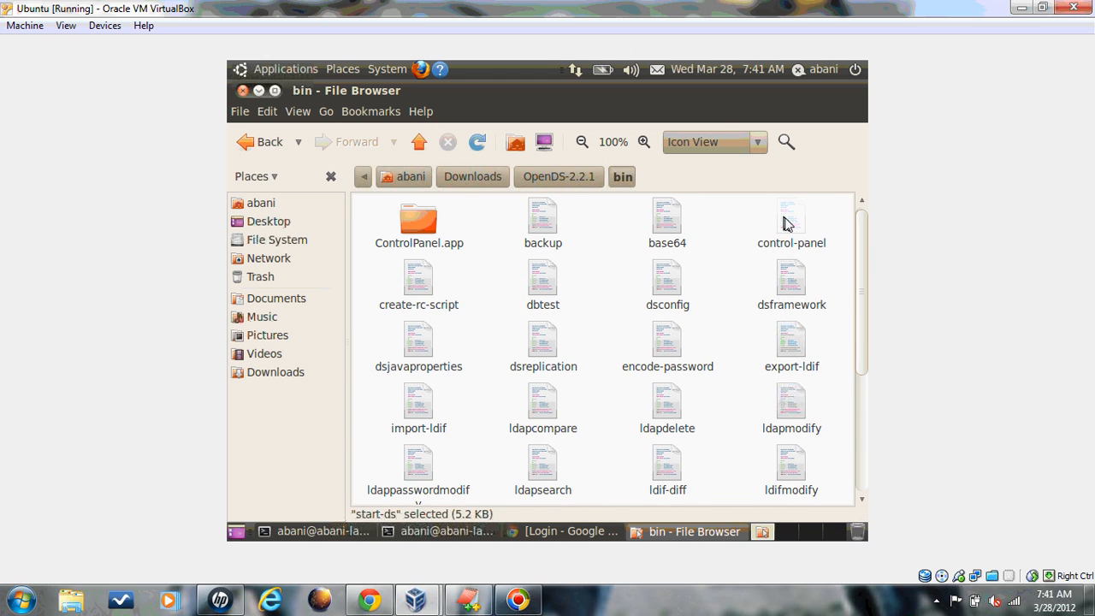
pyautogui.click(791, 218)
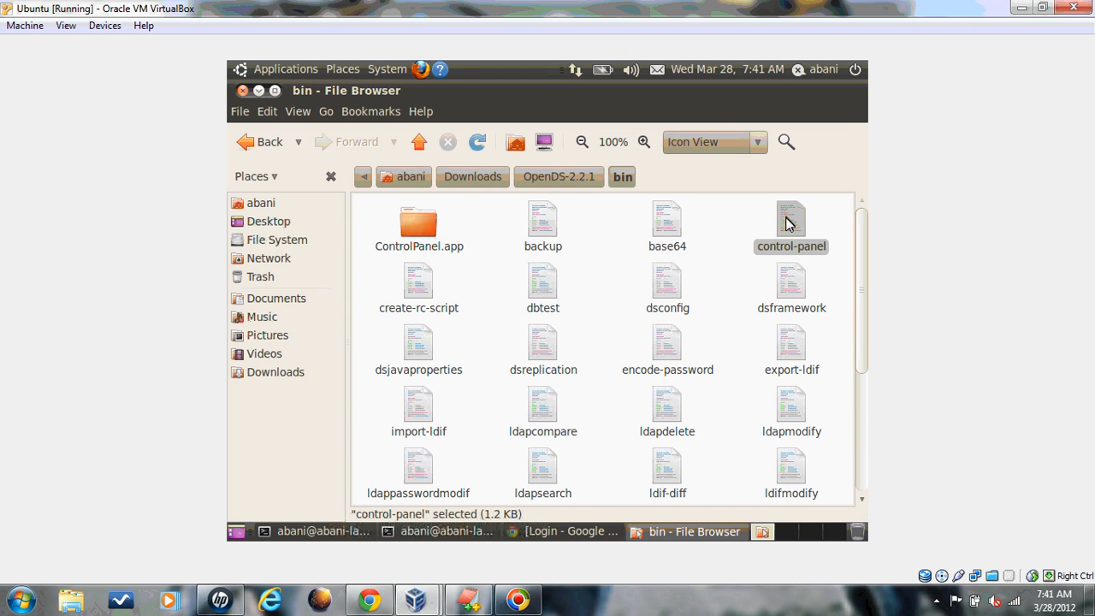
pyautogui.scroll(-3)
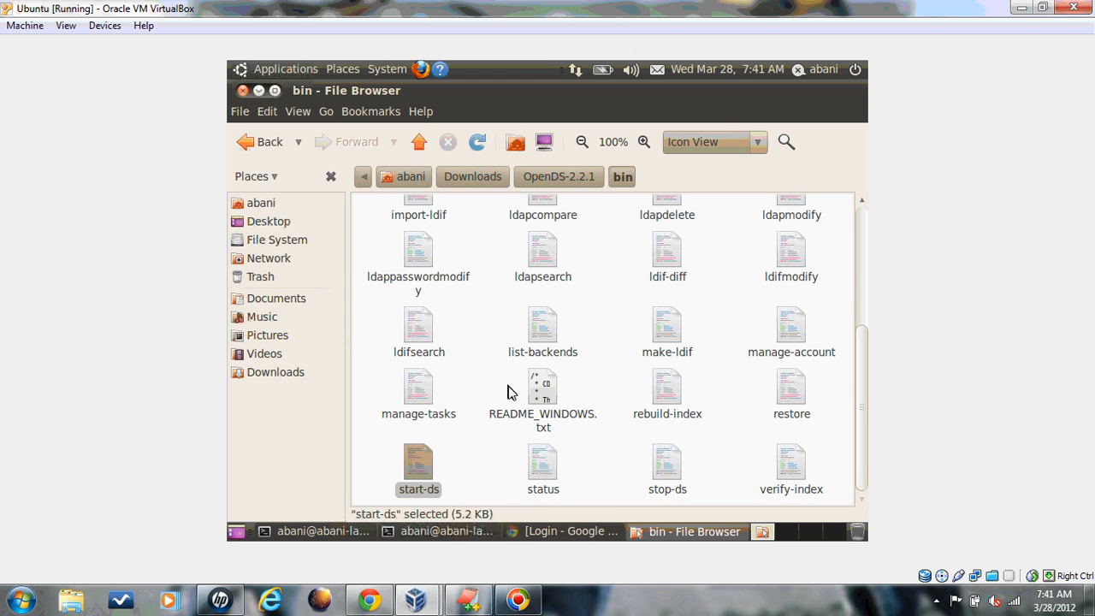
# Run ./control-panel from the terminal in the OpenDS-2.2.1/bin folder
pyautogui.click(445, 531)
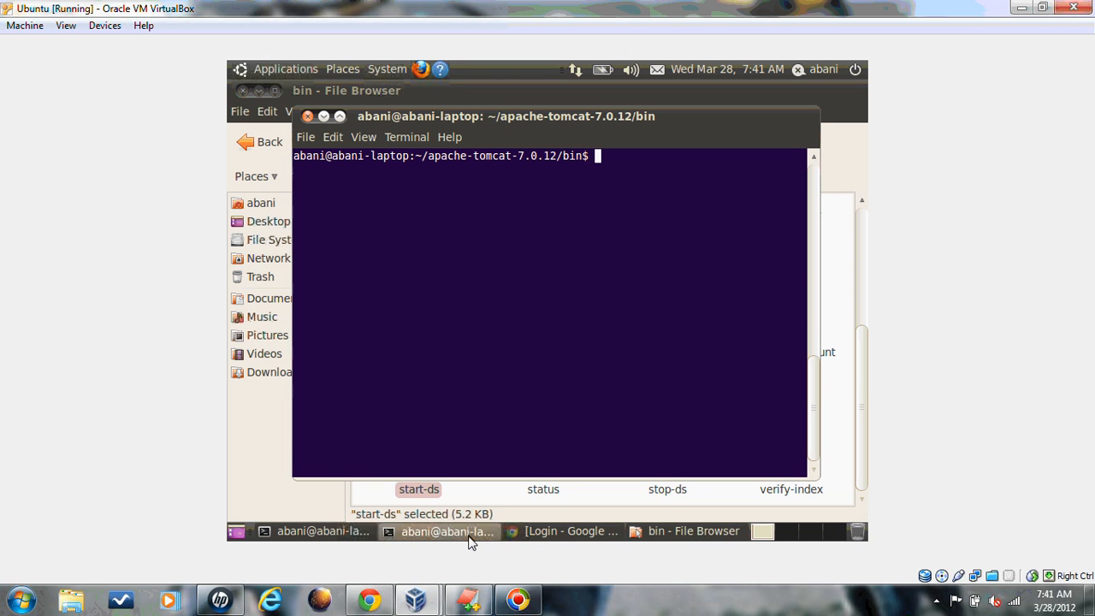
pyautogui.click(316, 531)
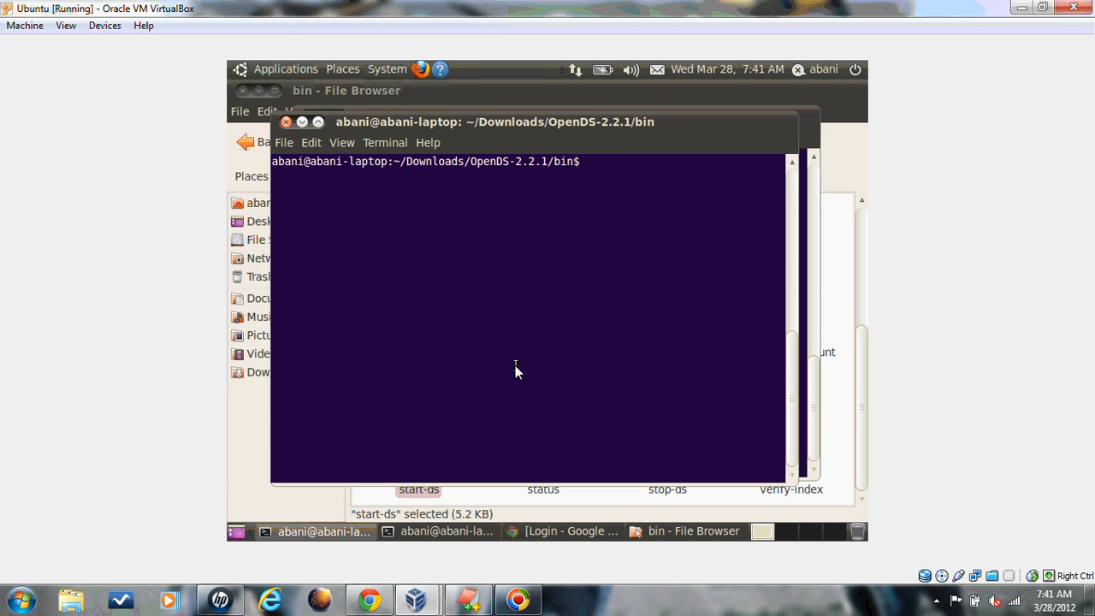
pyautogui.write('./control-panel')
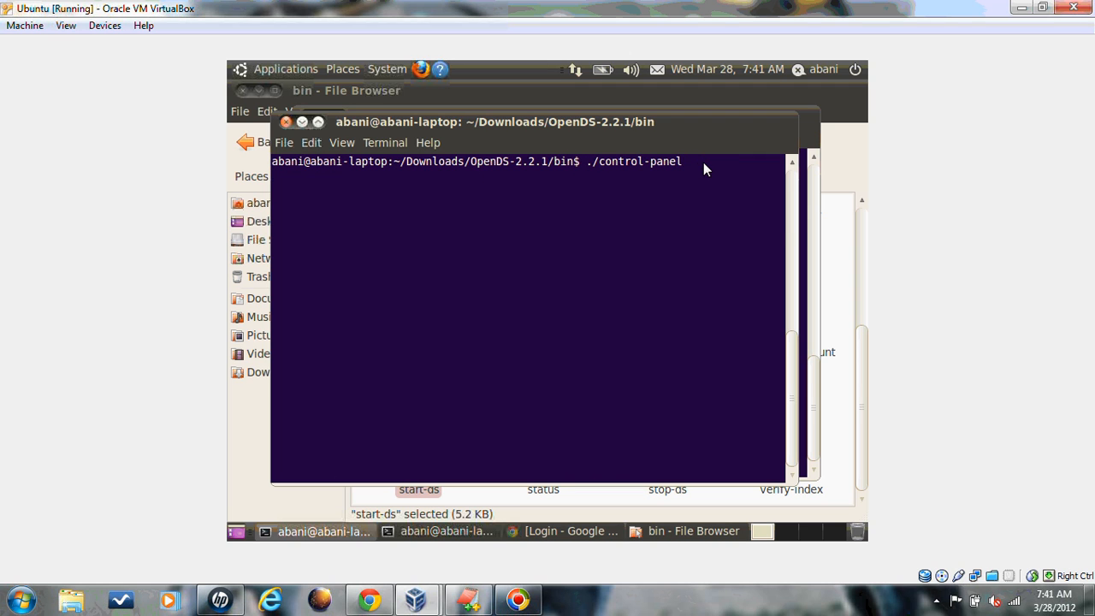
pyautogui.press('Return')
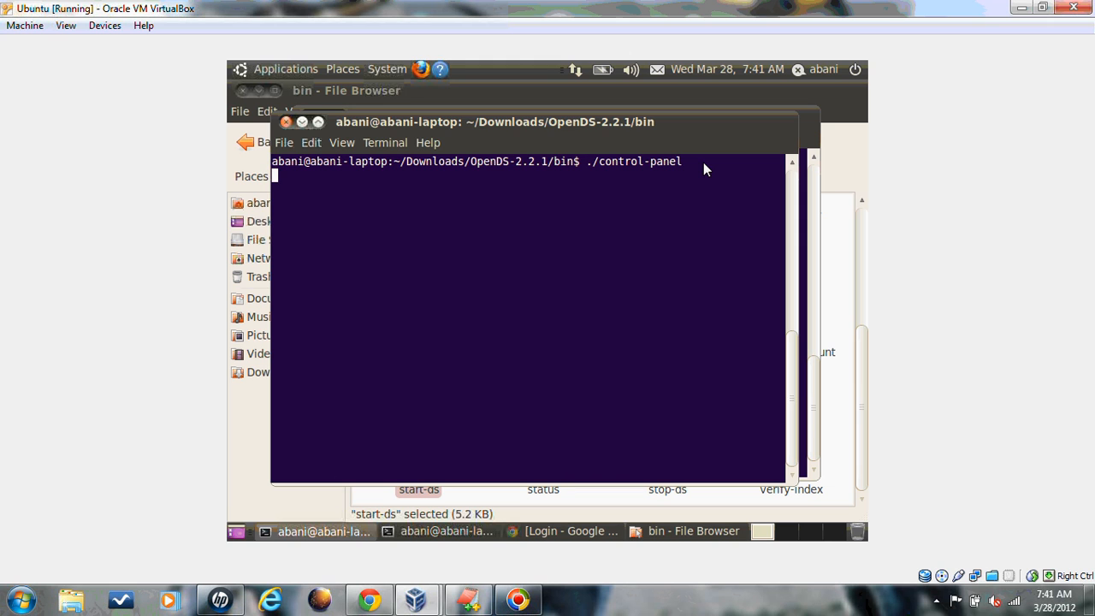
pyautogui.press('Return')
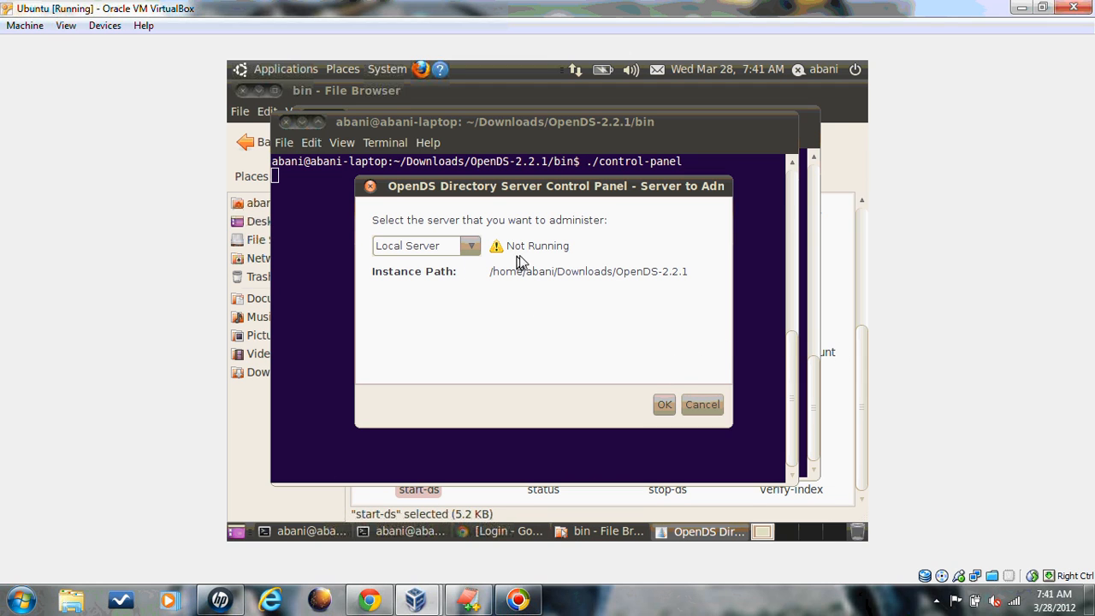
# Choose the local server to administer and confirm in the server chooser
pyautogui.click(470, 245)
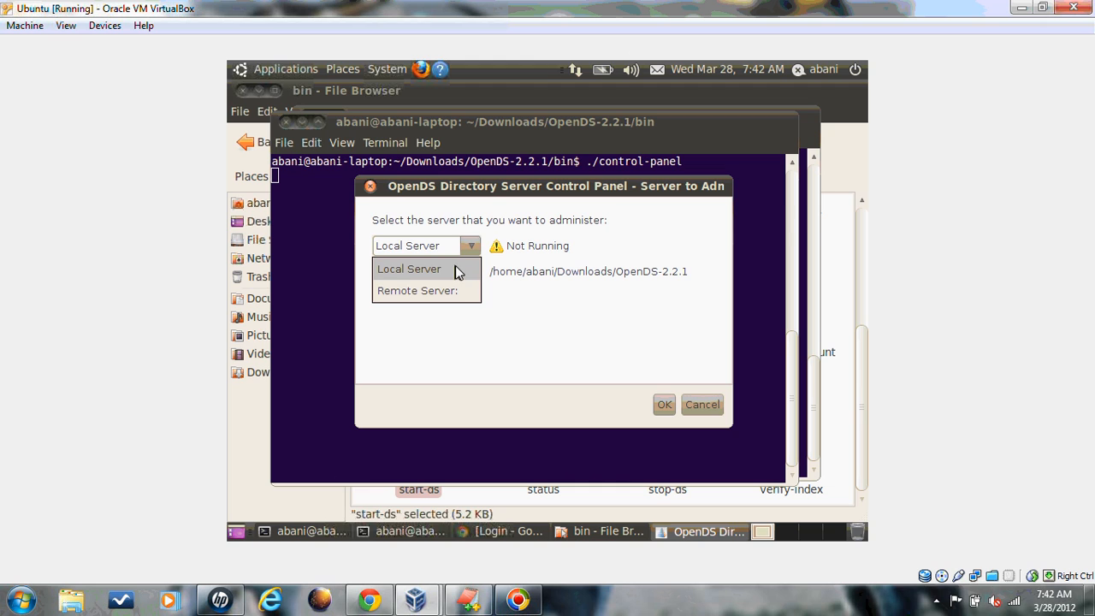
pyautogui.click(408, 269)
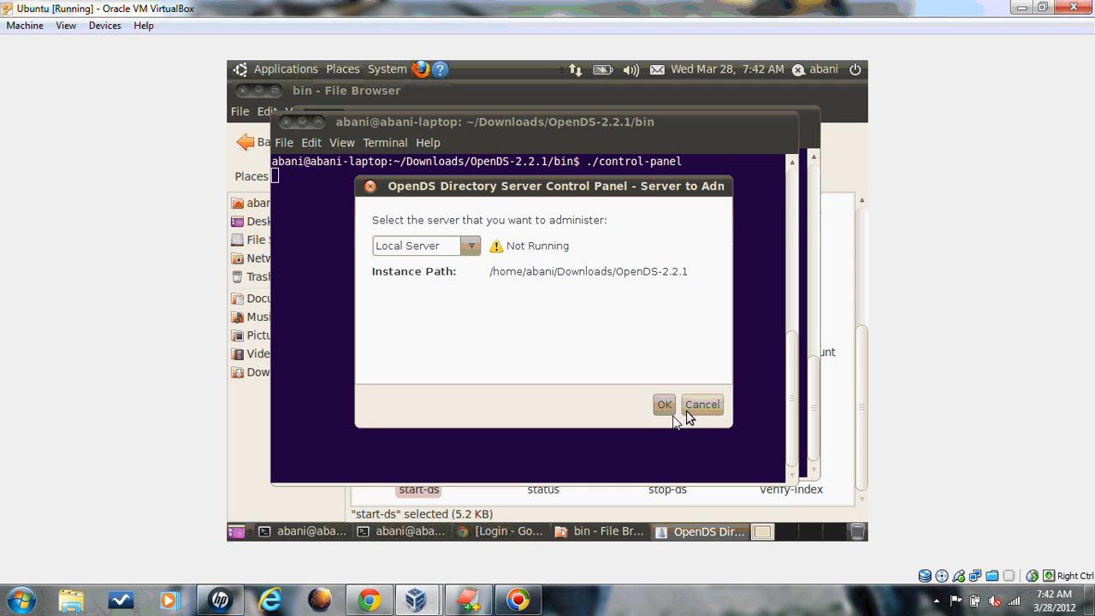
pyautogui.click(664, 404)
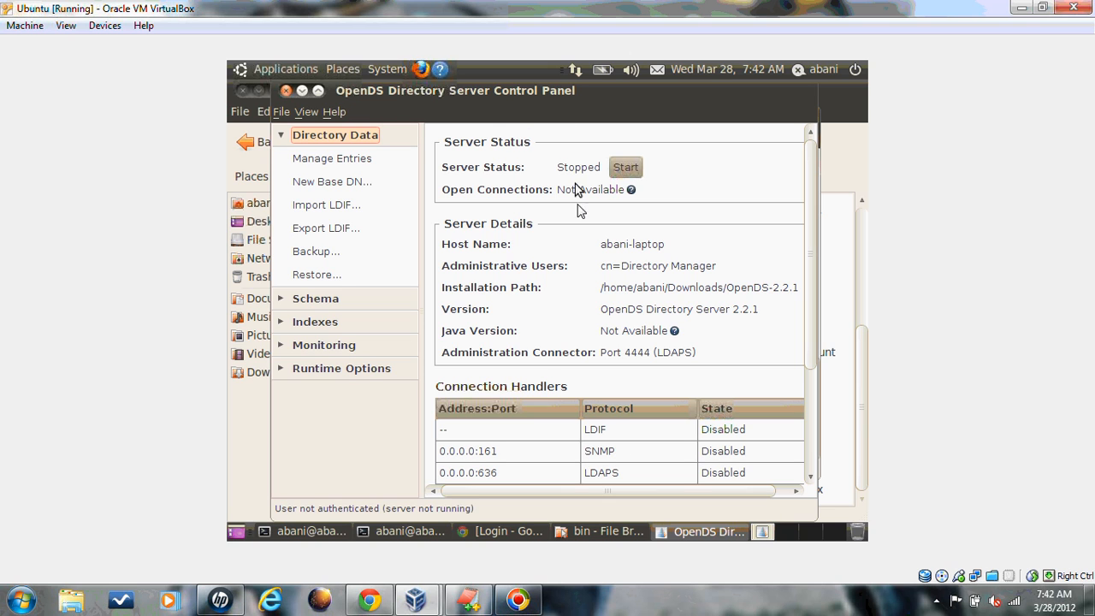
pyautogui.moveTo(551, 255)
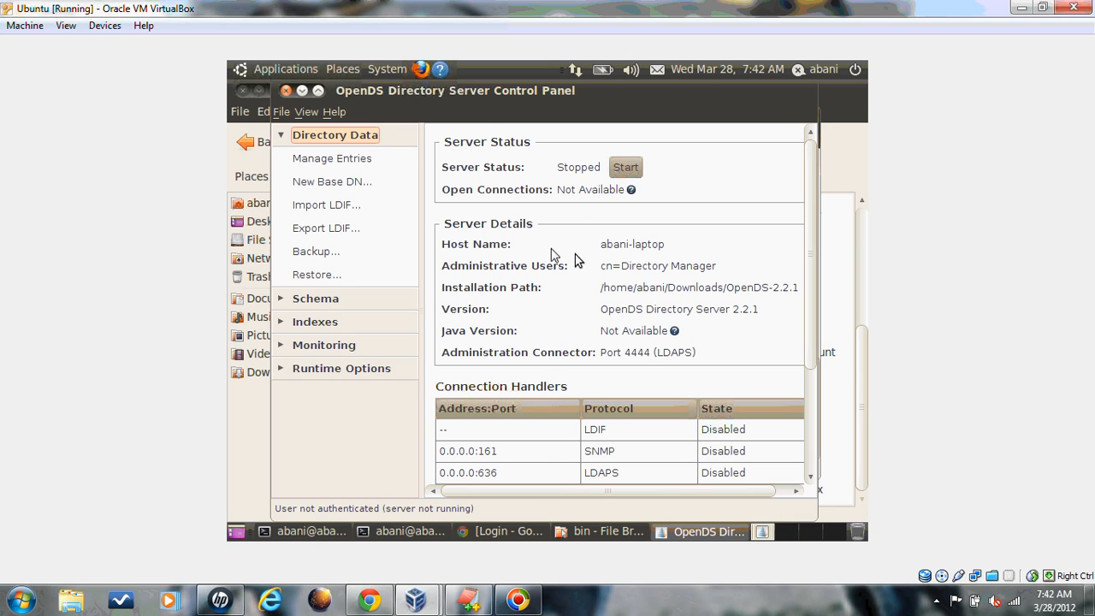
pyautogui.scroll(-3)
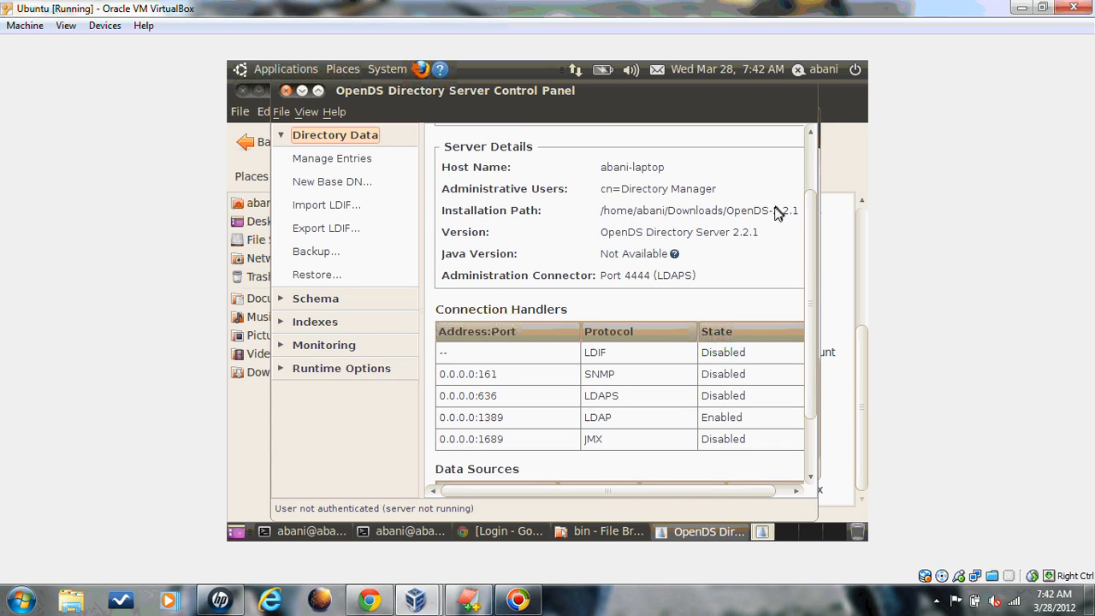
pyautogui.moveTo(611, 197)
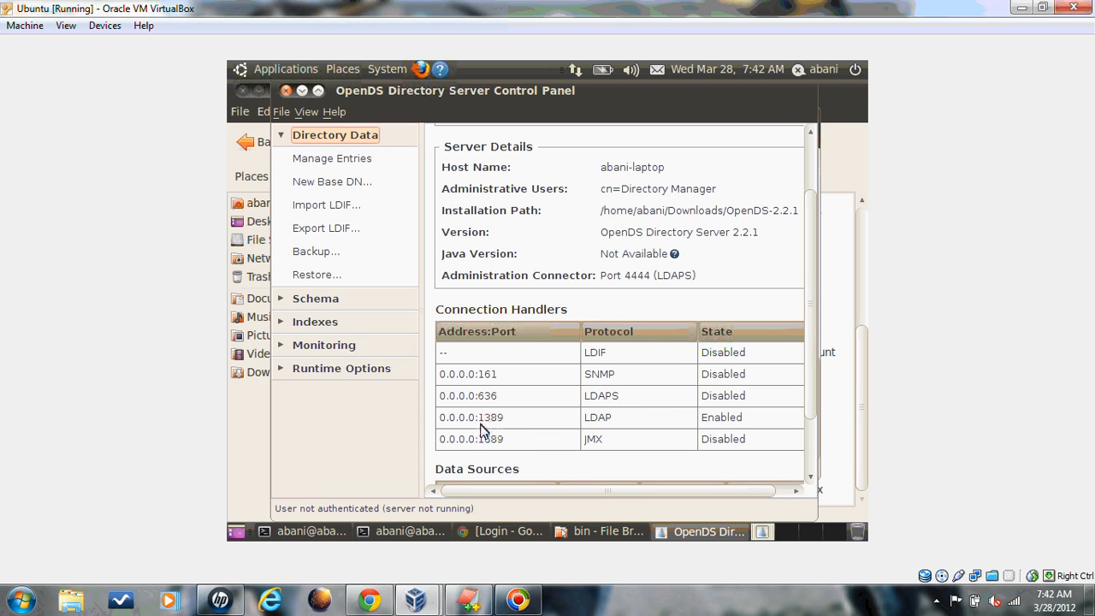
pyautogui.moveTo(580, 254)
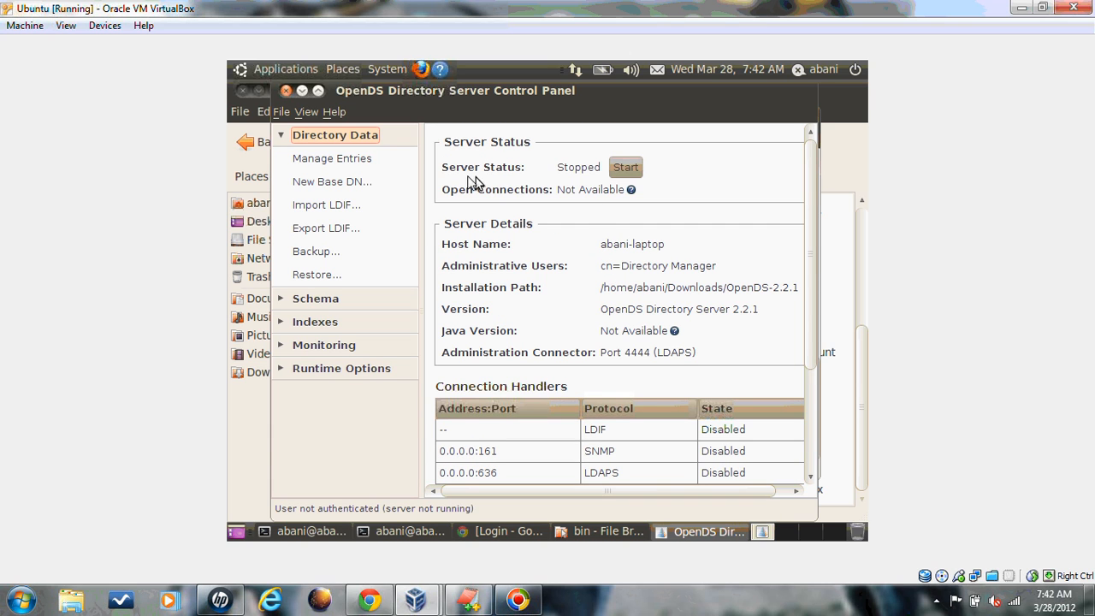
pyautogui.moveTo(564, 178)
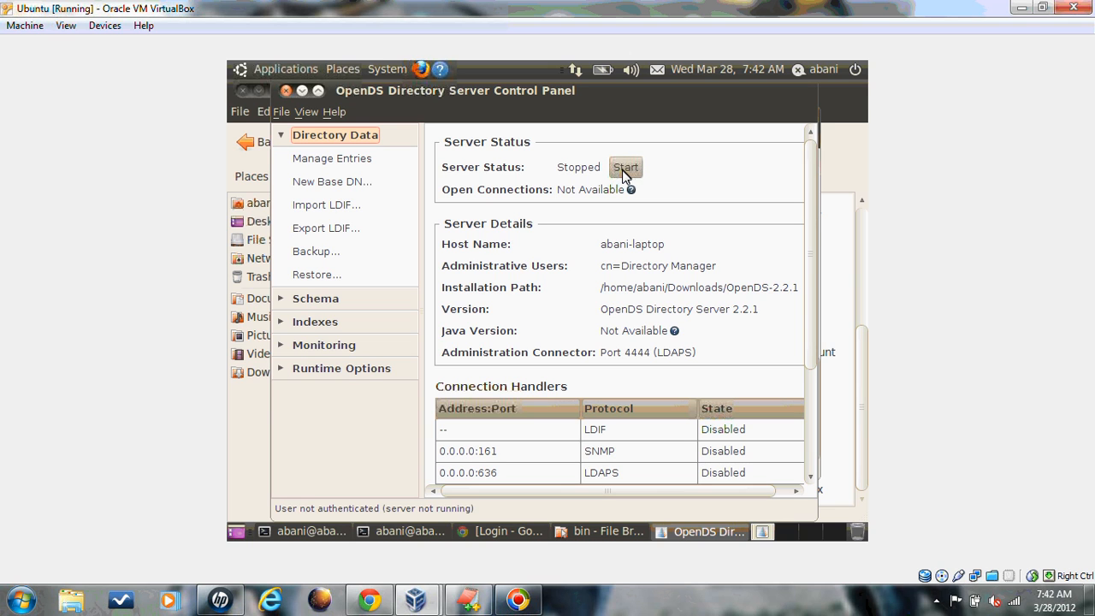
# Start the server, authenticate as Directory Manager, and close the start report
pyautogui.click(625, 166)
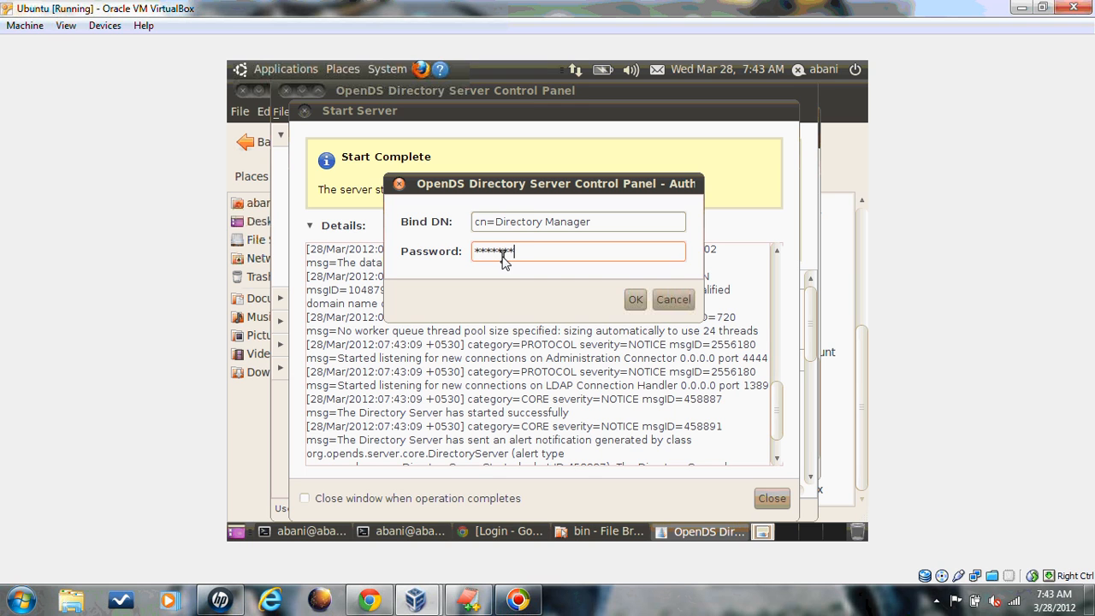
pyautogui.click(635, 300)
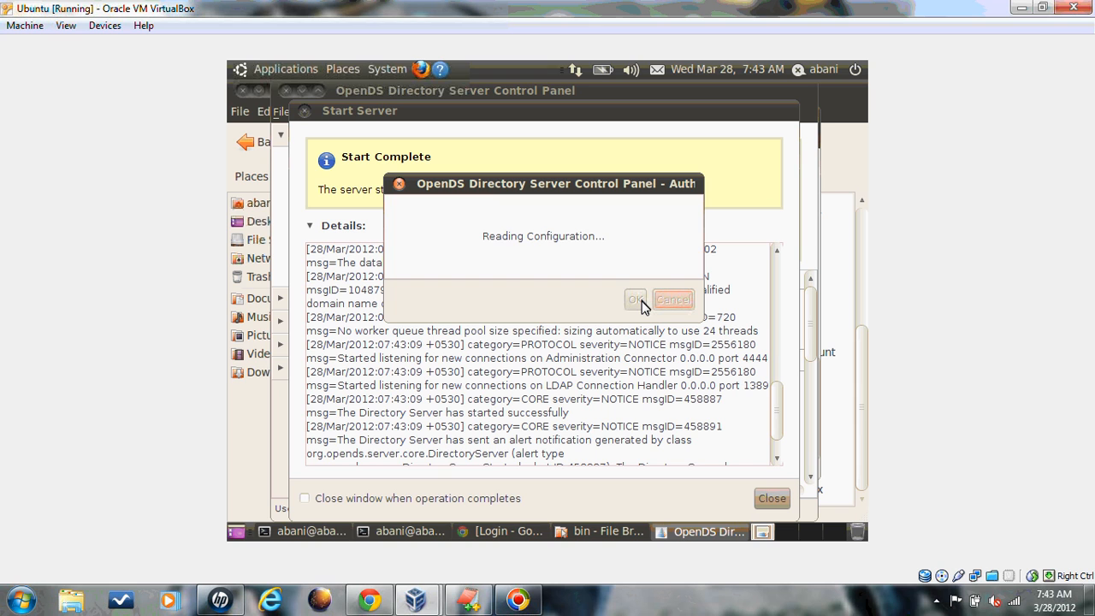
pyautogui.click(634, 299)
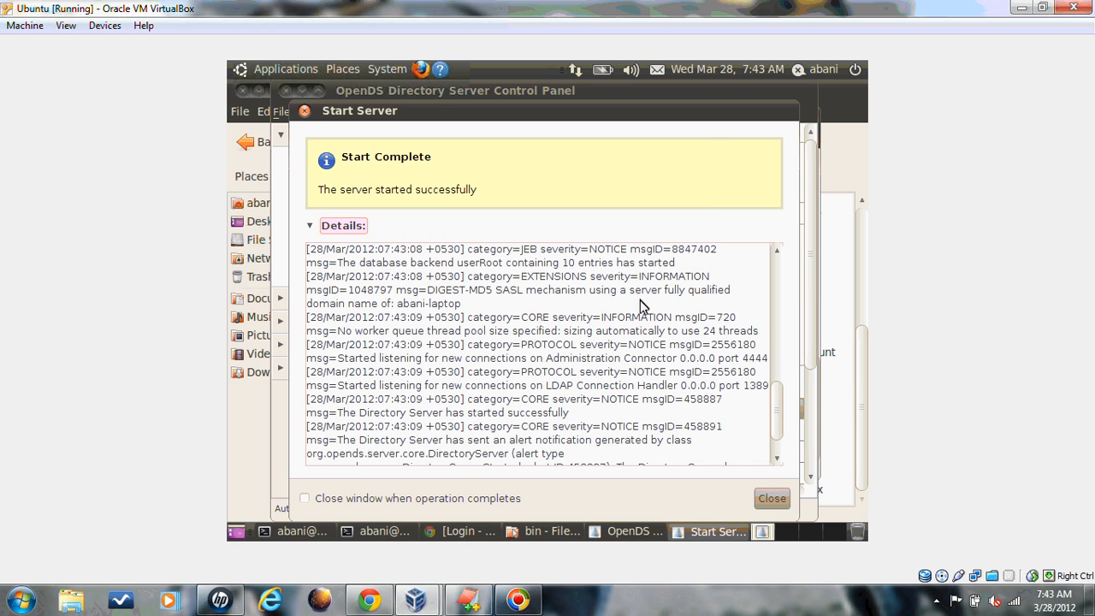
pyautogui.scroll(-3)
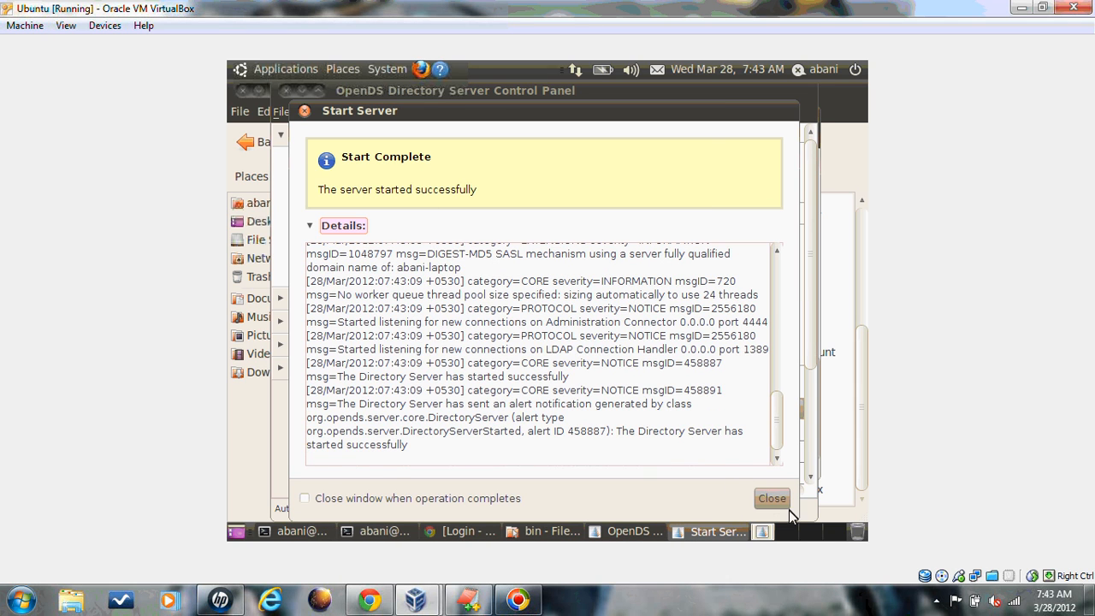
pyautogui.click(770, 497)
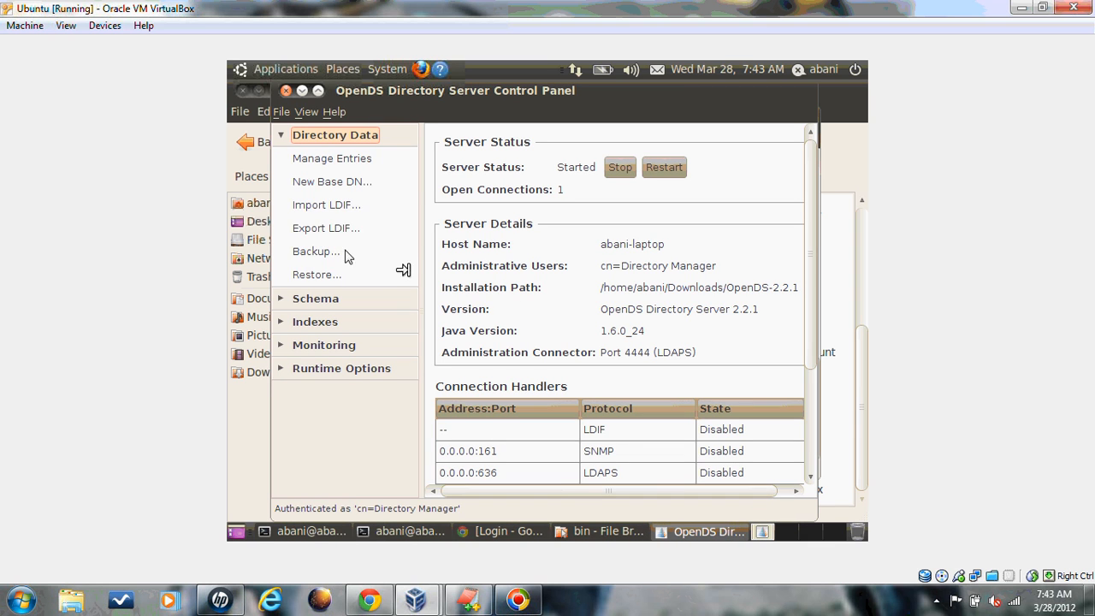
pyautogui.moveTo(326, 227)
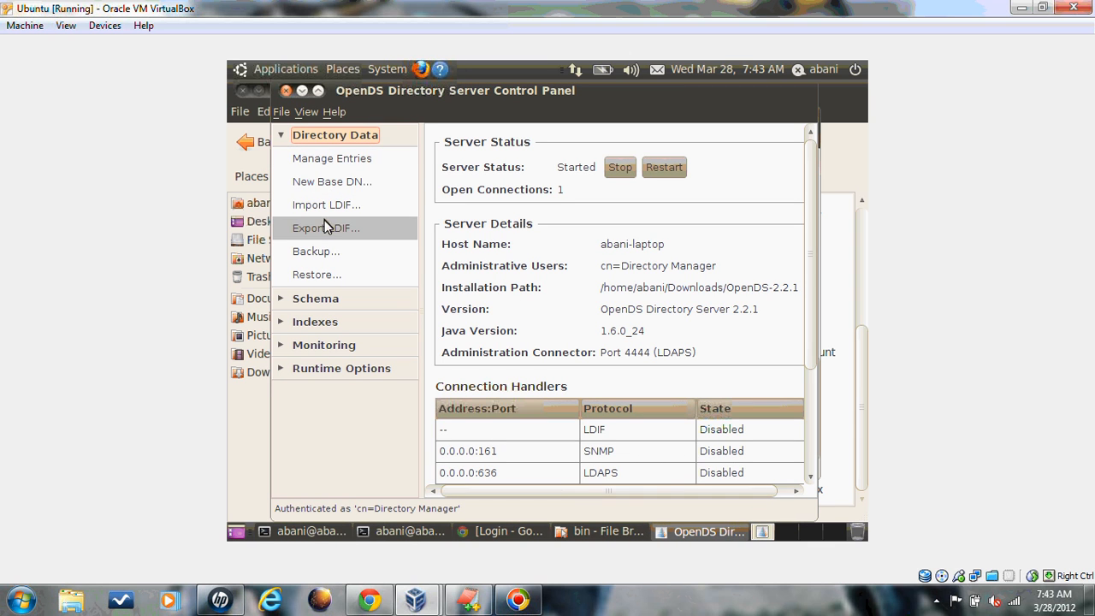
pyautogui.moveTo(346, 204)
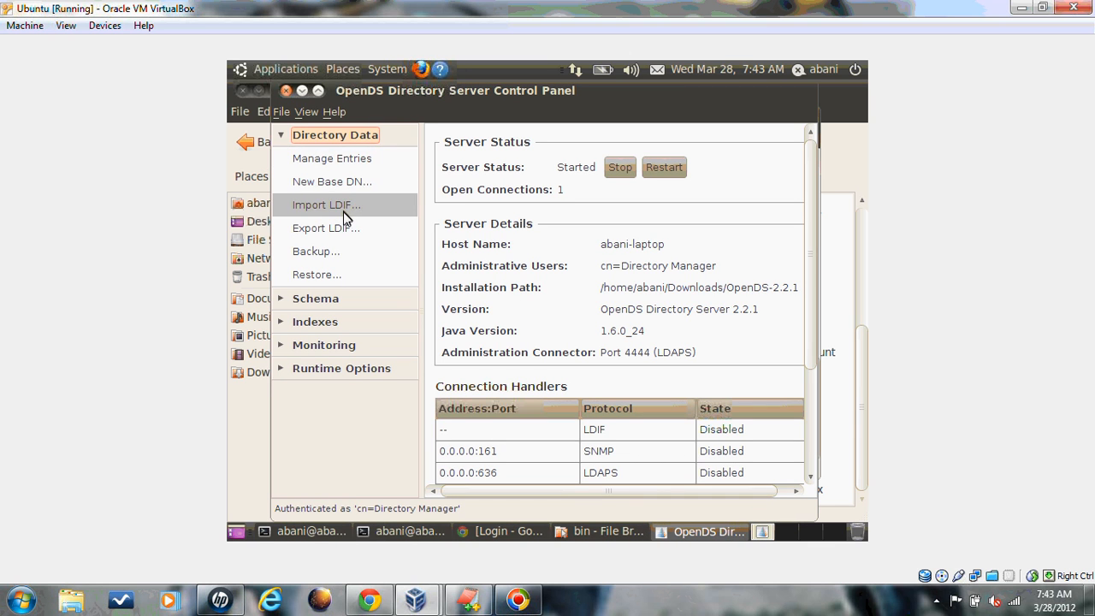
pyautogui.moveTo(326, 204)
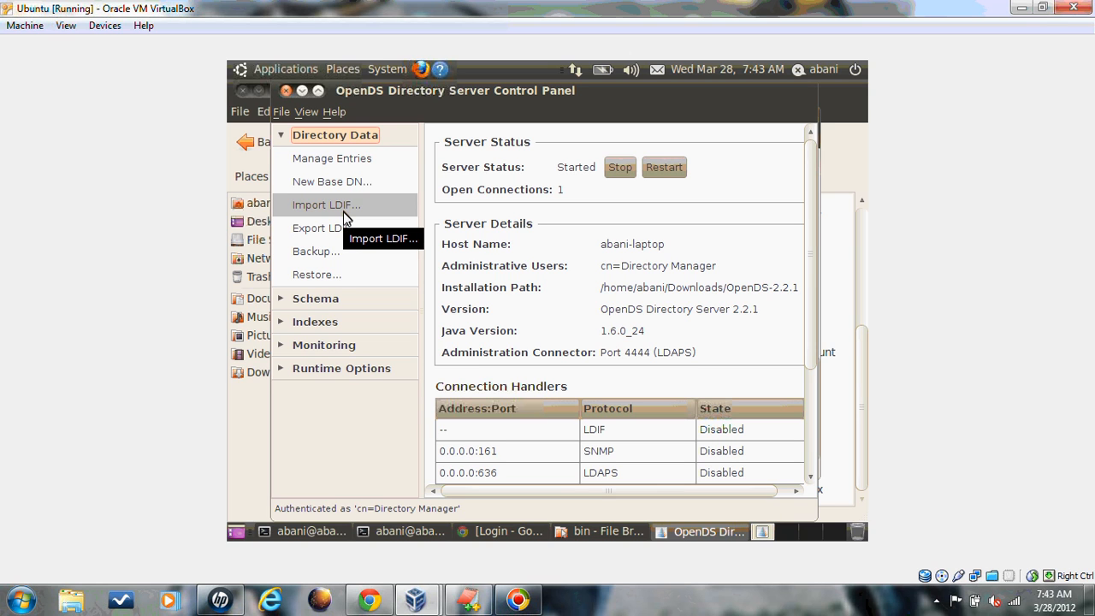
pyautogui.moveTo(332, 158)
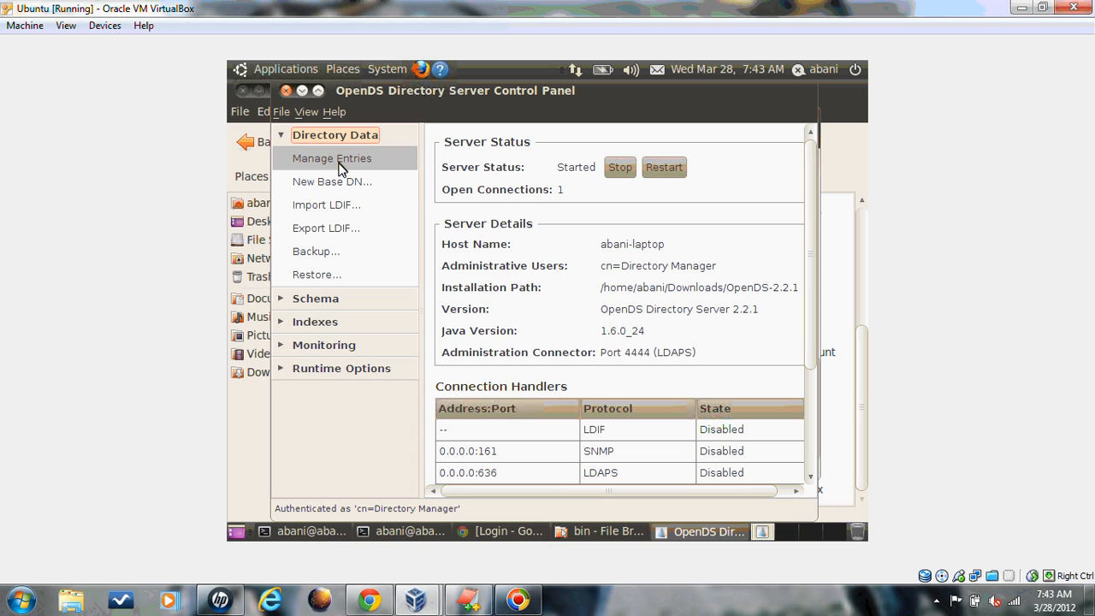
pyautogui.moveTo(340, 167)
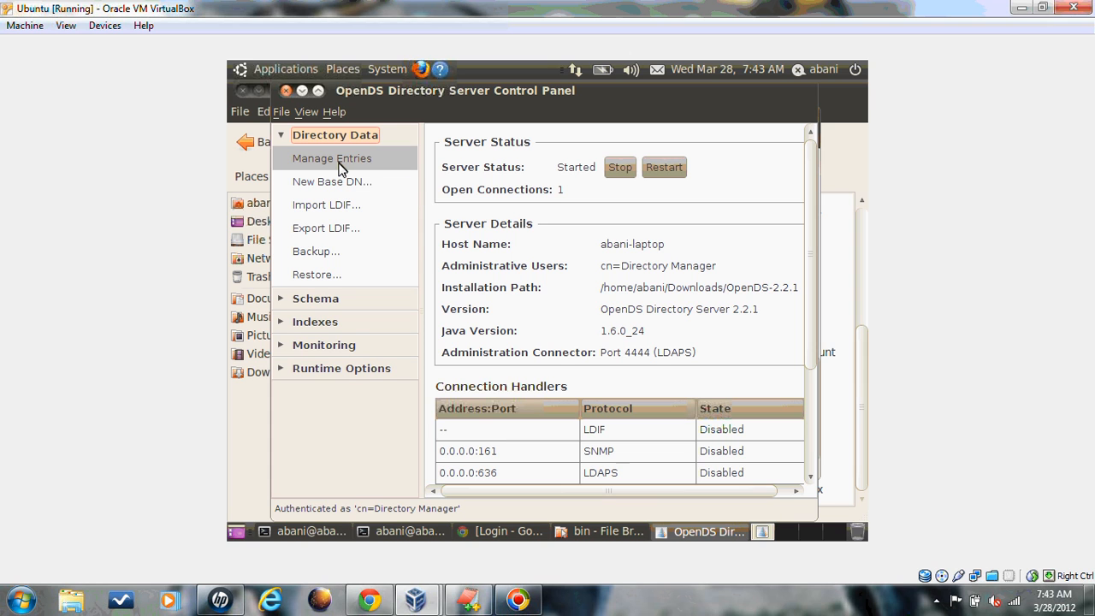
# Open Manage Entries from the Directory Data section
pyautogui.click(332, 159)
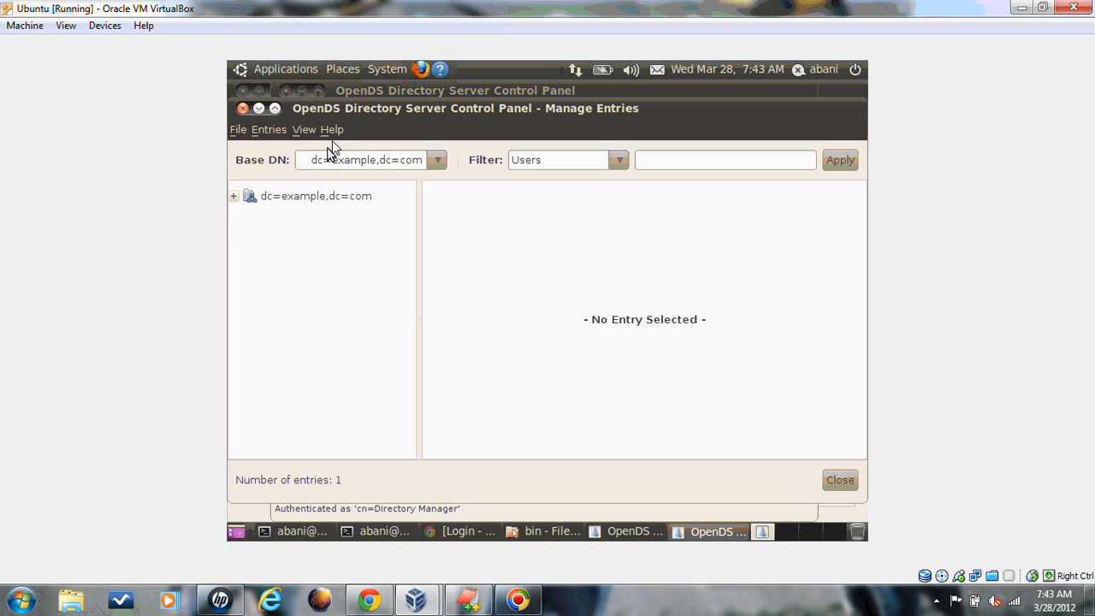
# Expand dc=example,dc=com to nine entries and view the admin group's member abani
pyautogui.click(316, 196)
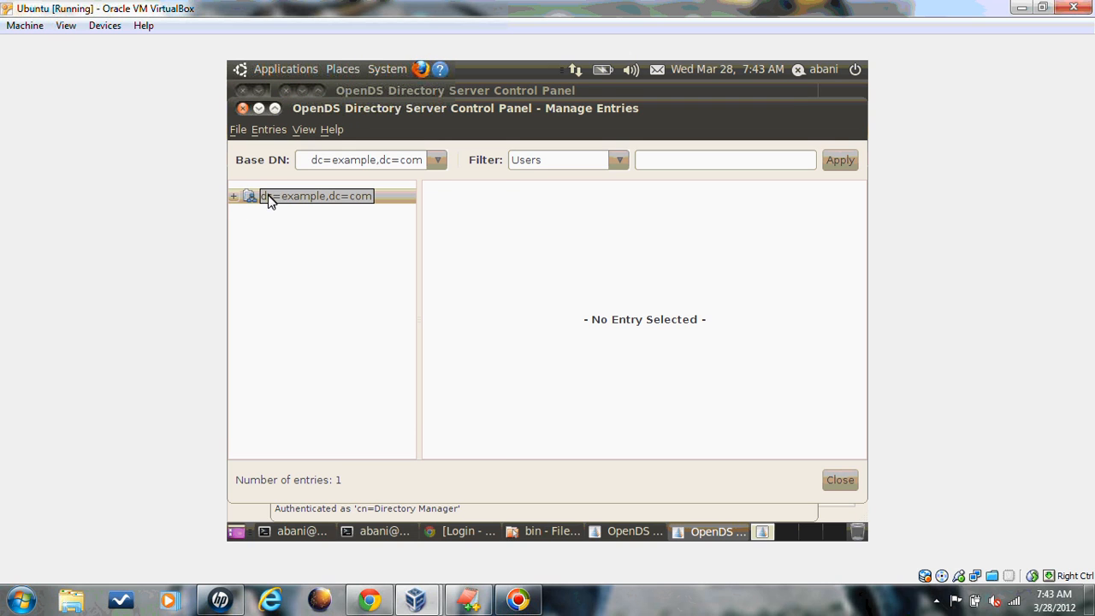
pyautogui.click(316, 196)
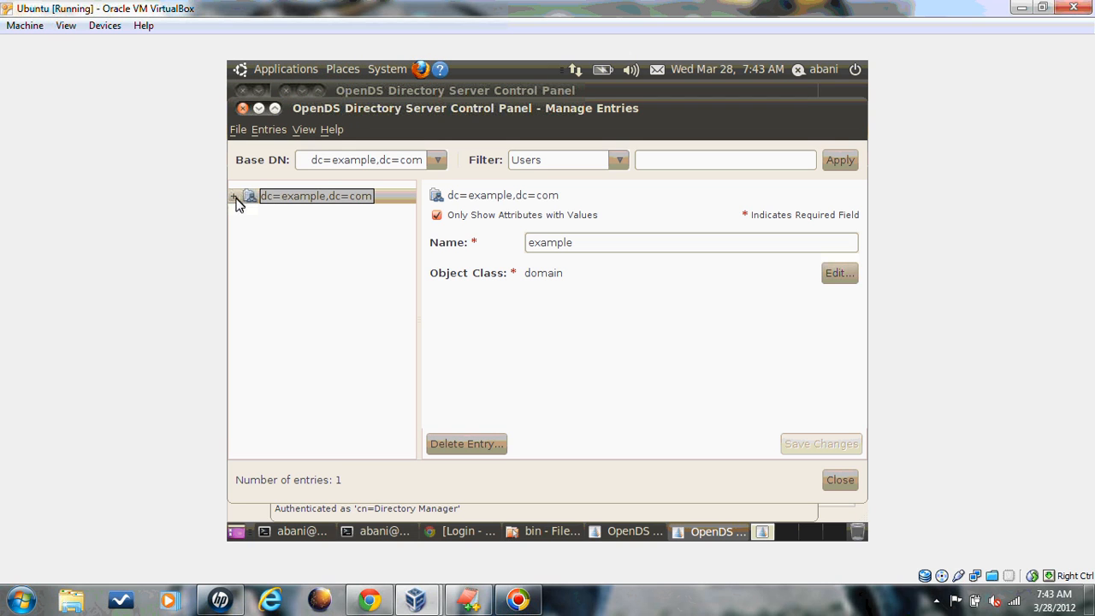
pyautogui.click(234, 196)
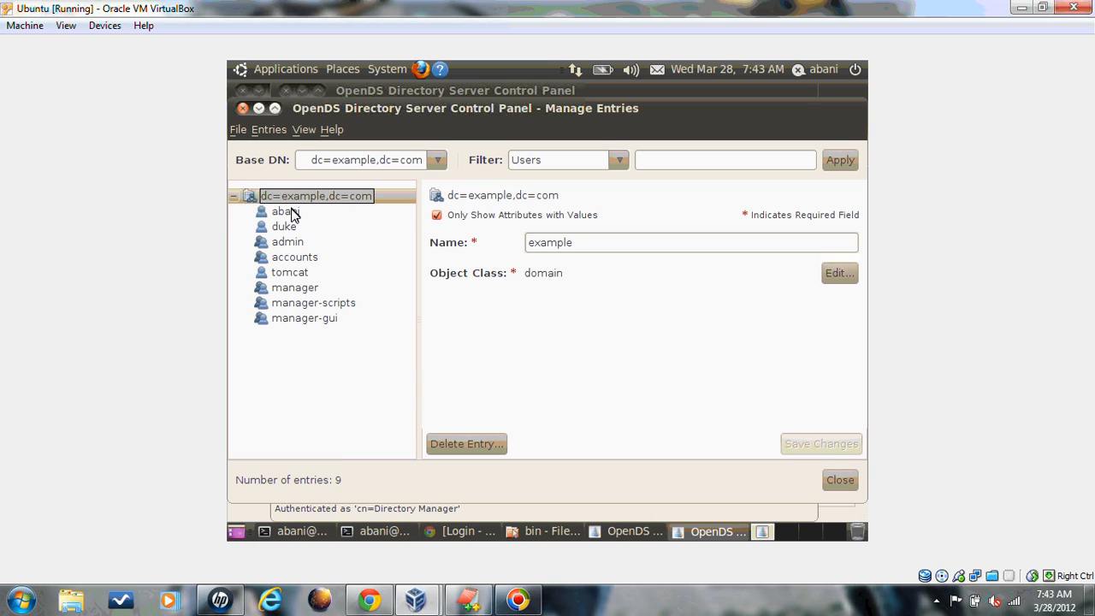
pyautogui.click(287, 241)
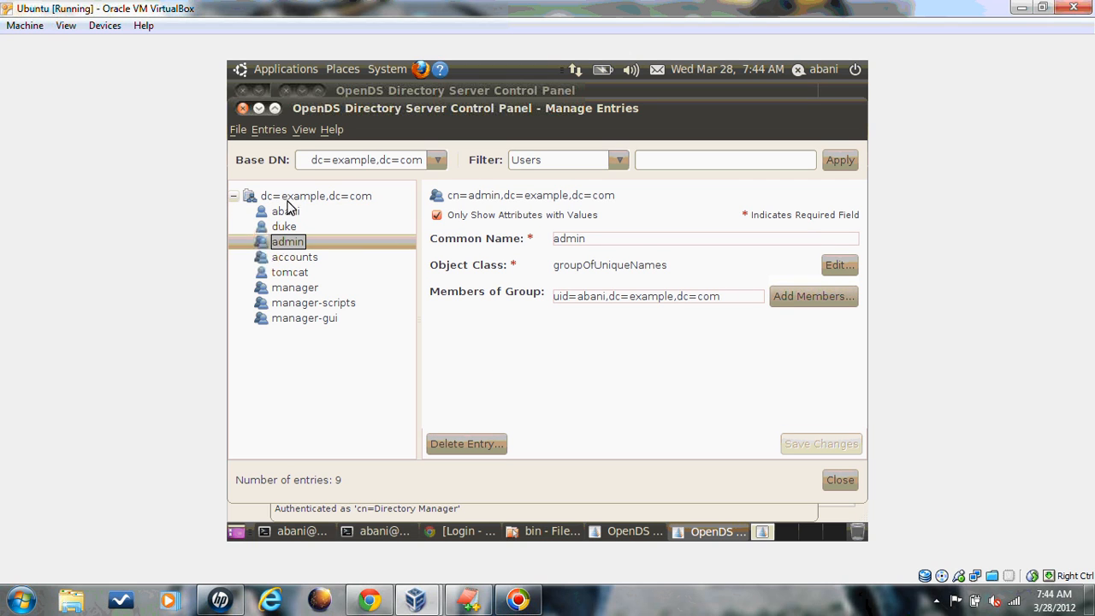
pyautogui.click(316, 196)
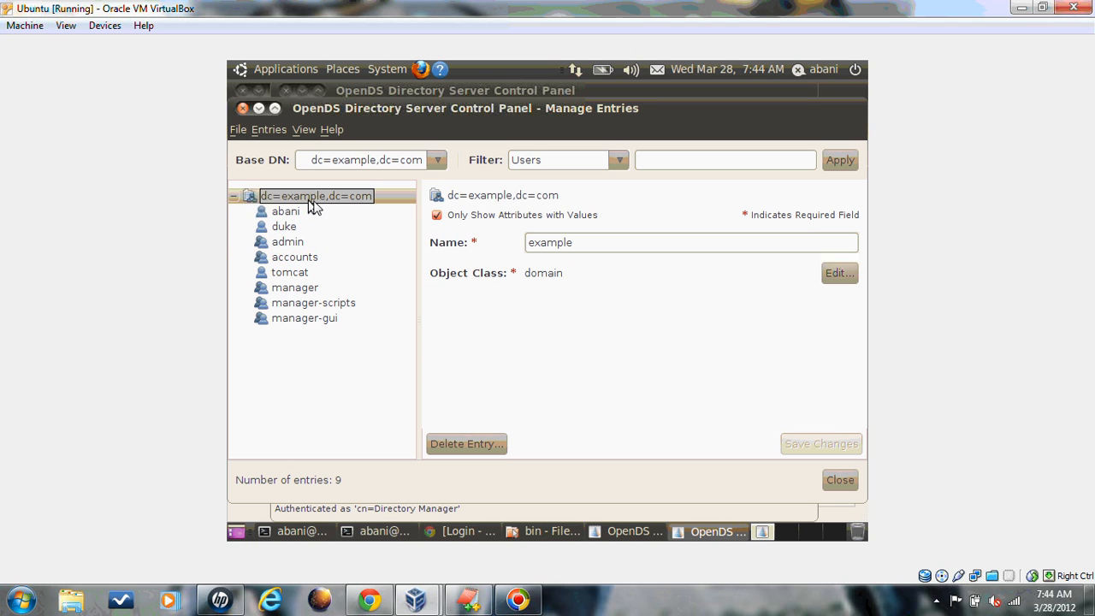
pyautogui.moveTo(253, 145)
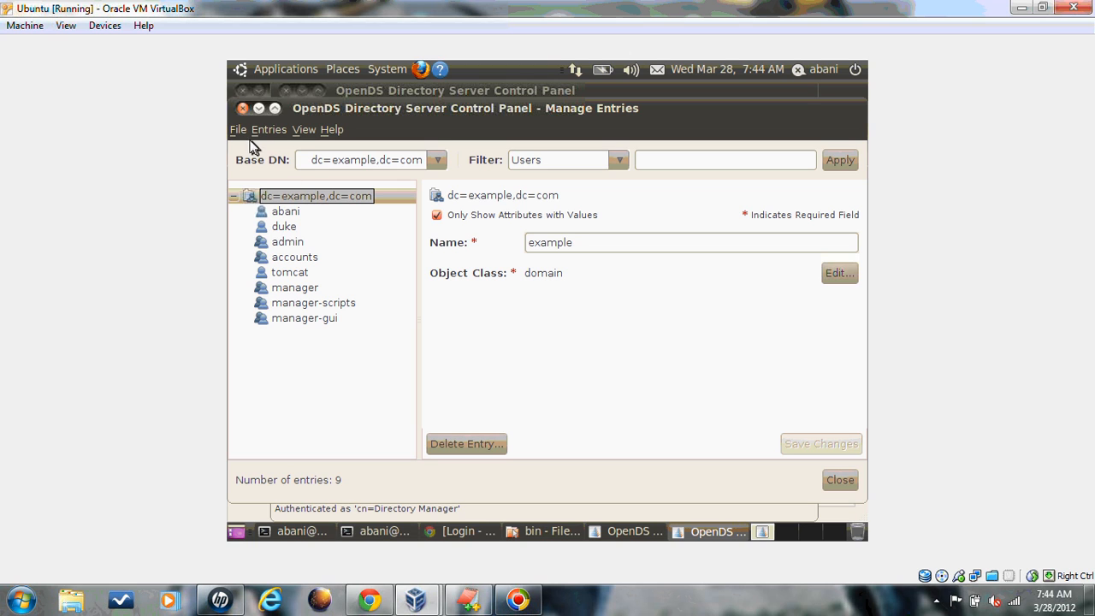
pyautogui.click(268, 129)
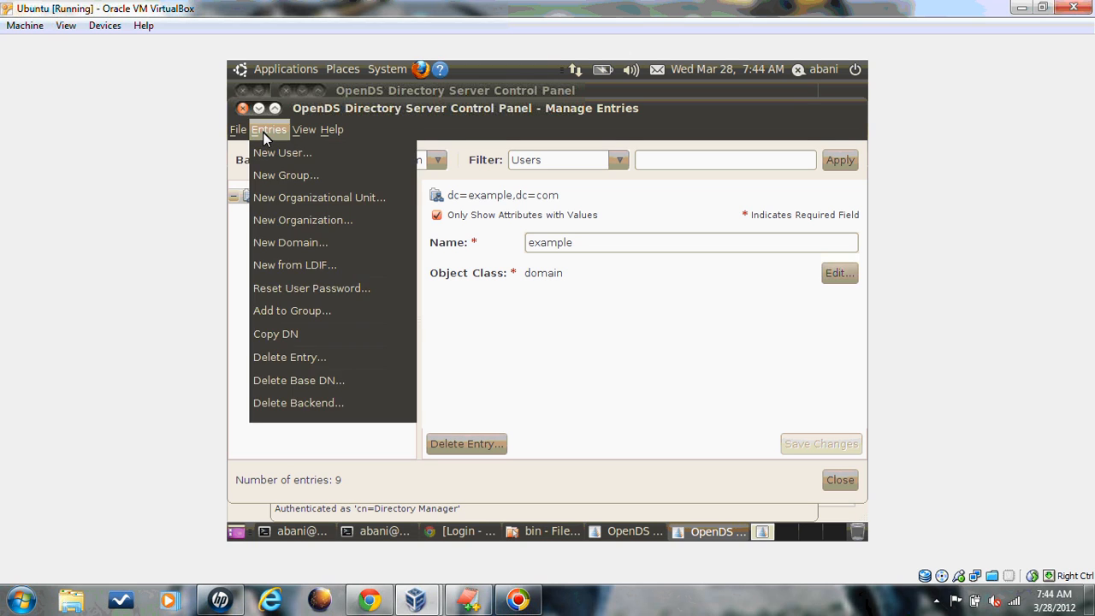
pyautogui.moveTo(282, 152)
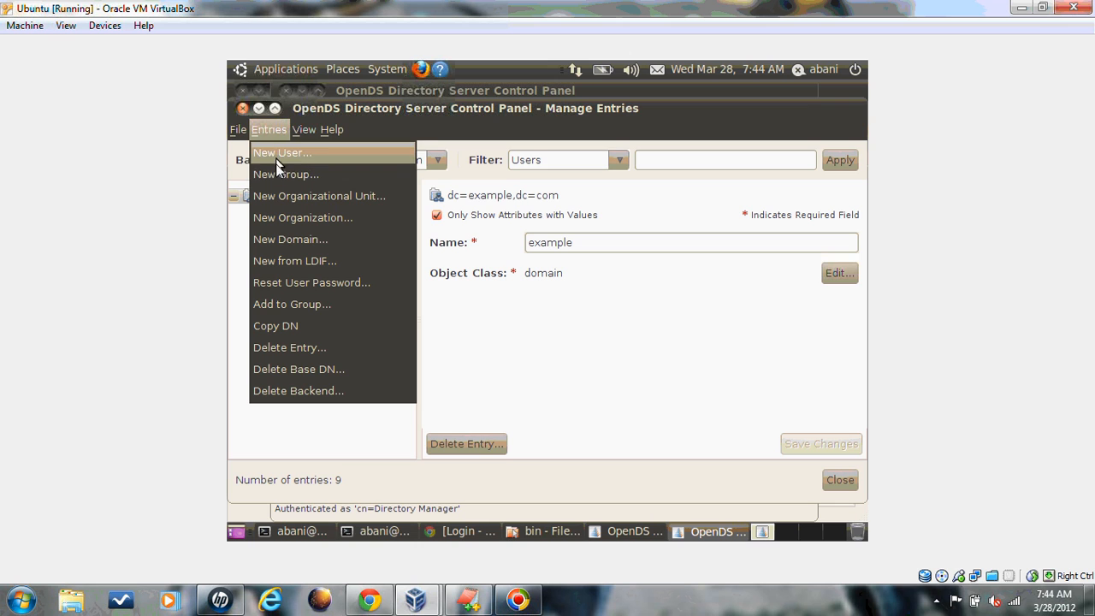
pyautogui.click(281, 152)
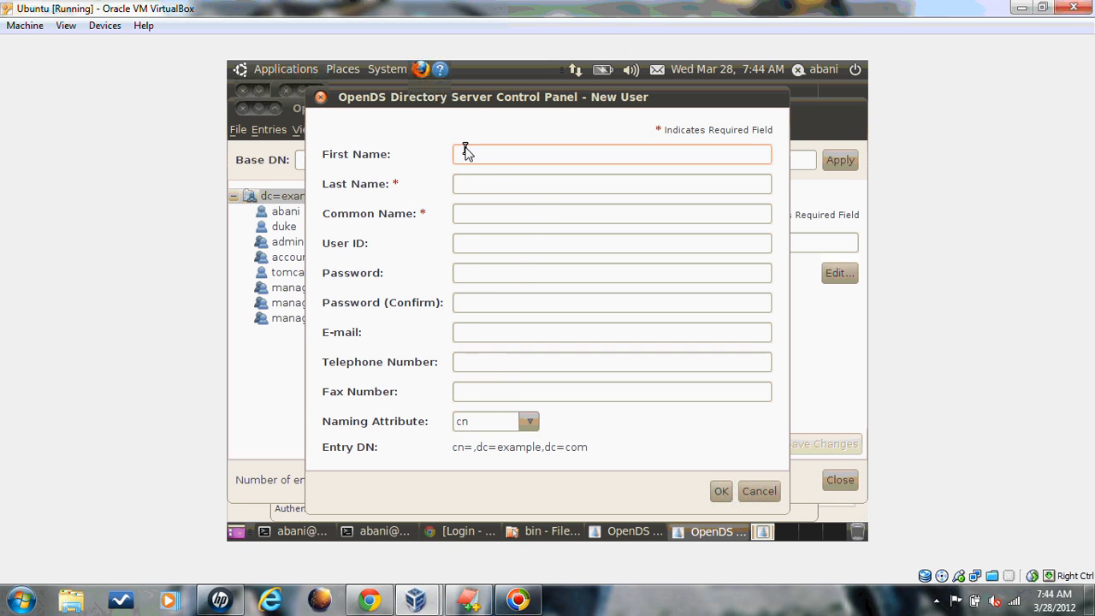
pyautogui.click(610, 243)
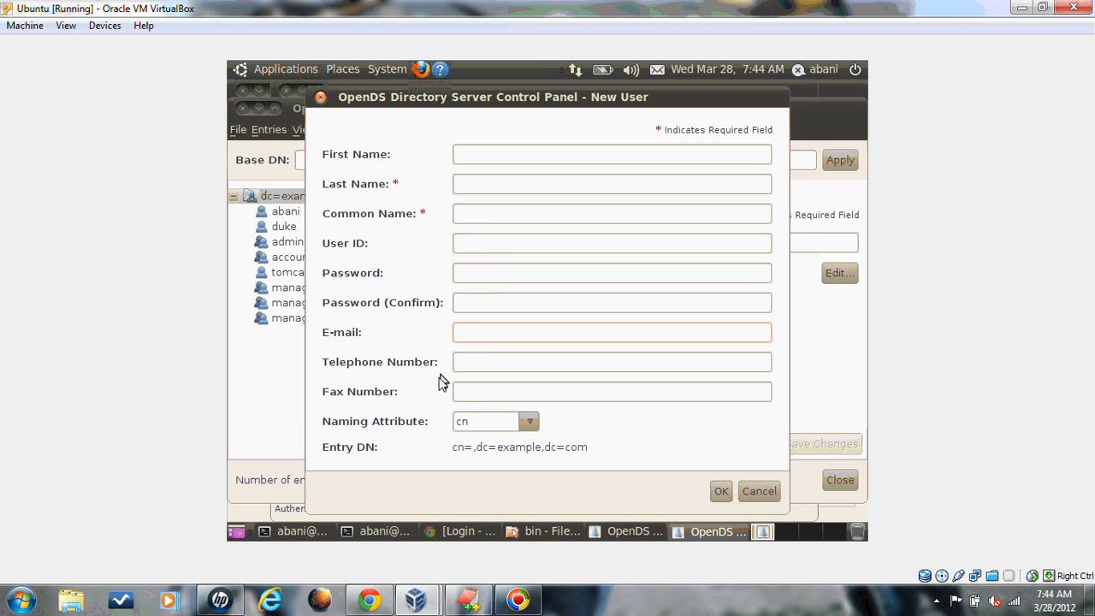
pyautogui.moveTo(420, 431)
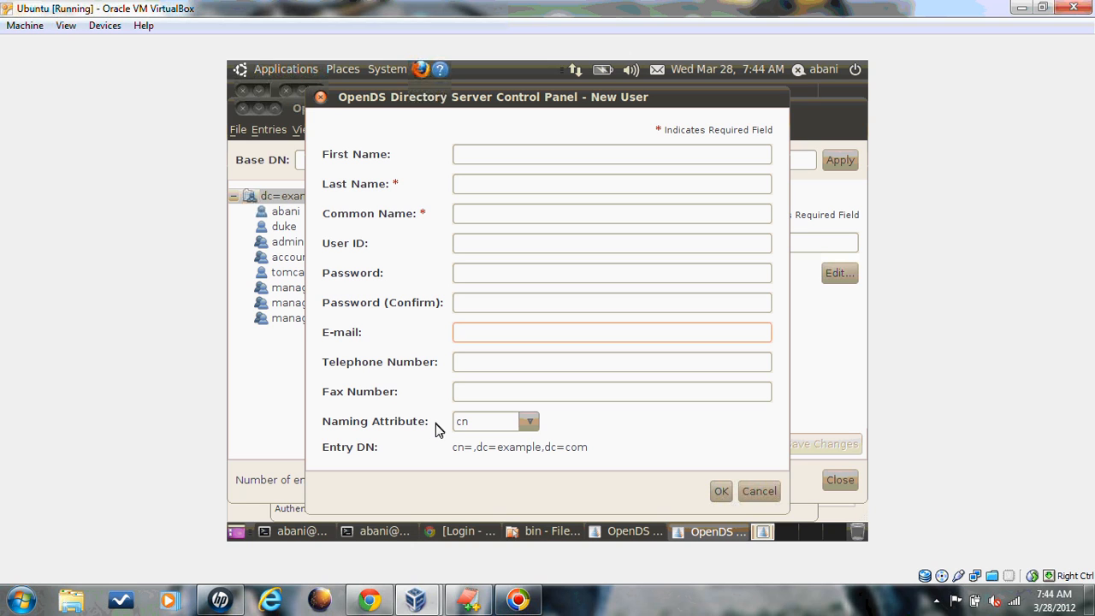
pyautogui.moveTo(498, 430)
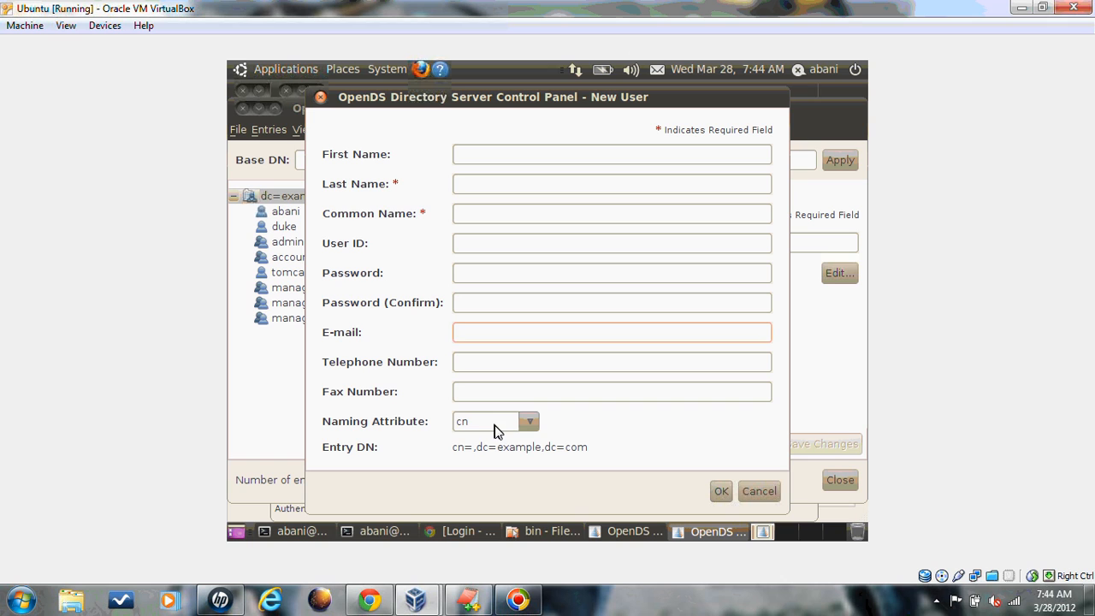
pyautogui.click(529, 421)
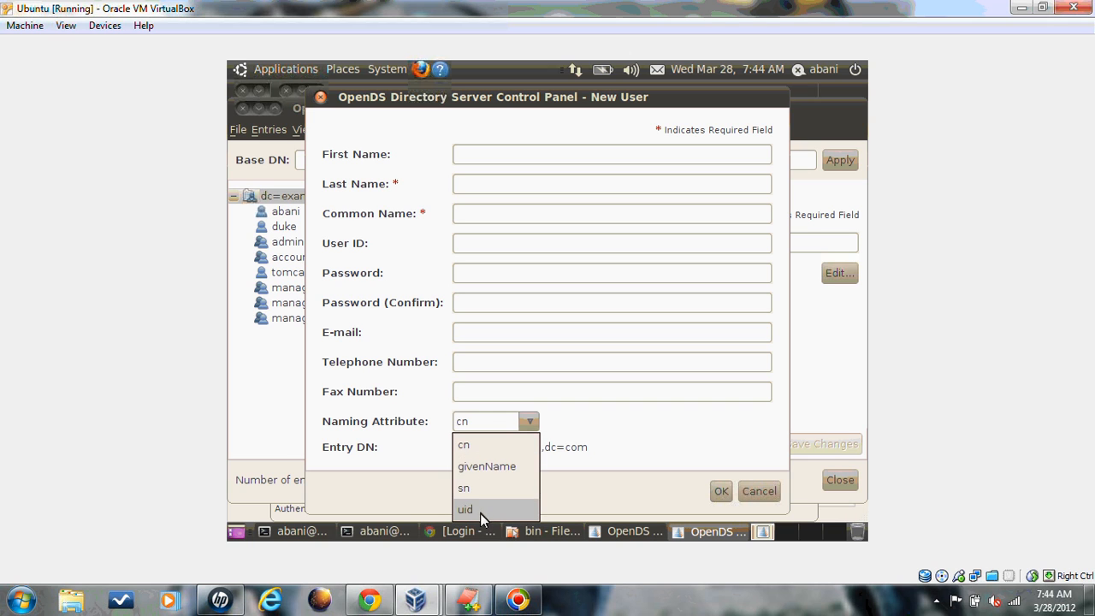
pyautogui.click(465, 509)
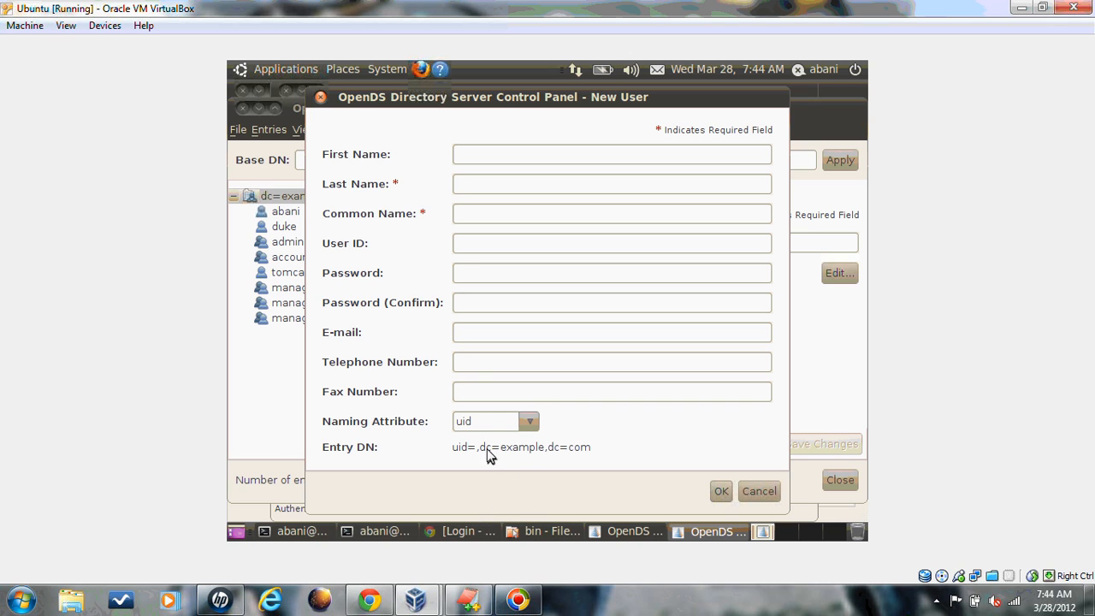
pyautogui.moveTo(544, 161)
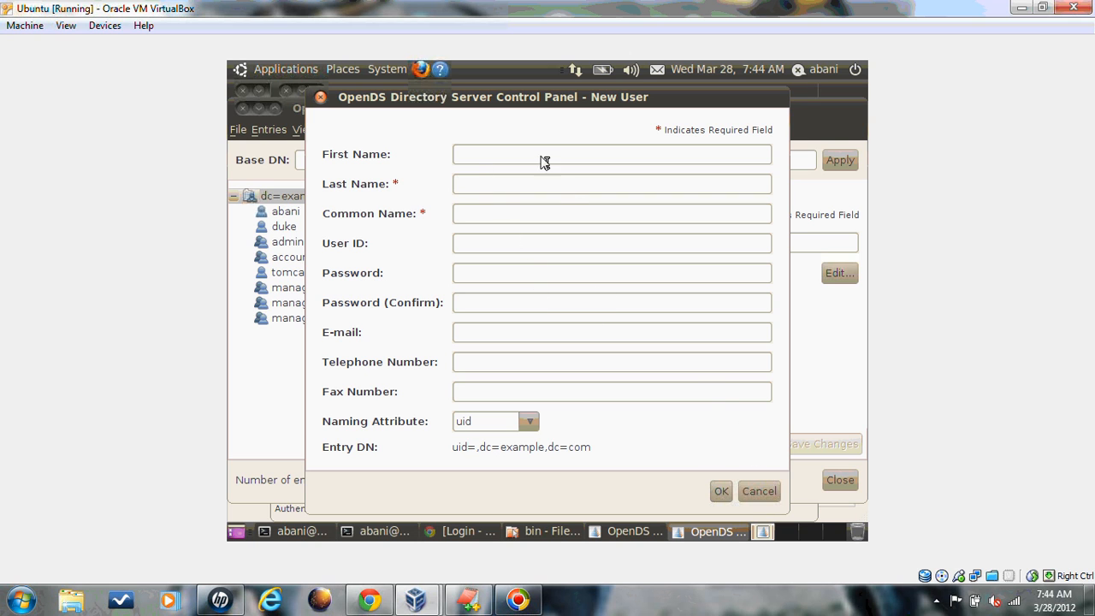
pyautogui.click(611, 154)
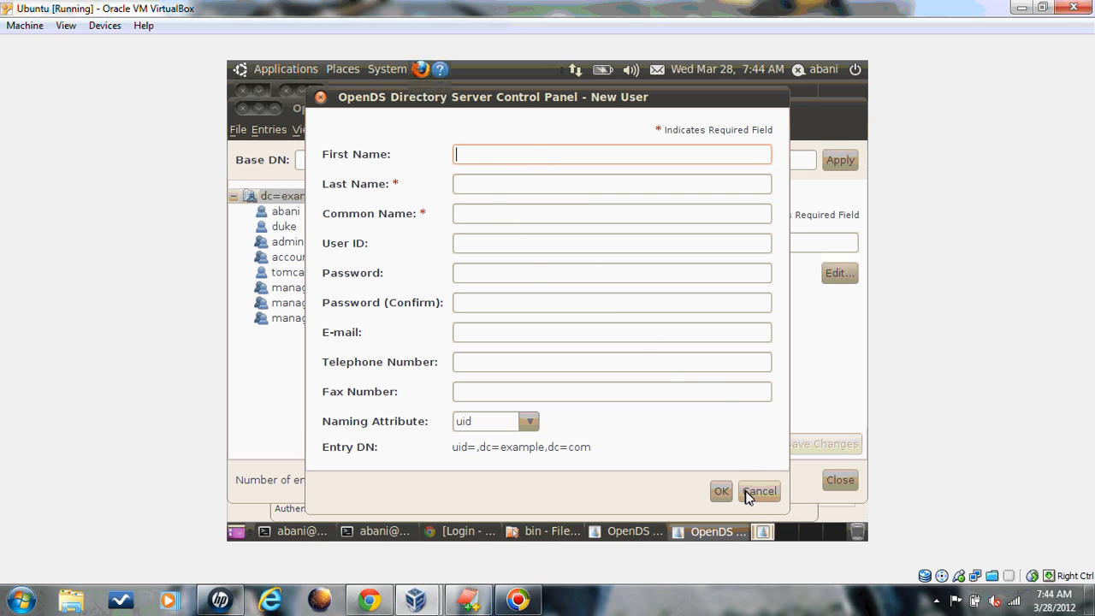
pyautogui.click(759, 490)
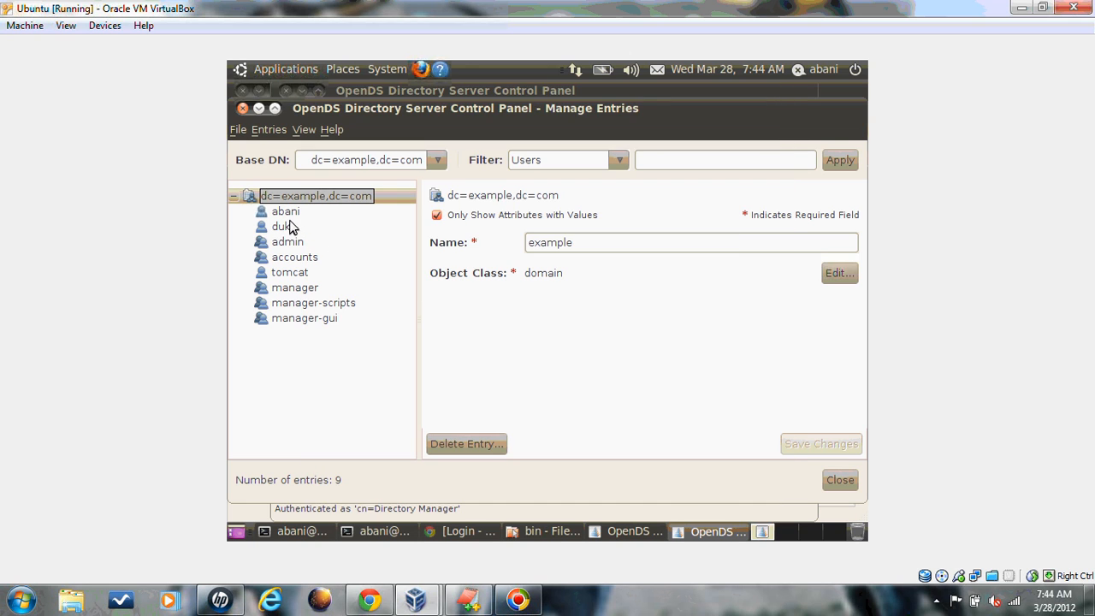
pyautogui.click(285, 211)
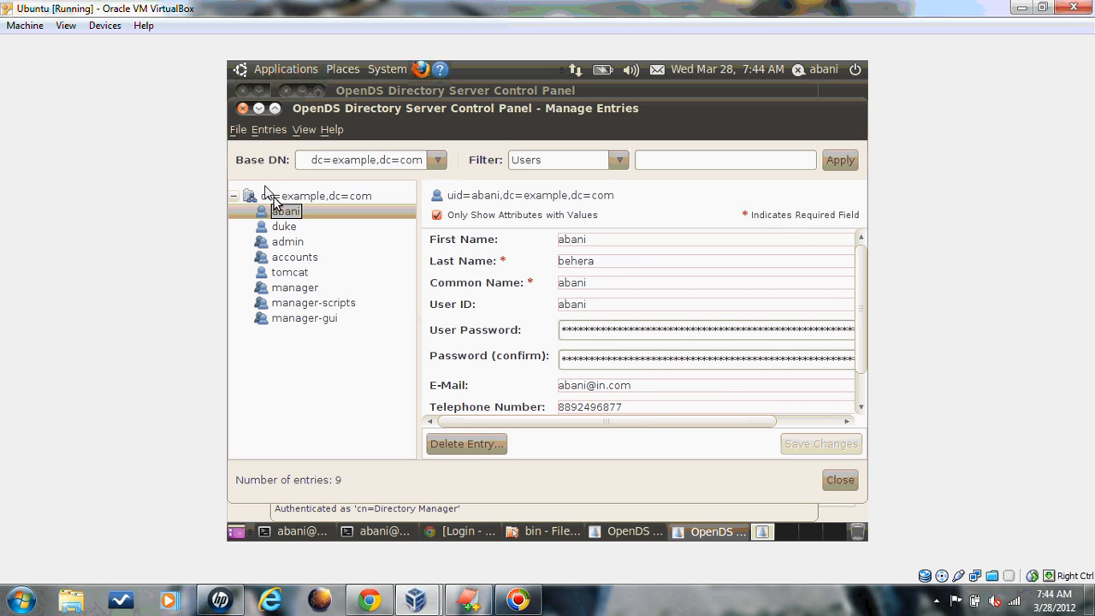
pyautogui.click(269, 130)
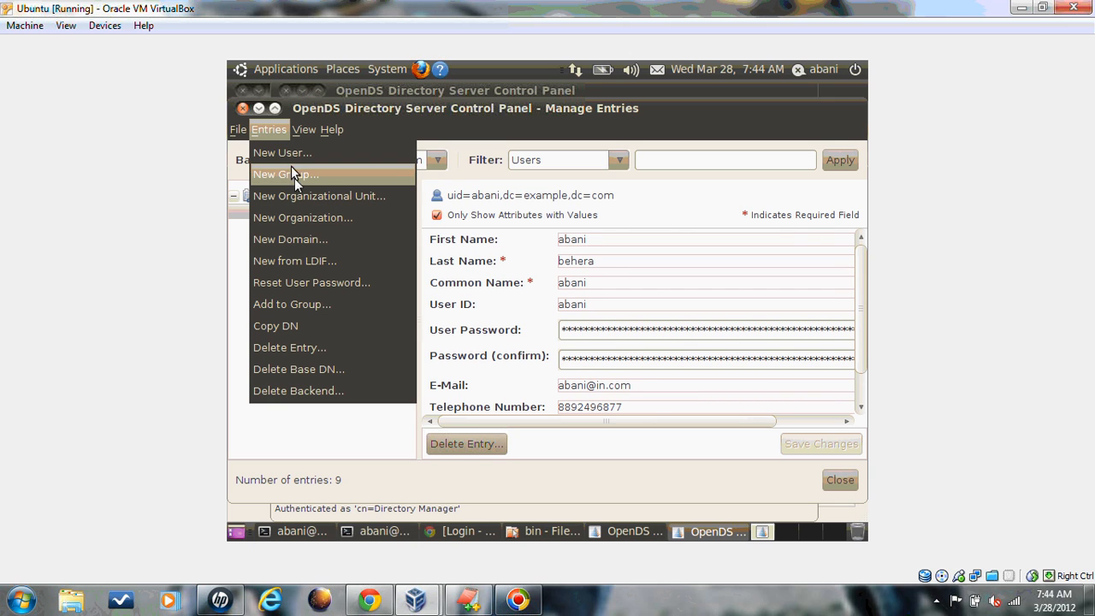
pyautogui.click(285, 175)
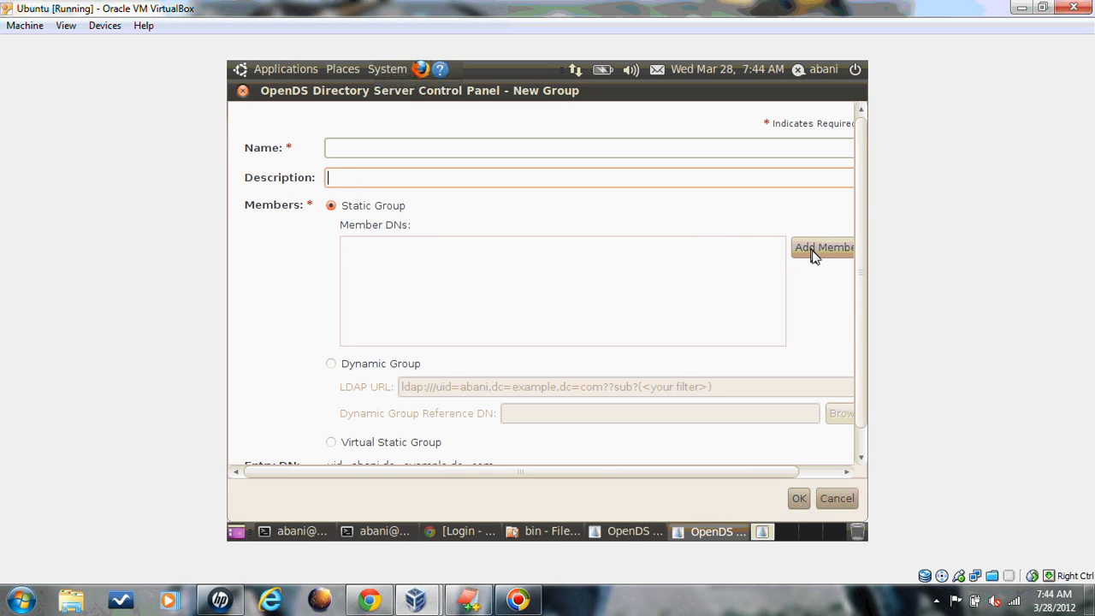
pyautogui.click(822, 247)
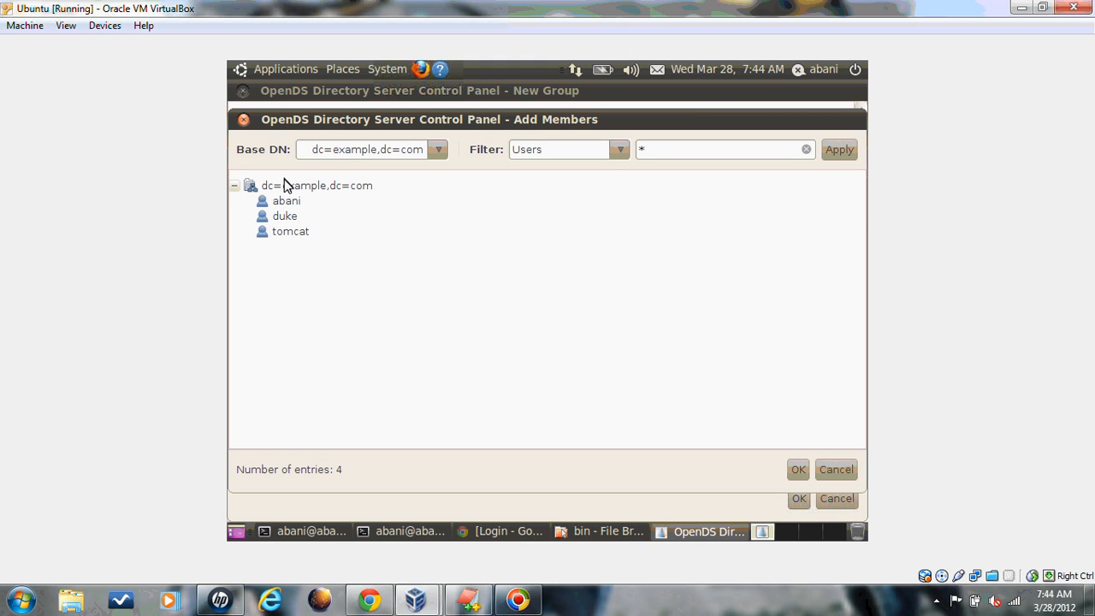
pyautogui.click(291, 231)
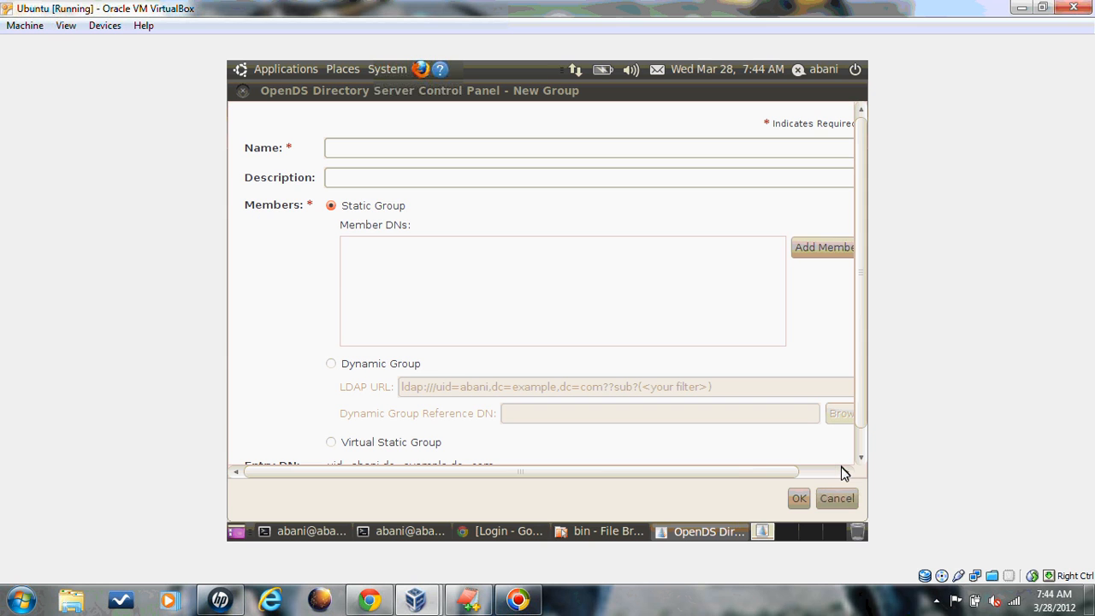
pyautogui.click(836, 498)
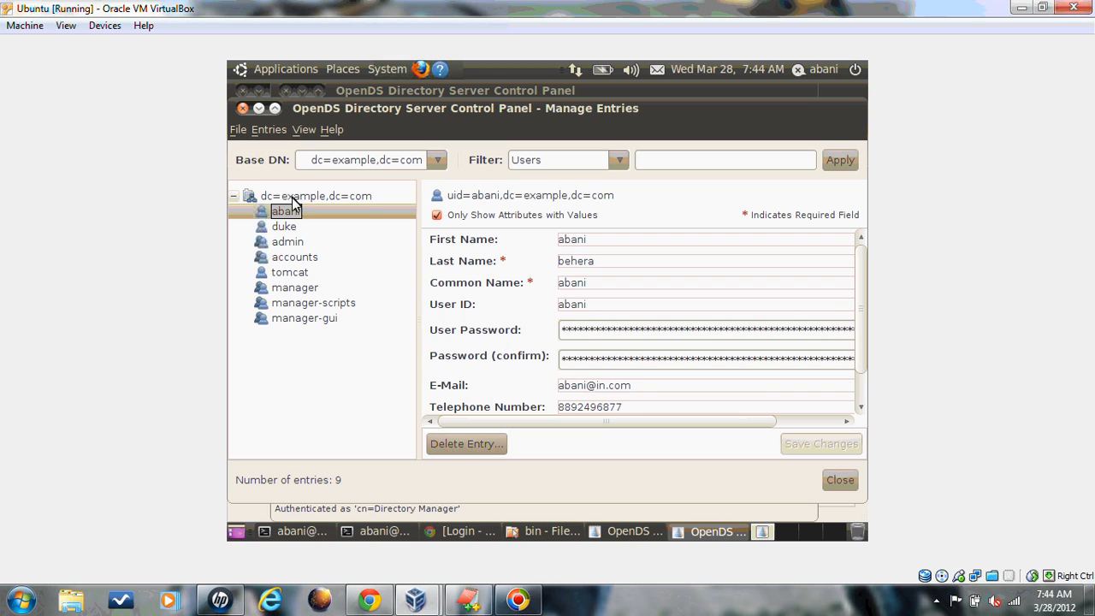
pyautogui.click(269, 129)
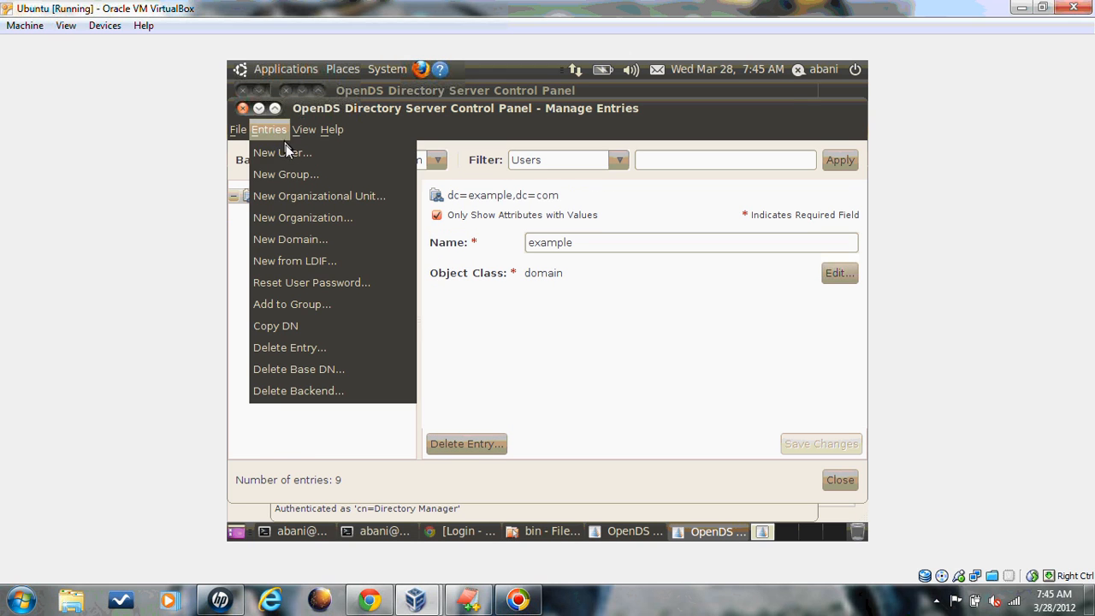
pyautogui.click(283, 152)
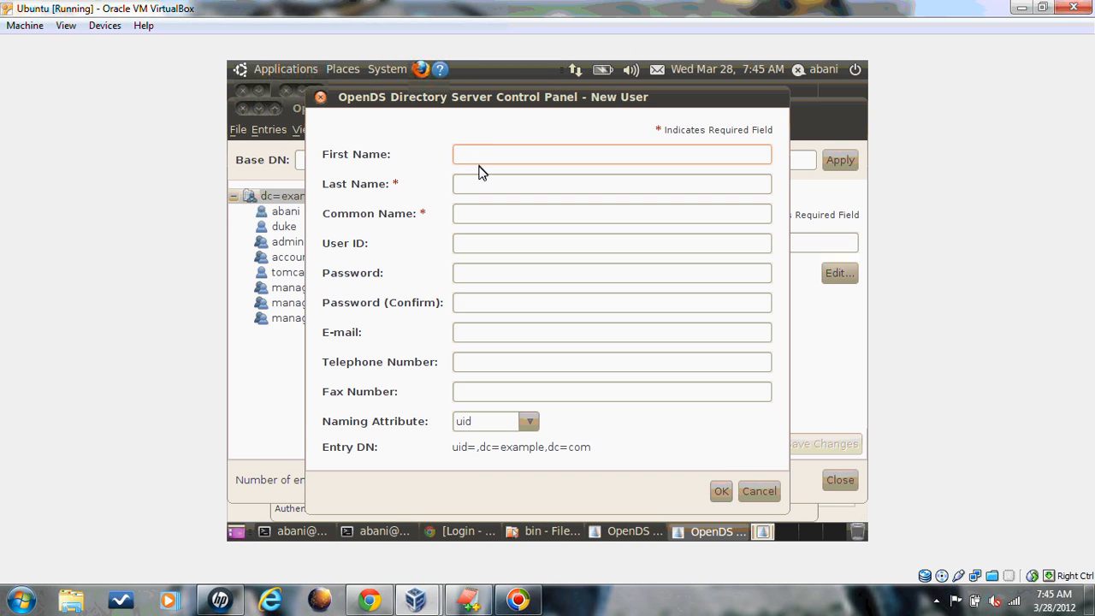
pyautogui.write('demo')
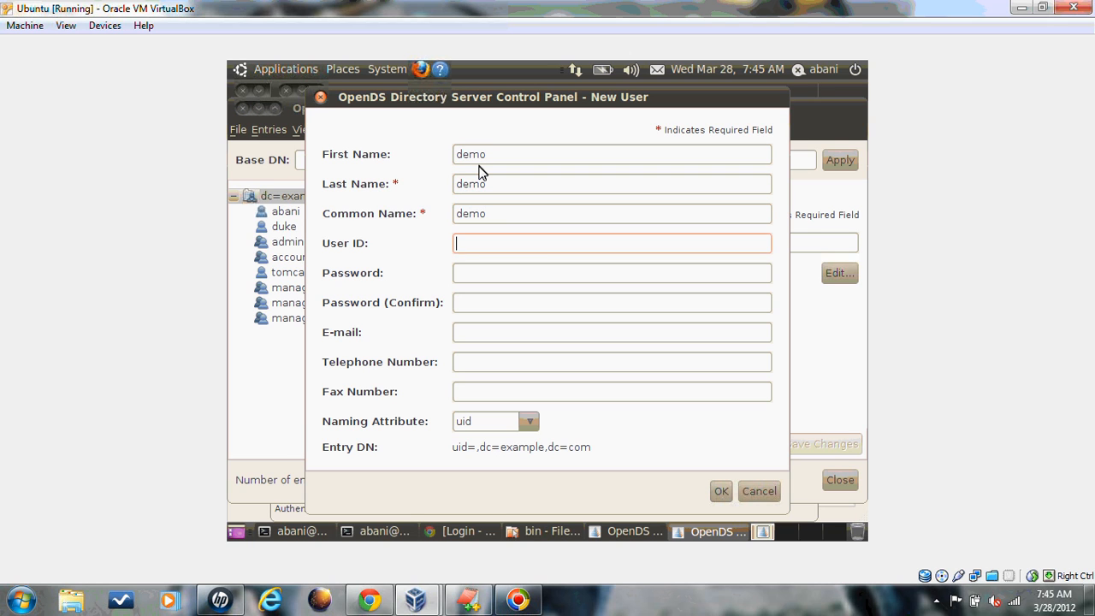
pyautogui.write('***')
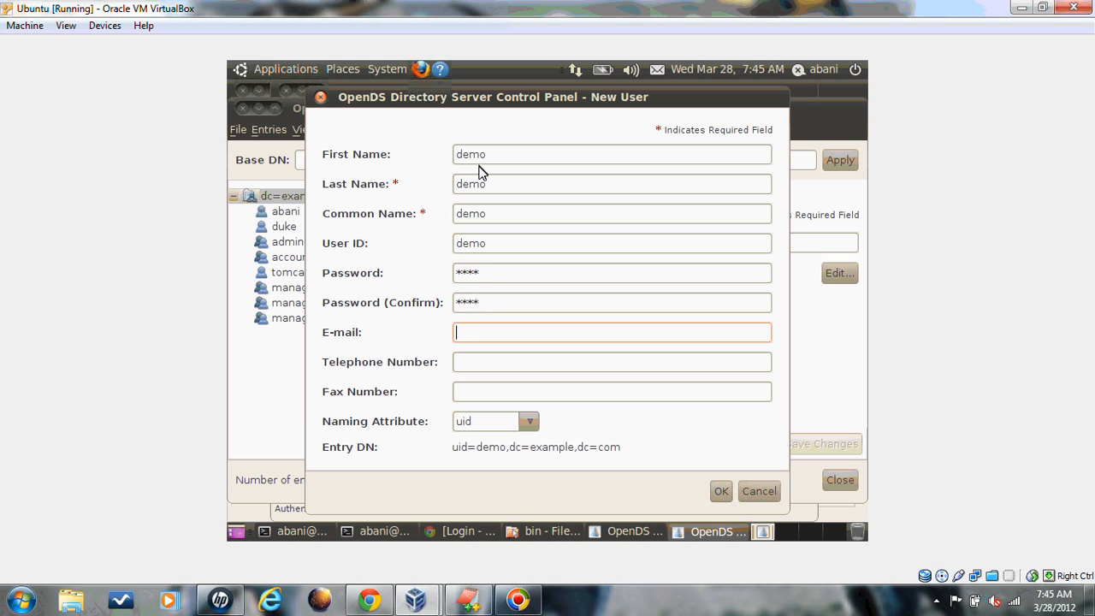
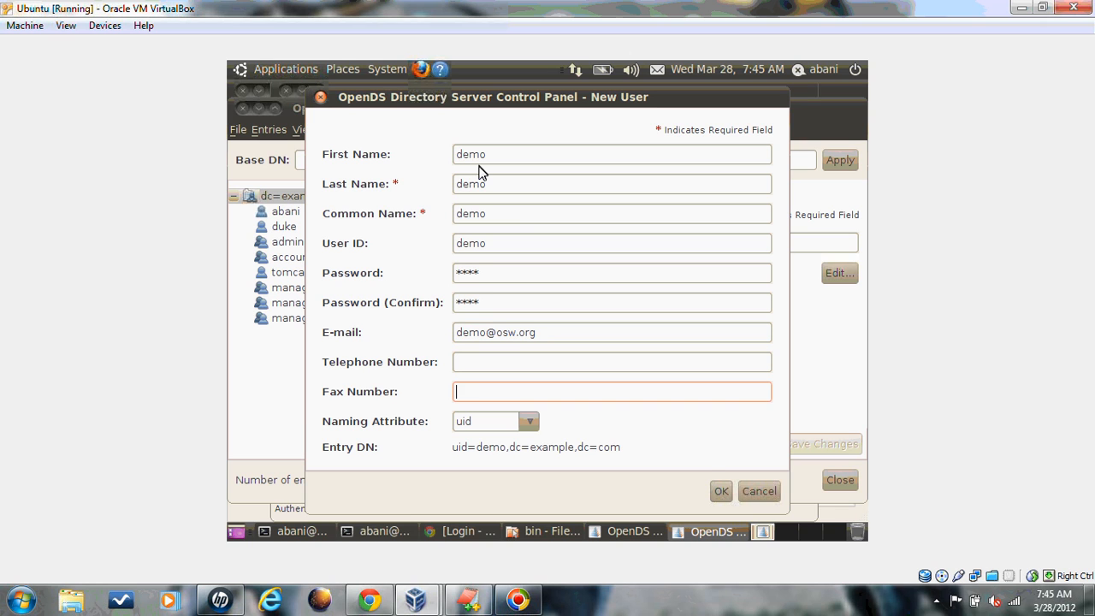
pyautogui.moveTo(451, 458)
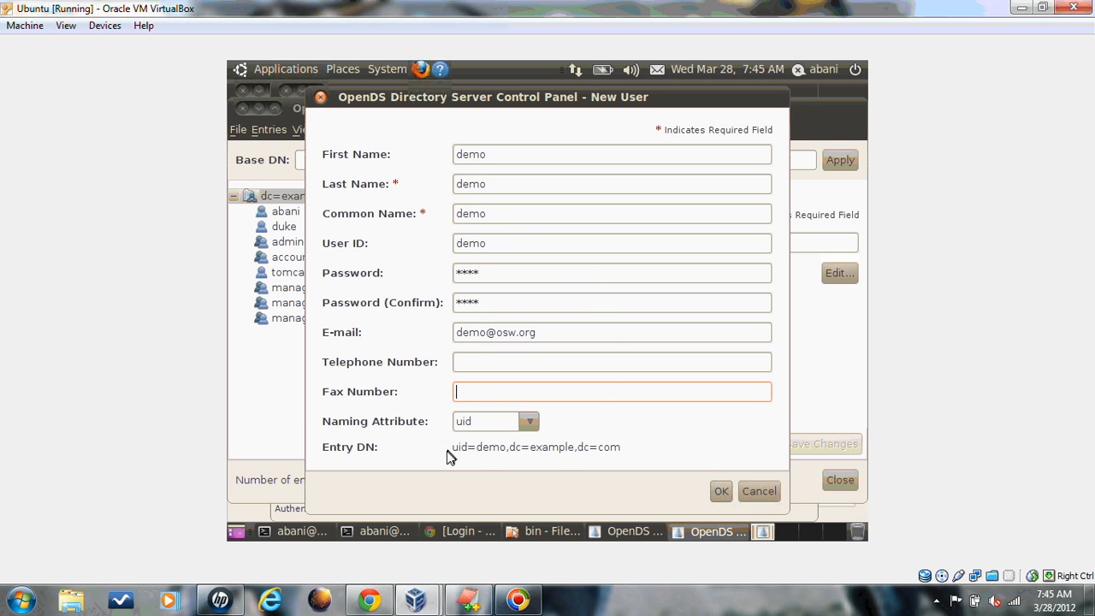
pyautogui.moveTo(522, 462)
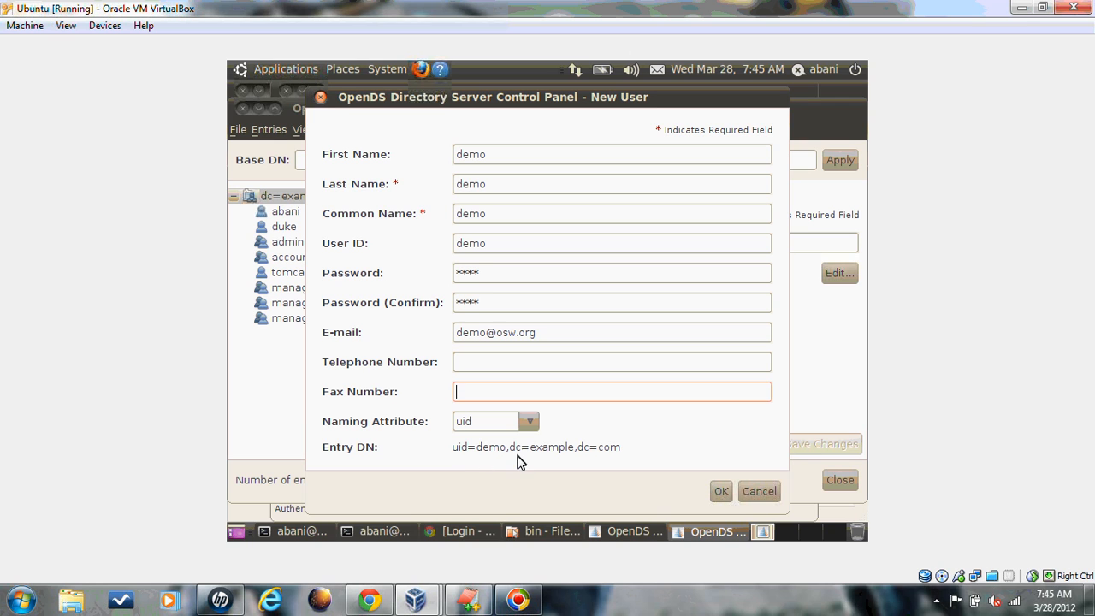
pyautogui.moveTo(564, 459)
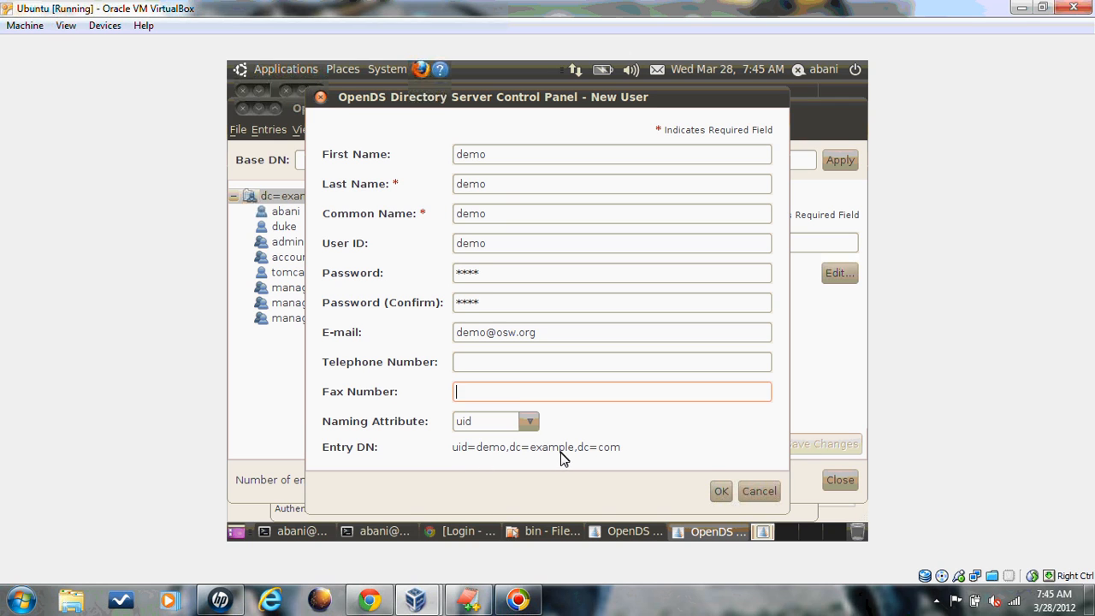
pyautogui.moveTo(758, 491)
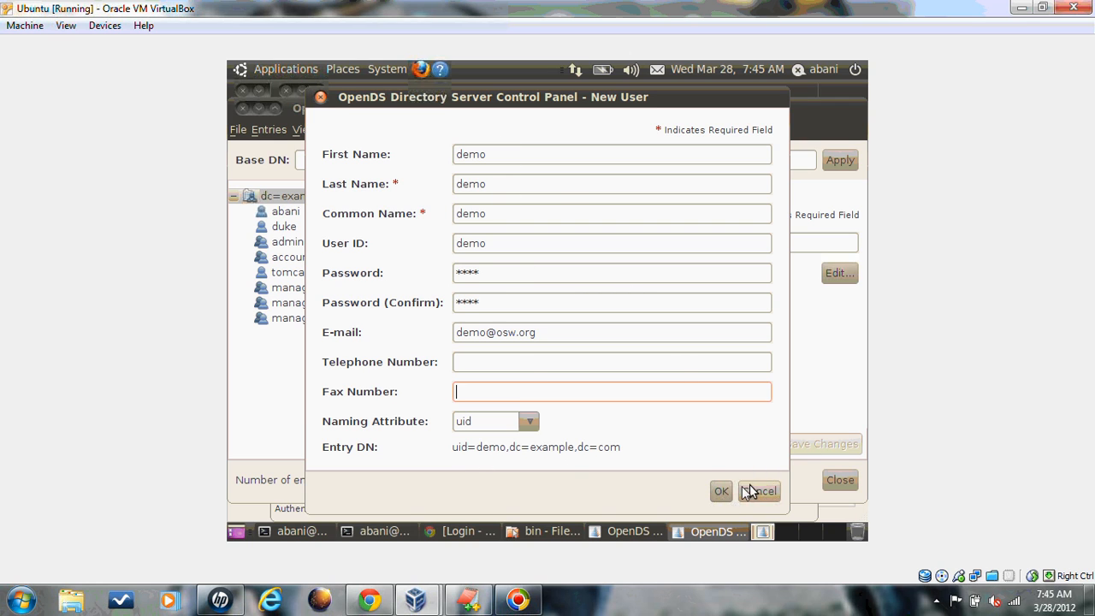
pyautogui.click(758, 490)
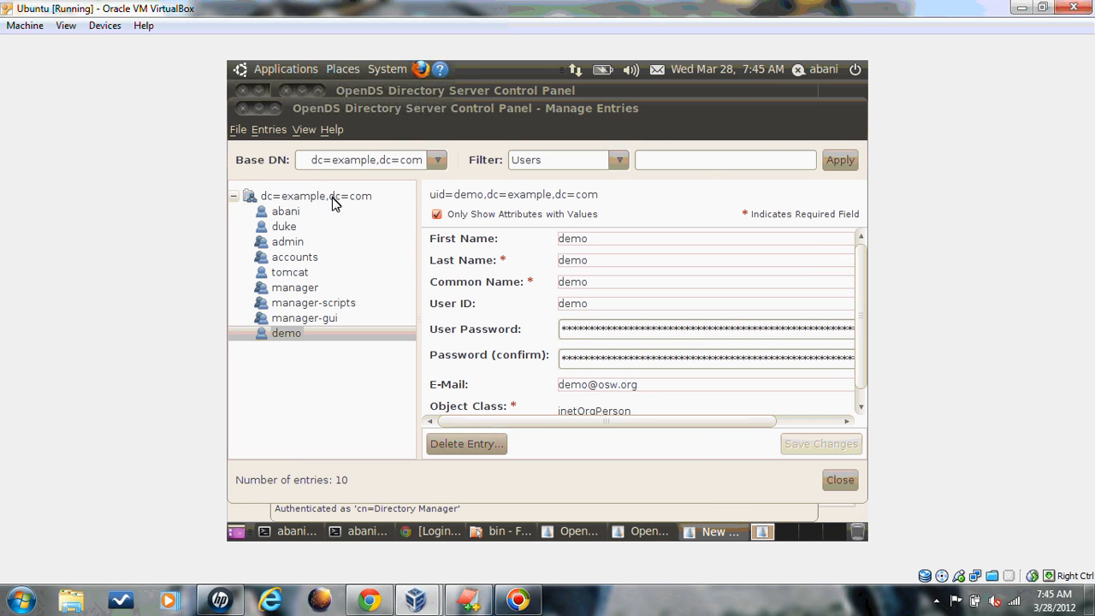
# Start a new group named dmgroup from the Entries menu
pyautogui.click(269, 129)
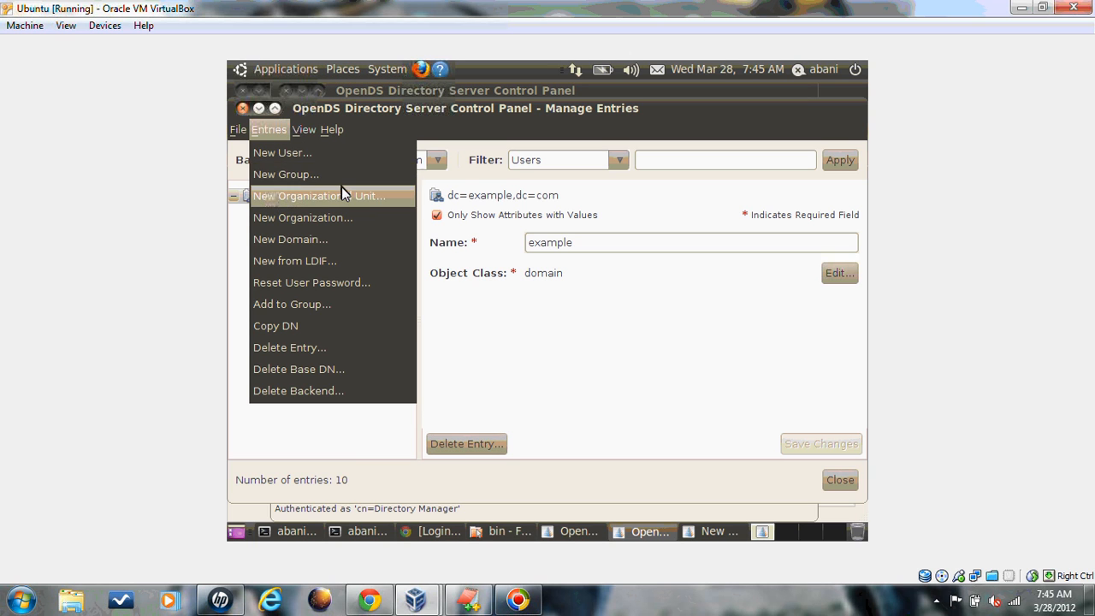
pyautogui.click(285, 174)
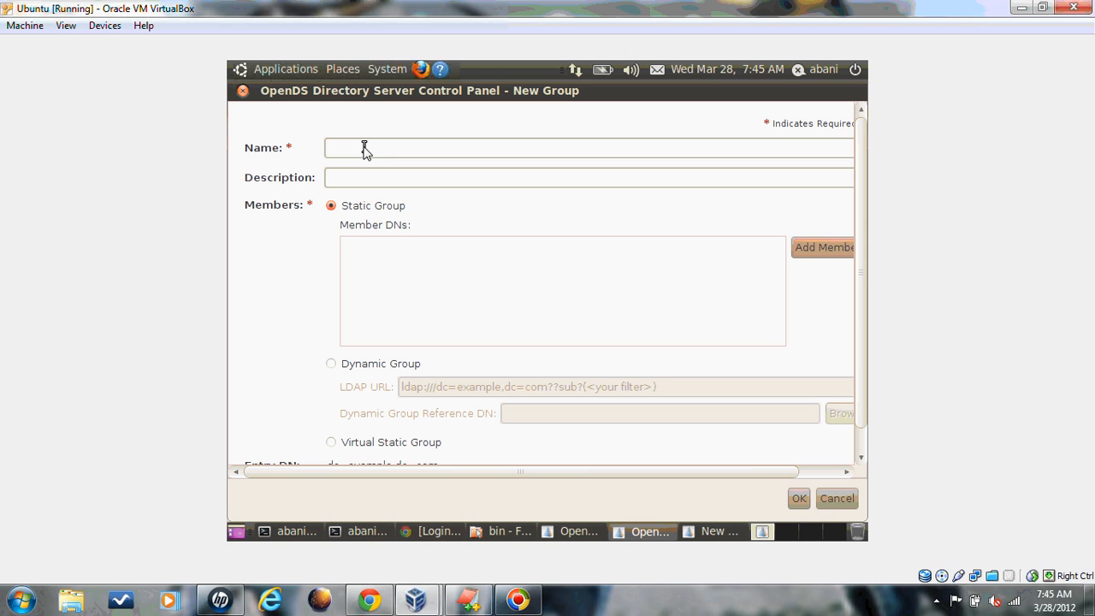
pyautogui.write('dm')
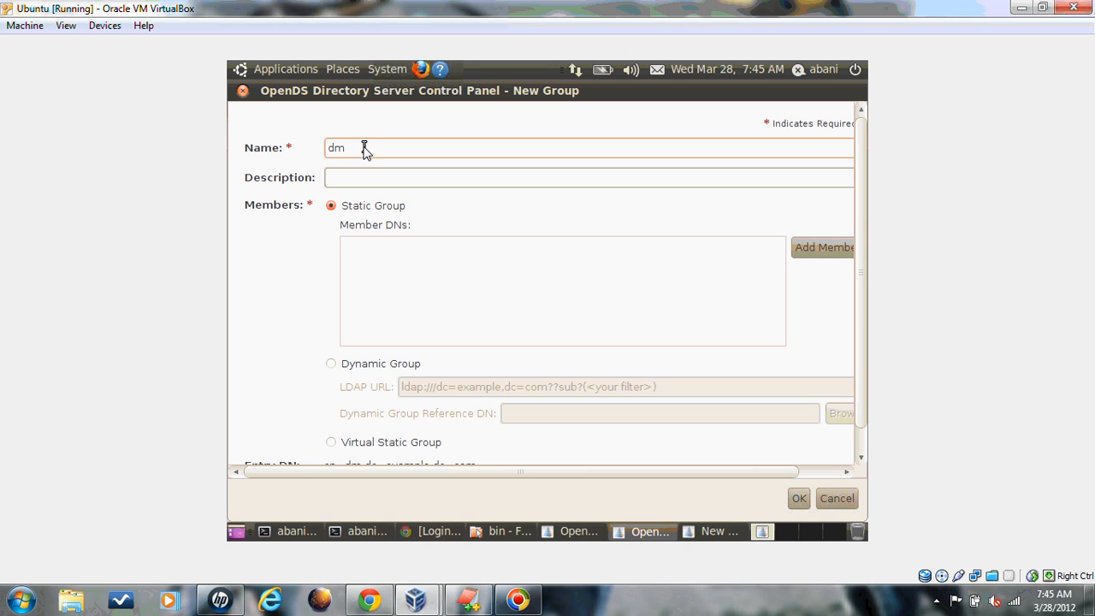
pyautogui.write('group')
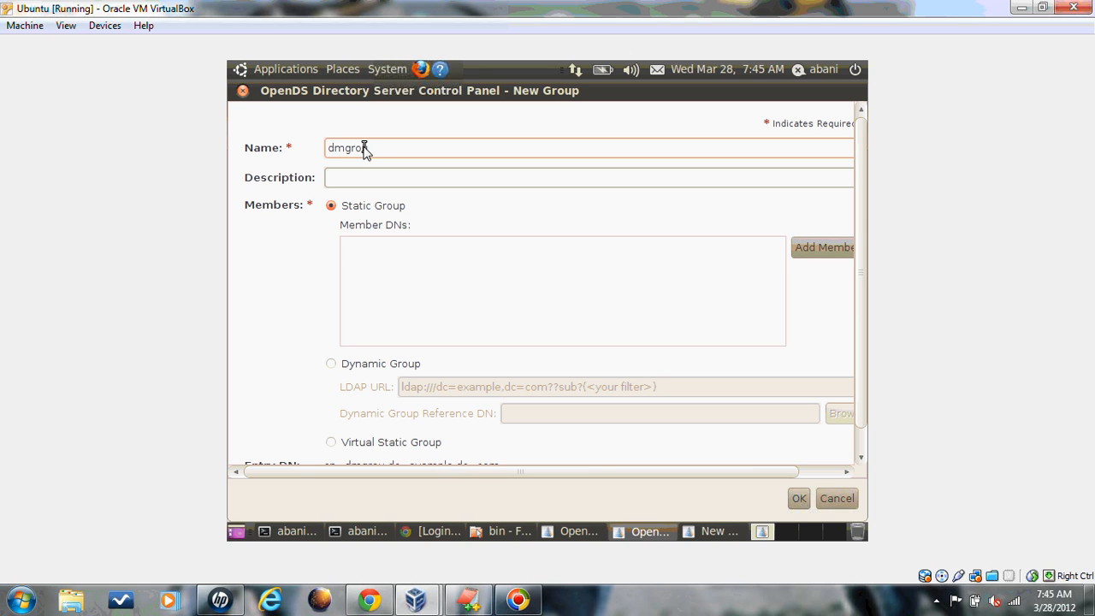
pyautogui.write('up')
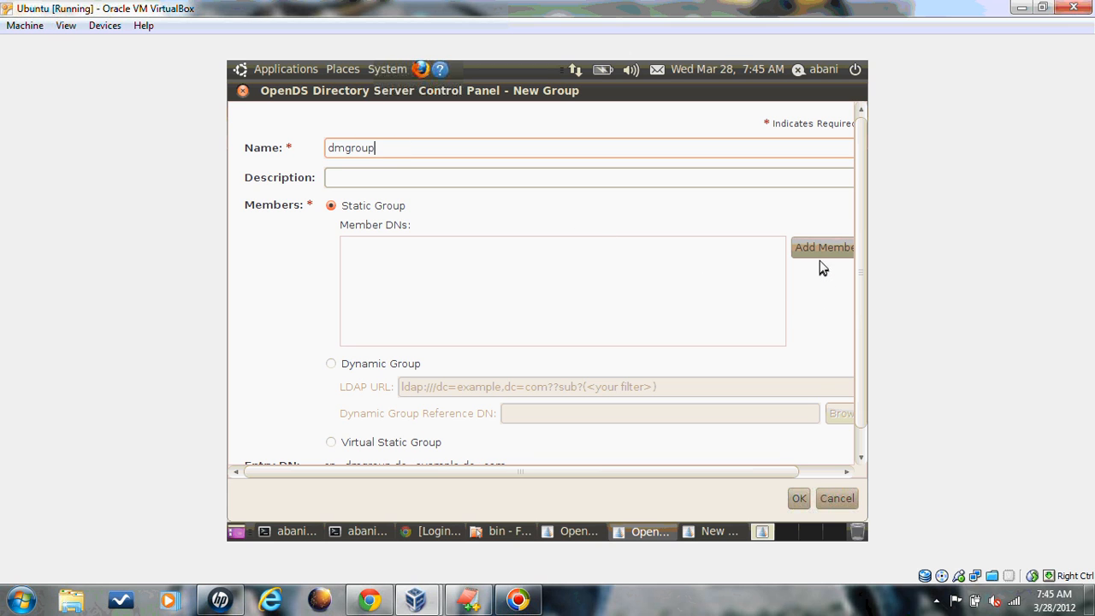
# Add uid=demo,dc=example,dc=com as a member after refreshing the user list
pyautogui.click(822, 247)
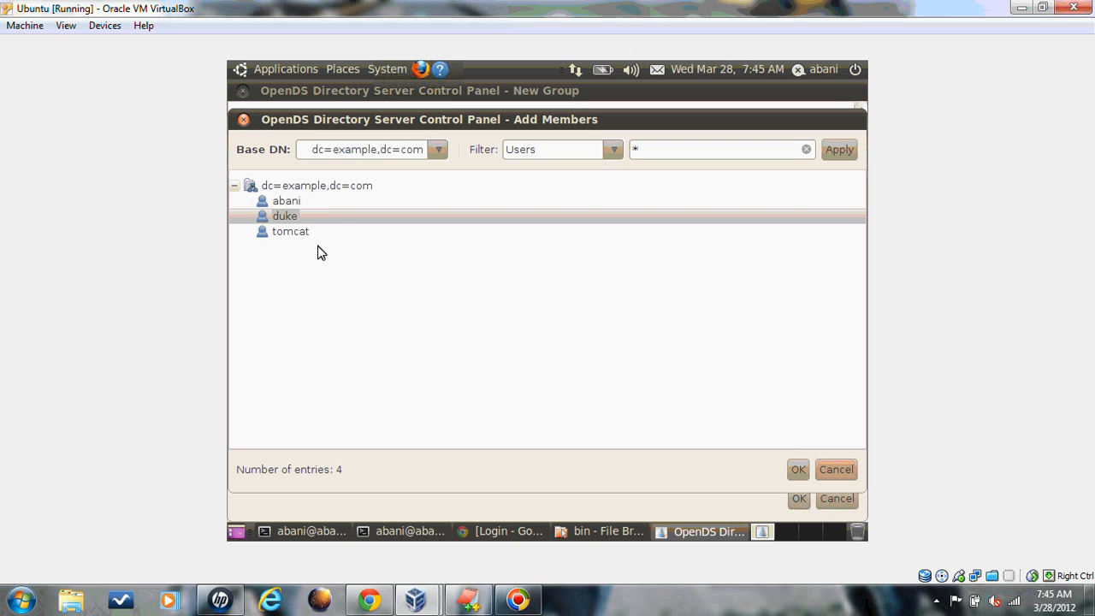
pyautogui.click(316, 185)
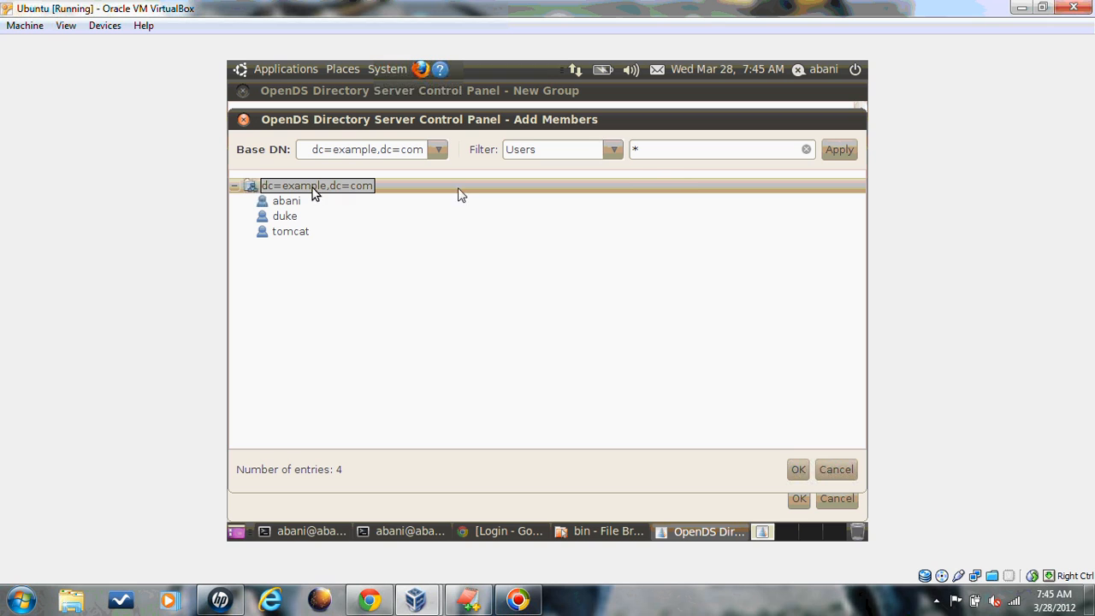
pyautogui.click(612, 149)
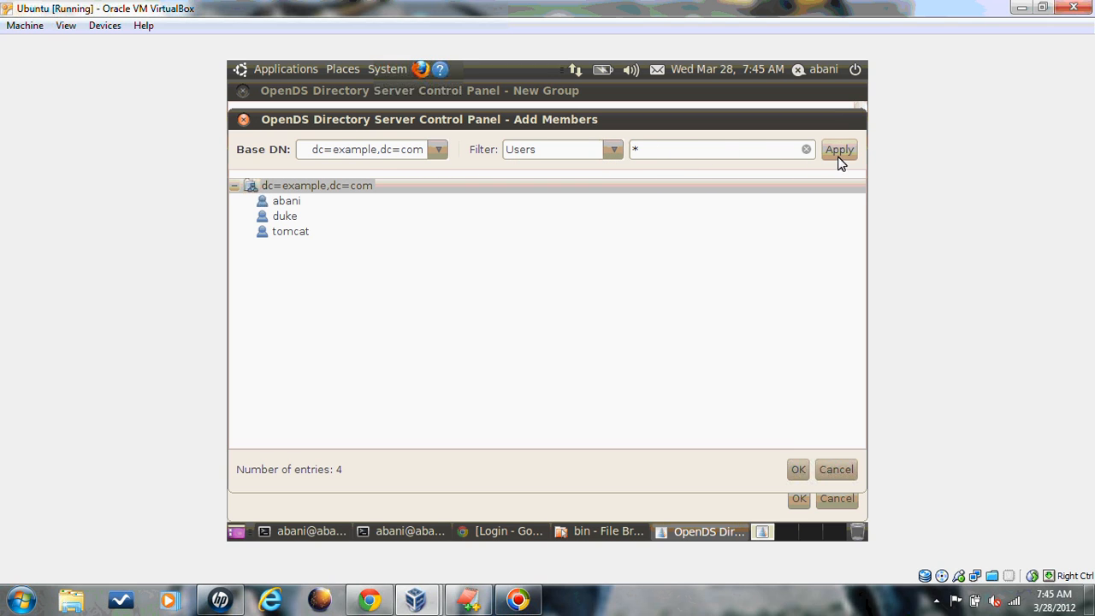
pyautogui.click(838, 148)
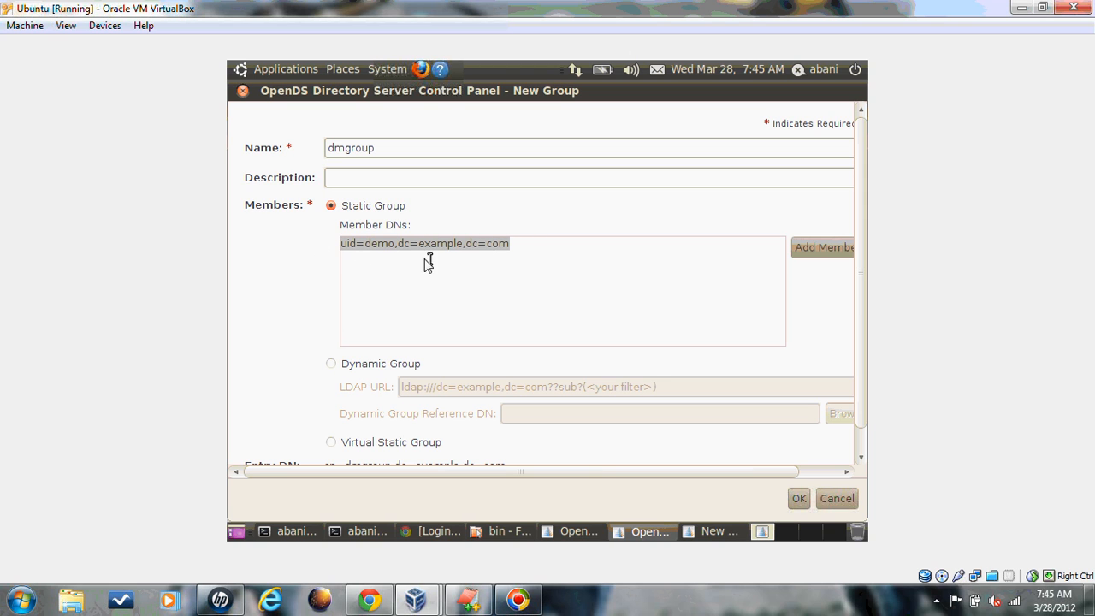
pyautogui.moveTo(453, 261)
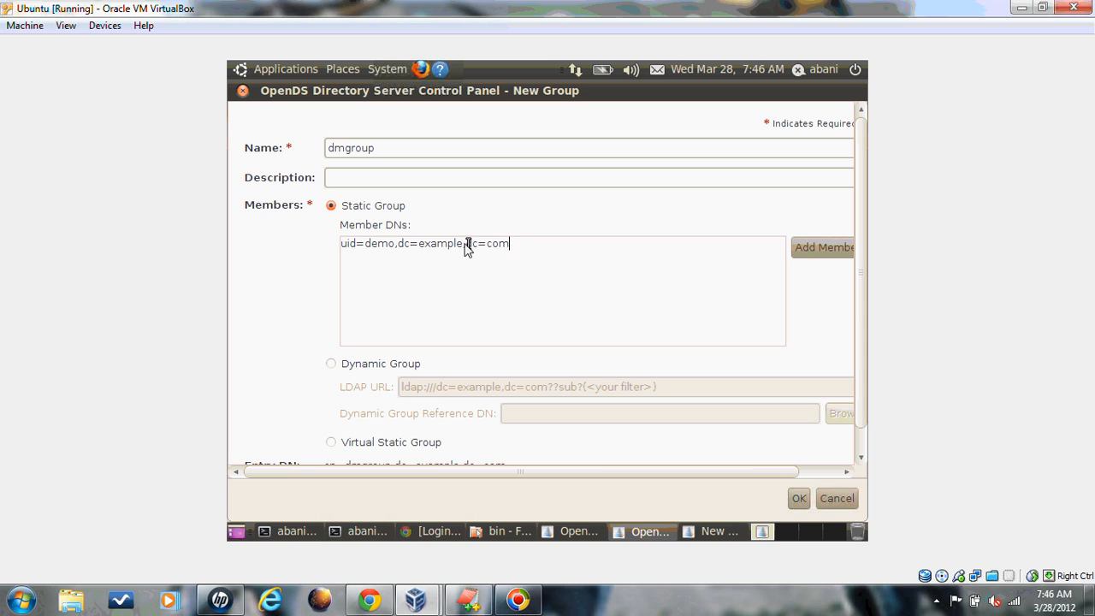
pyautogui.moveTo(731, 483)
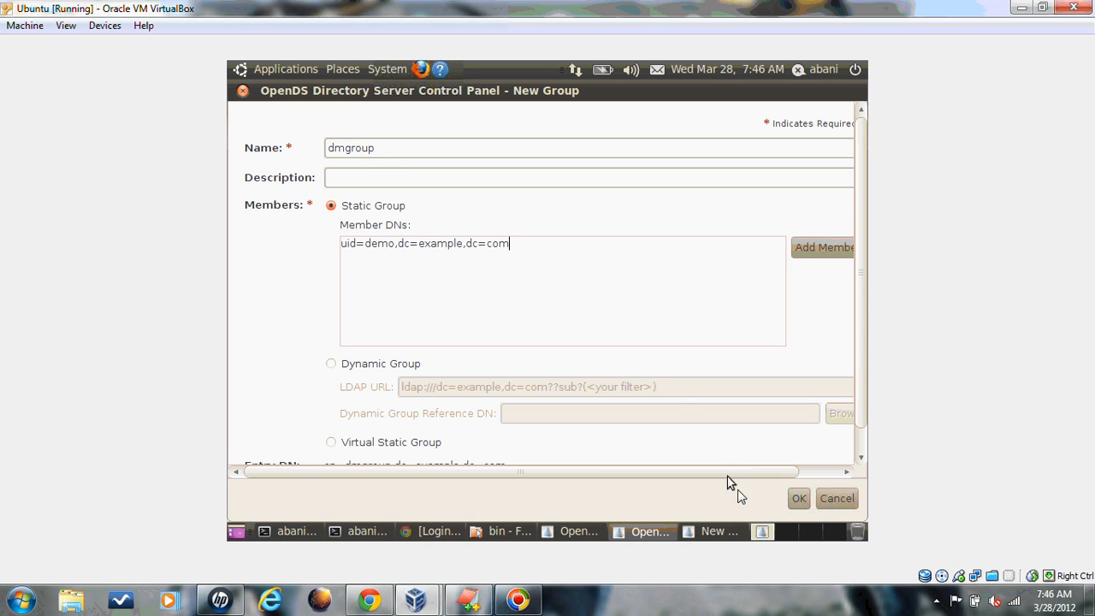
# Save the dmgroup group, then review the abani, tomcat, manager and manager-gui entries
pyautogui.click(798, 498)
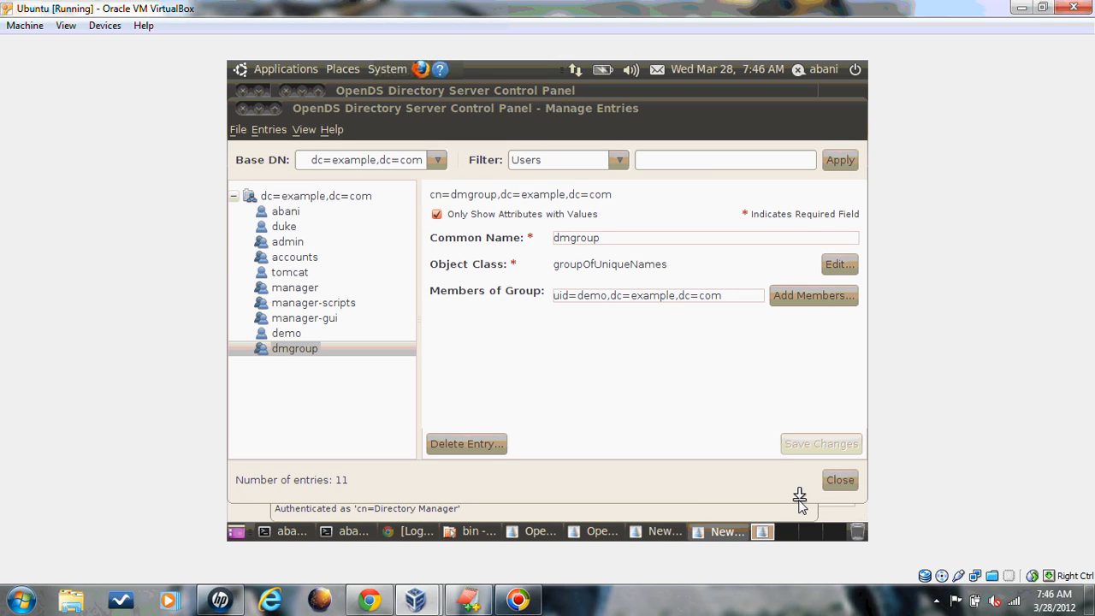
pyautogui.moveTo(331, 323)
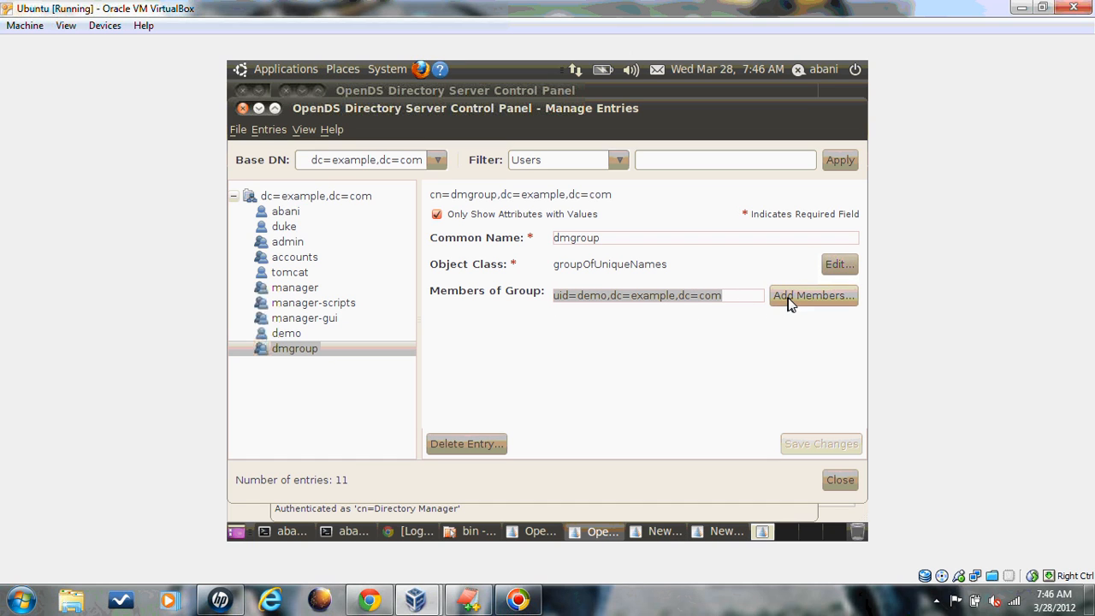
pyautogui.moveTo(839, 479)
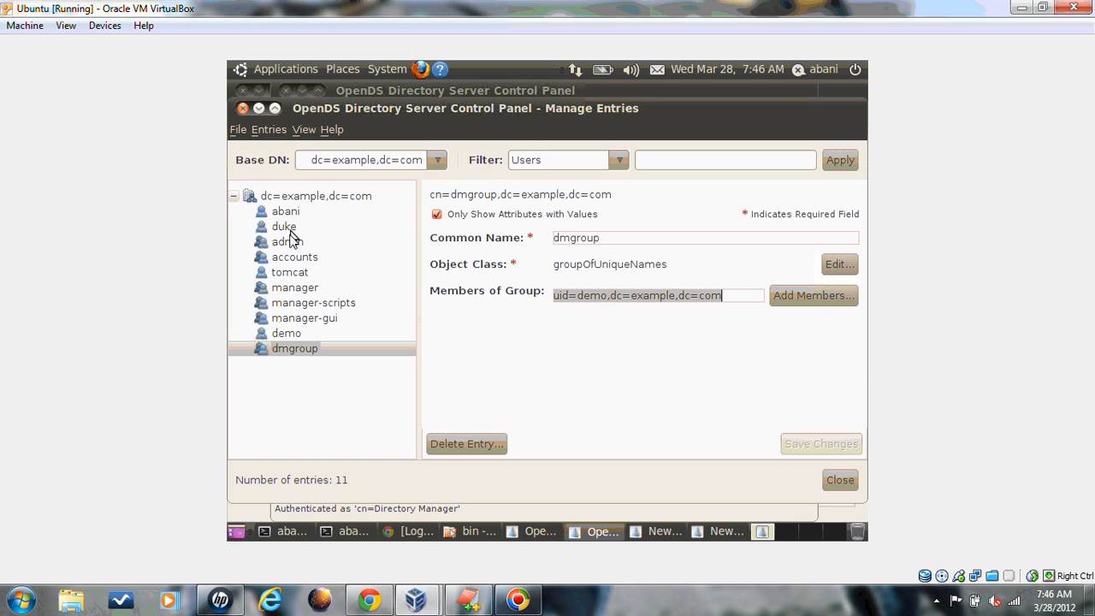
pyautogui.click(285, 211)
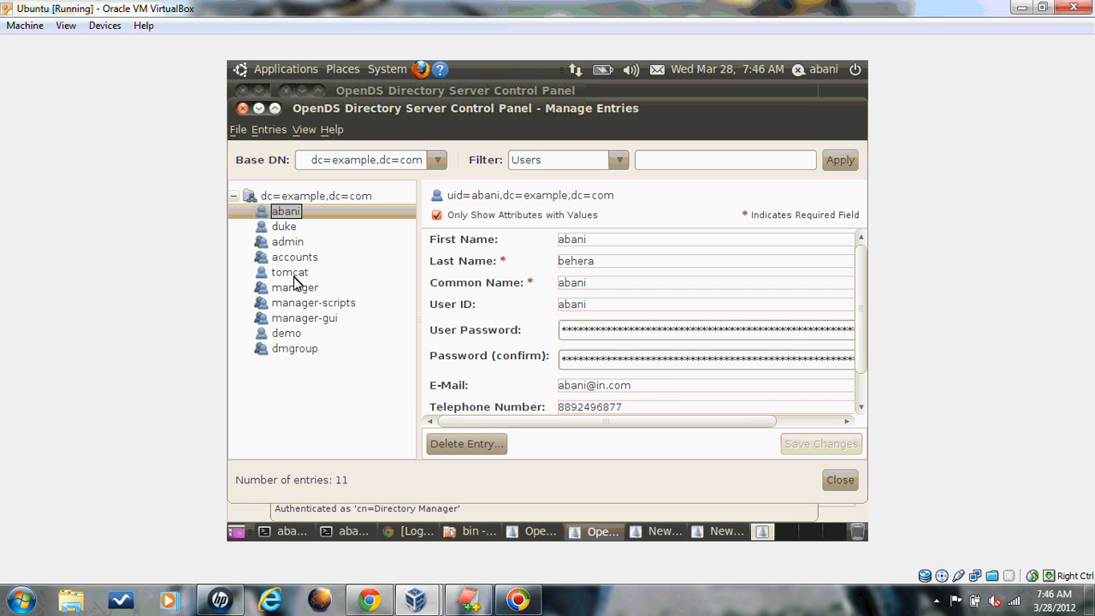
pyautogui.click(289, 272)
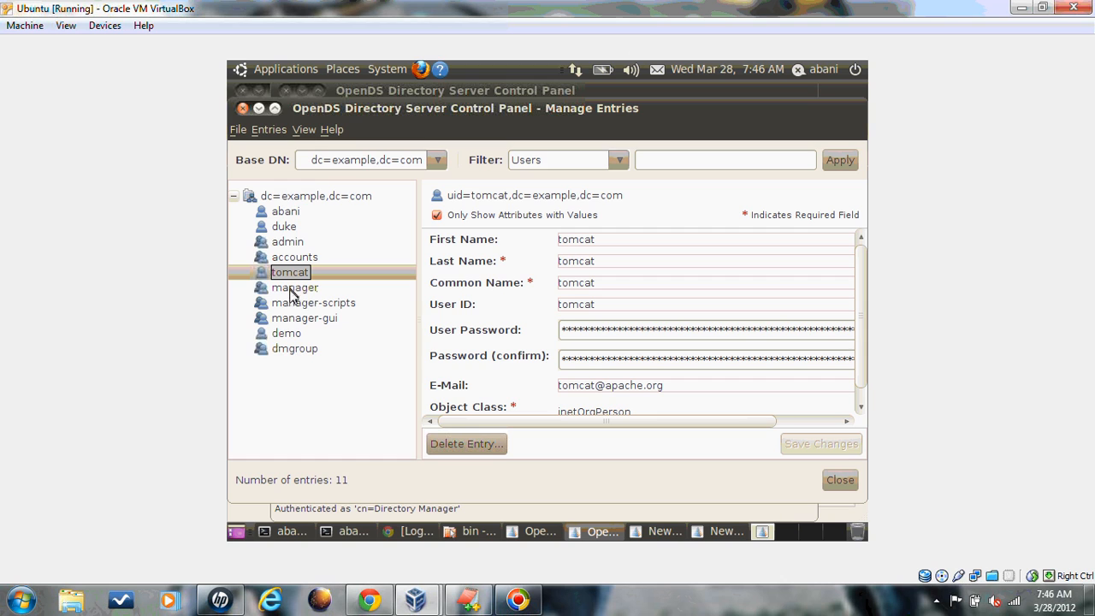
pyautogui.click(294, 286)
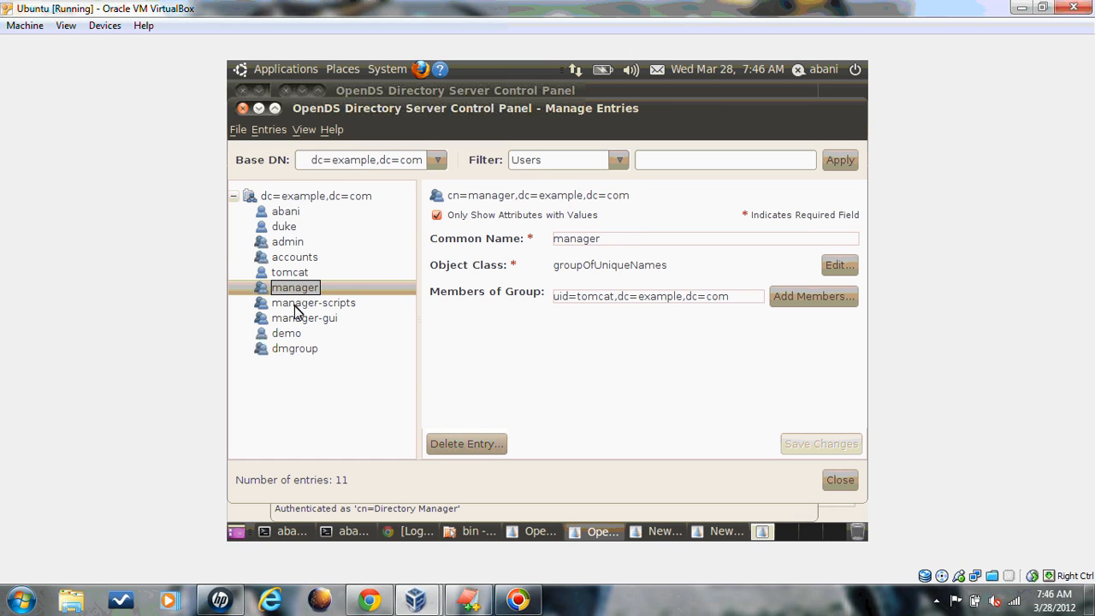
pyautogui.click(304, 317)
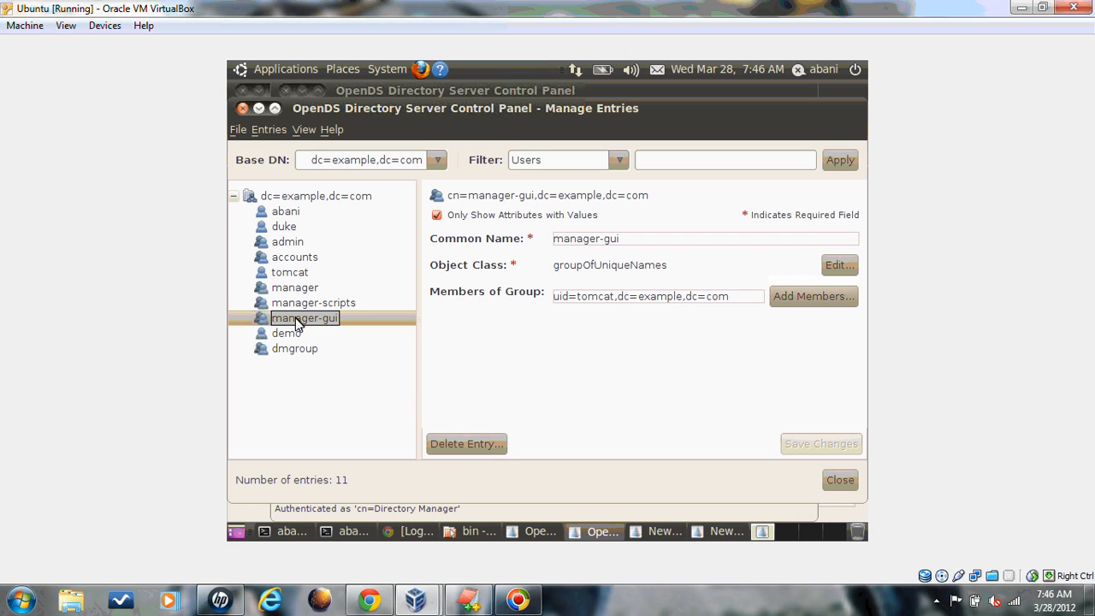
pyautogui.moveTo(296, 323)
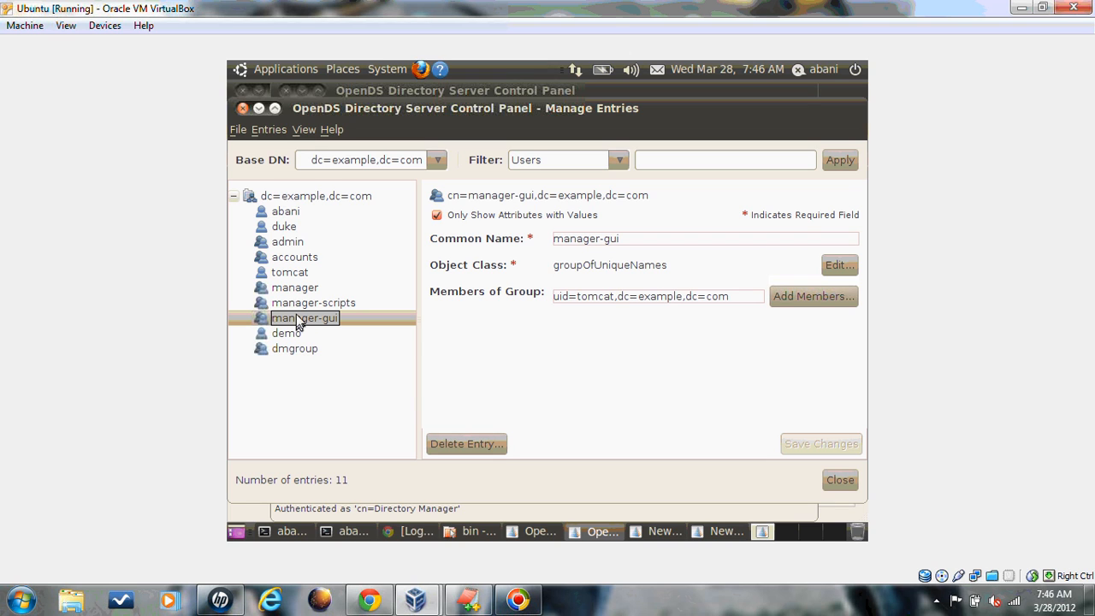
pyautogui.moveTo(325, 291)
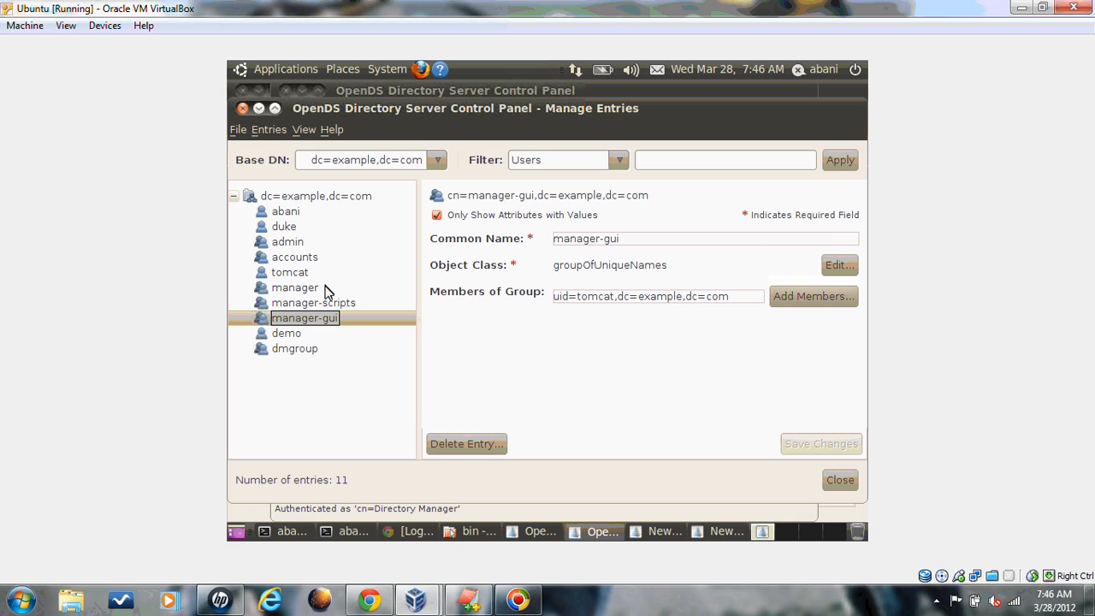
pyautogui.moveTo(291, 282)
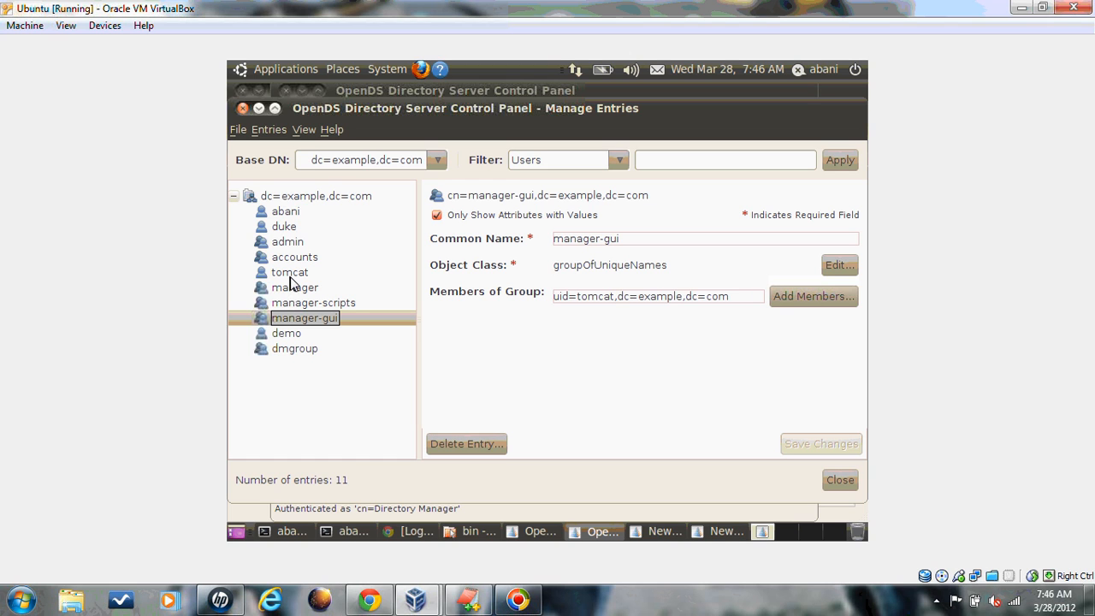
pyautogui.click(290, 271)
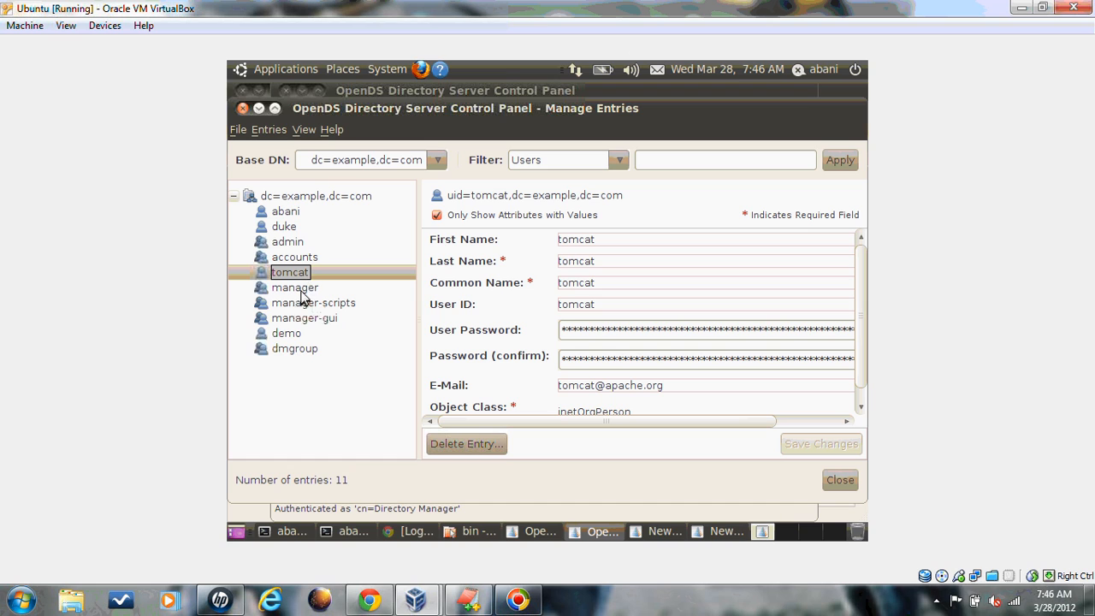
pyautogui.moveTo(303, 278)
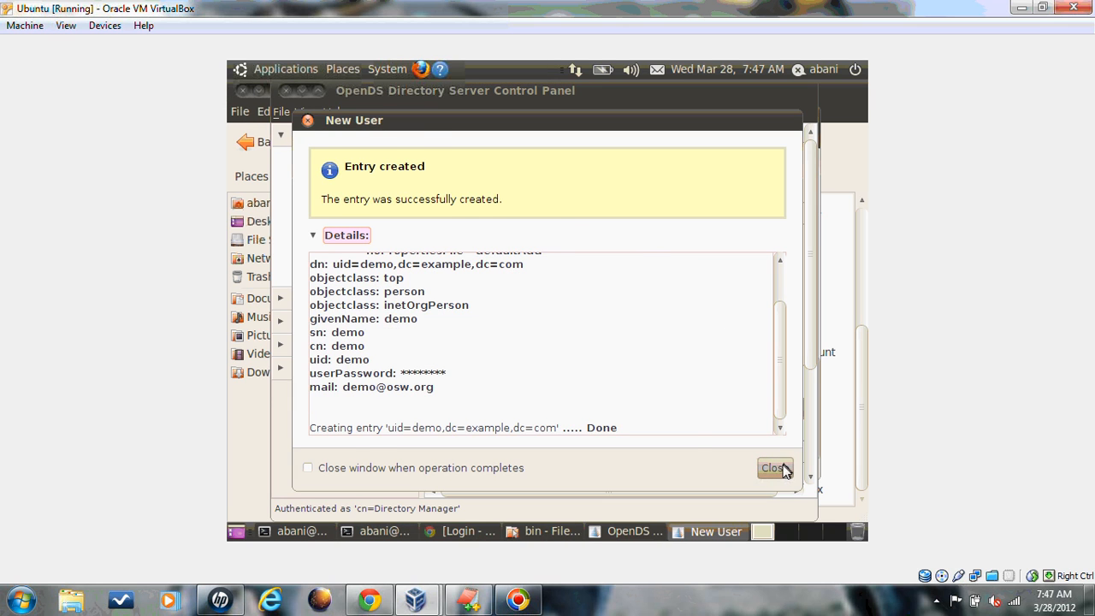
# Dismiss the confirmation and open apache-tomcat-7.0.12/conf/server.xml in gedit
pyautogui.click(773, 468)
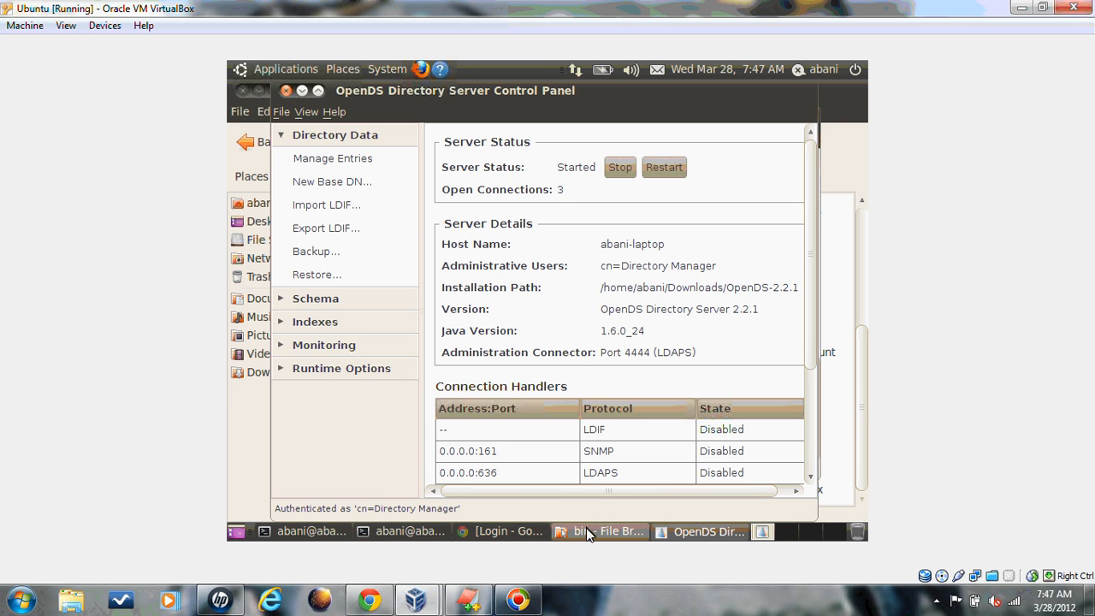
pyautogui.click(610, 531)
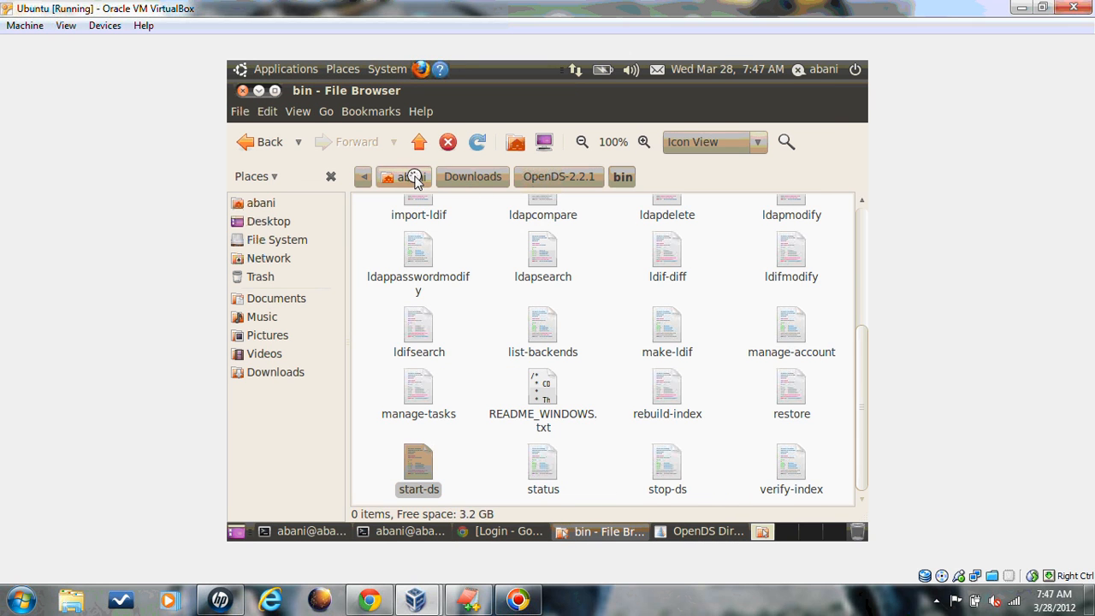
pyautogui.click(411, 177)
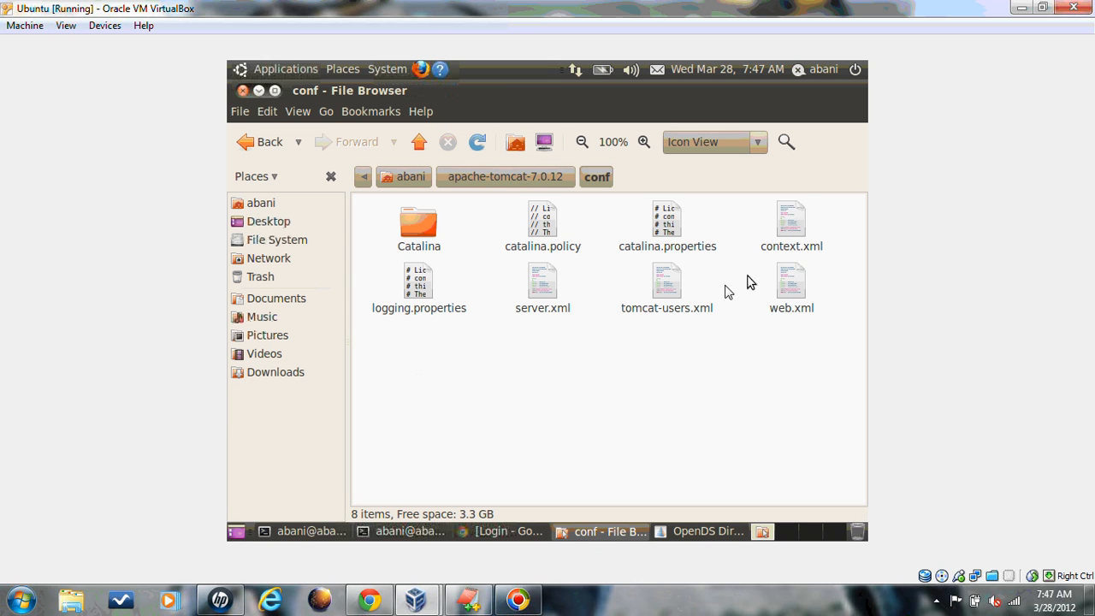
pyautogui.rightClick(542, 281)
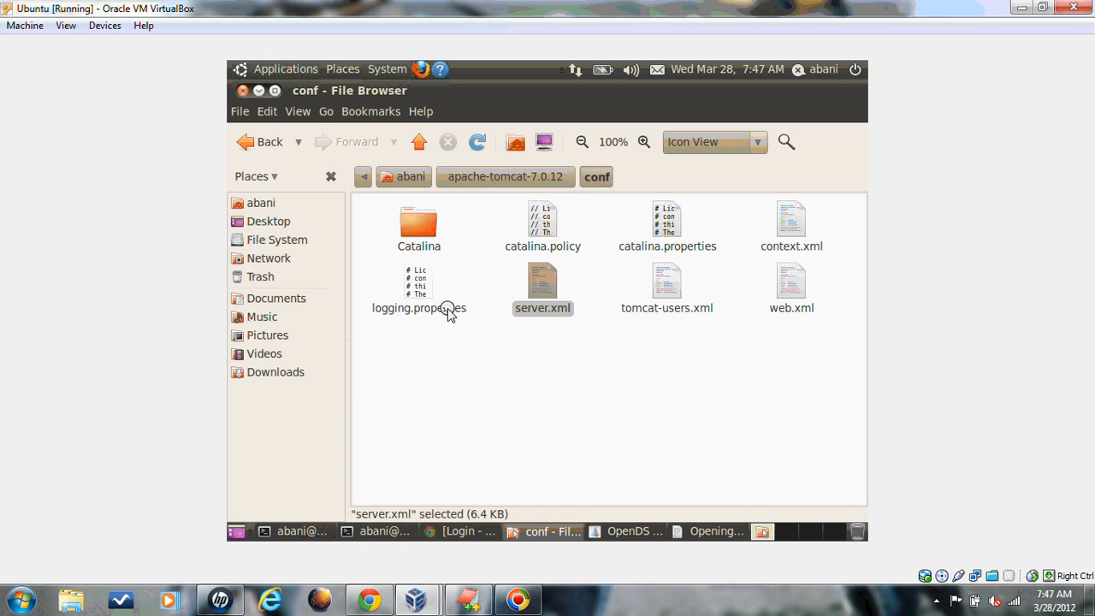
pyautogui.doubleClick(542, 286)
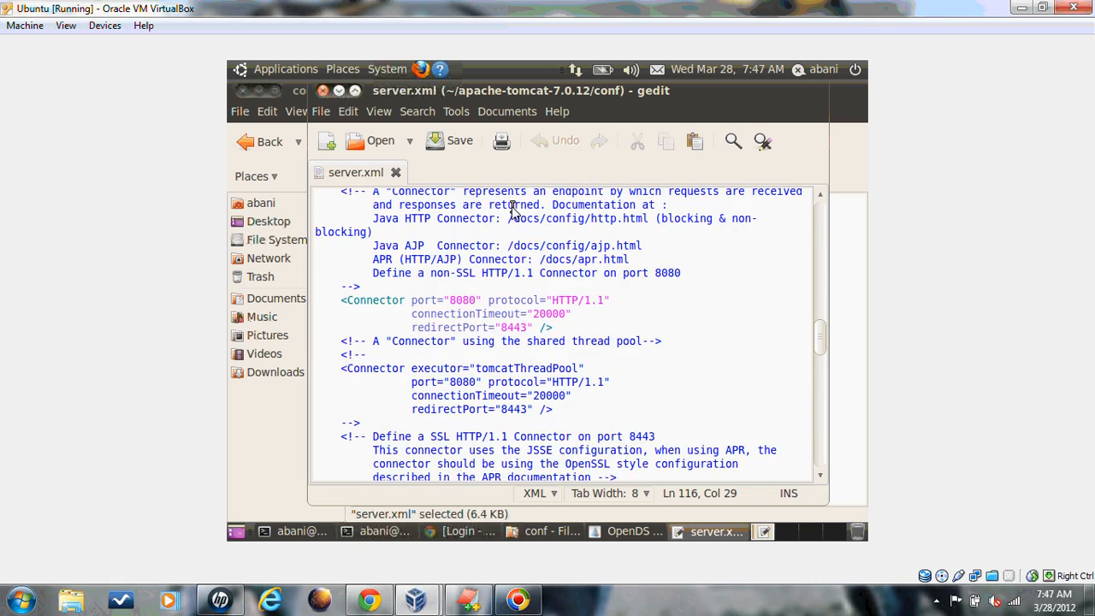
pyautogui.scroll(-3)
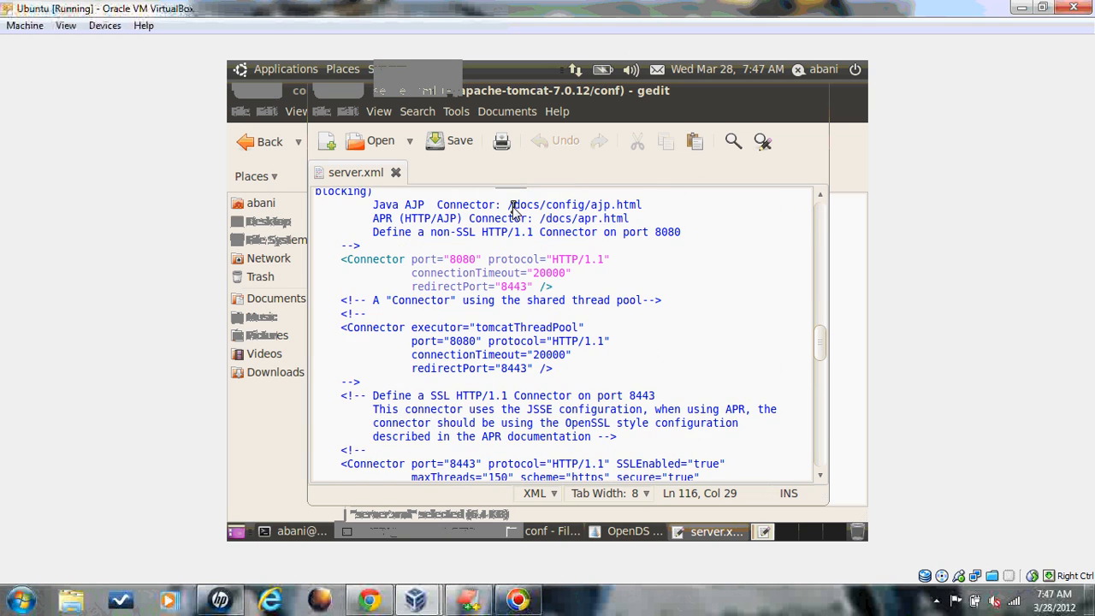
pyautogui.scroll(-3)
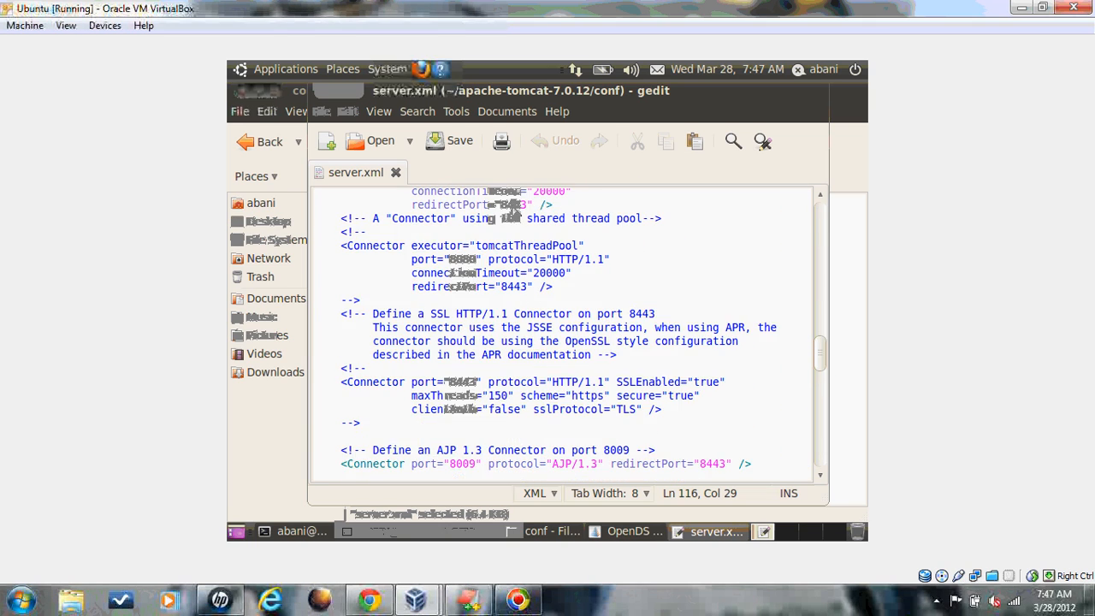
pyautogui.scroll(-3)
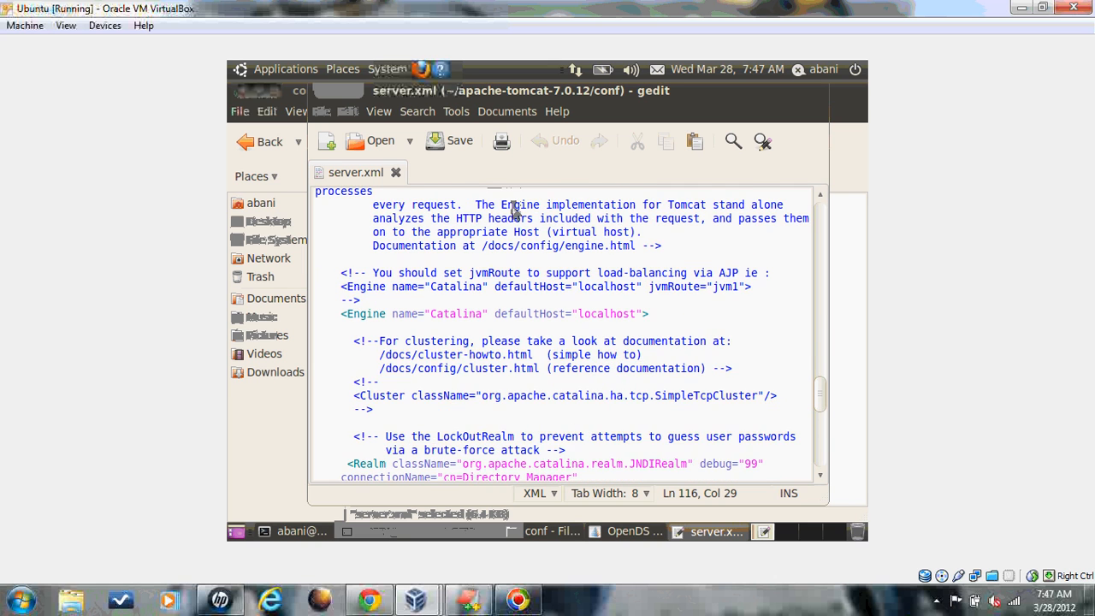
pyautogui.scroll(-3)
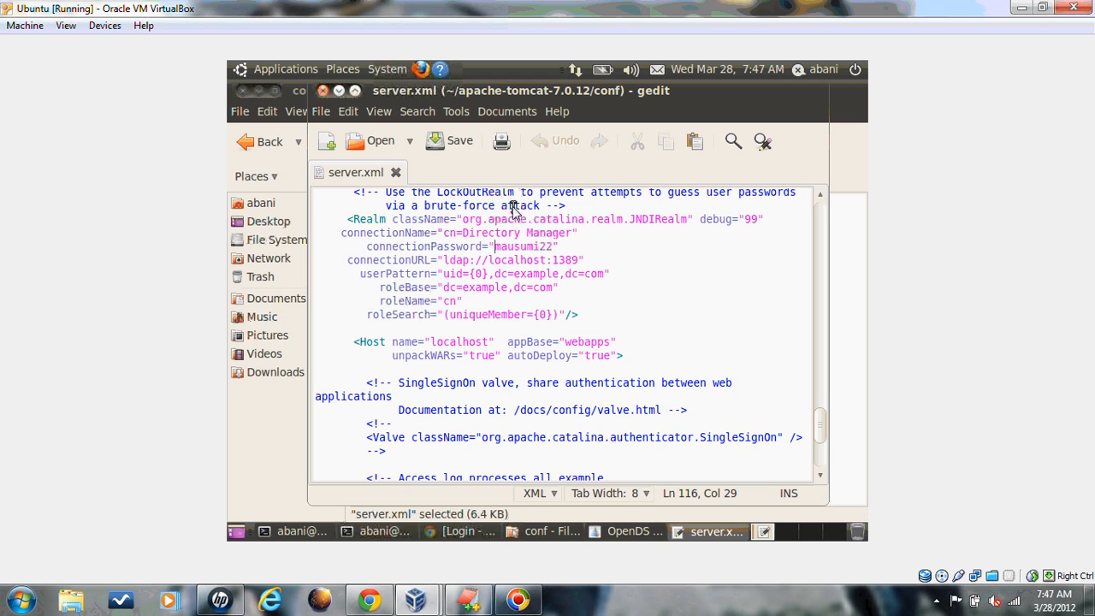
pyautogui.scroll(-3)
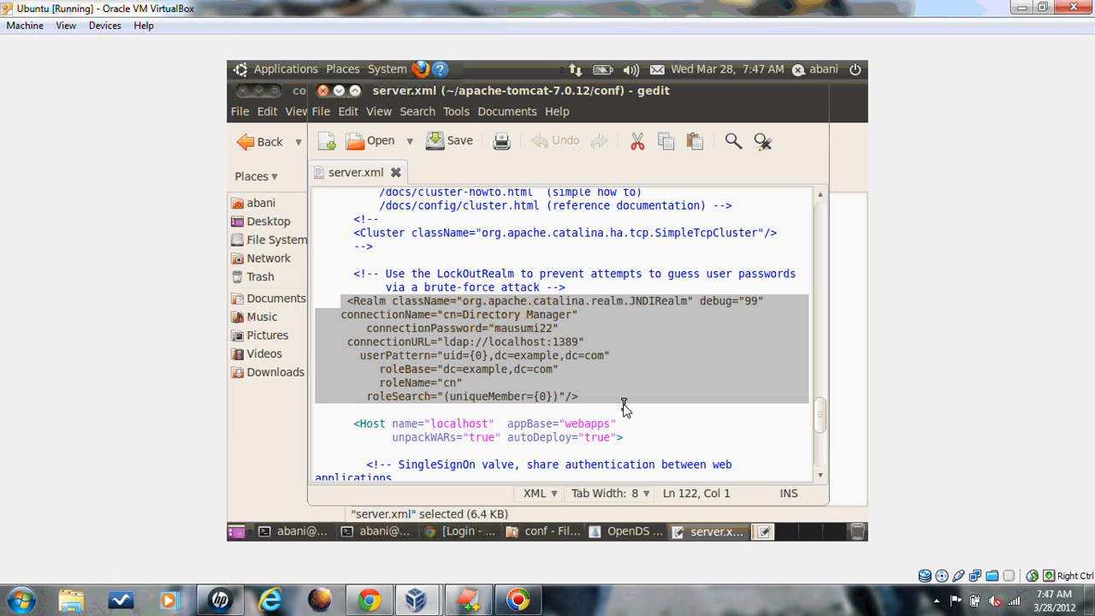
pyautogui.doubleClick(657, 301)
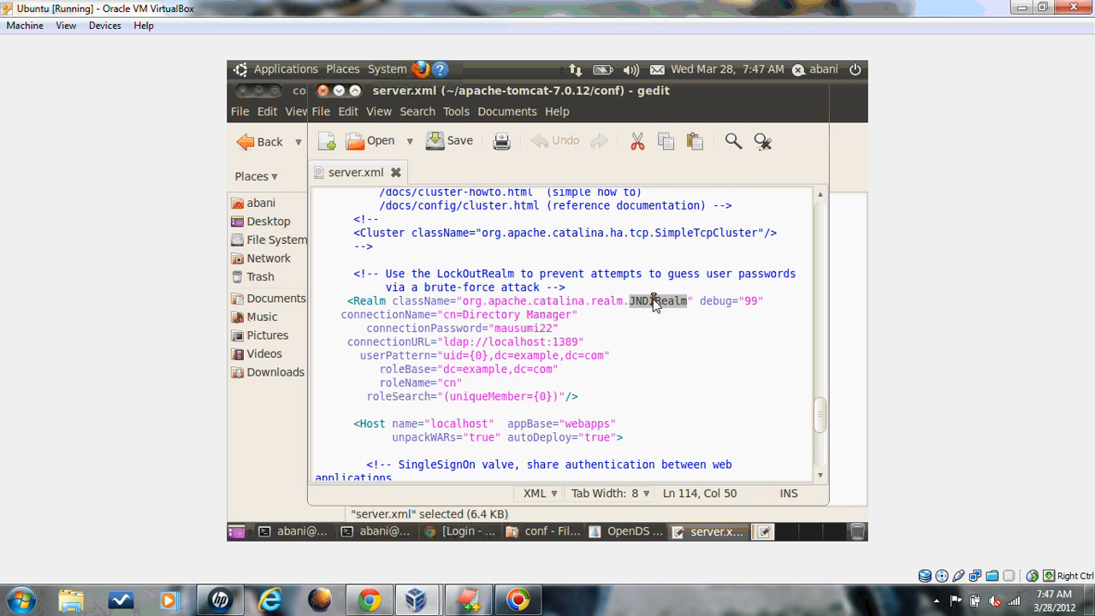
pyautogui.moveTo(530, 328)
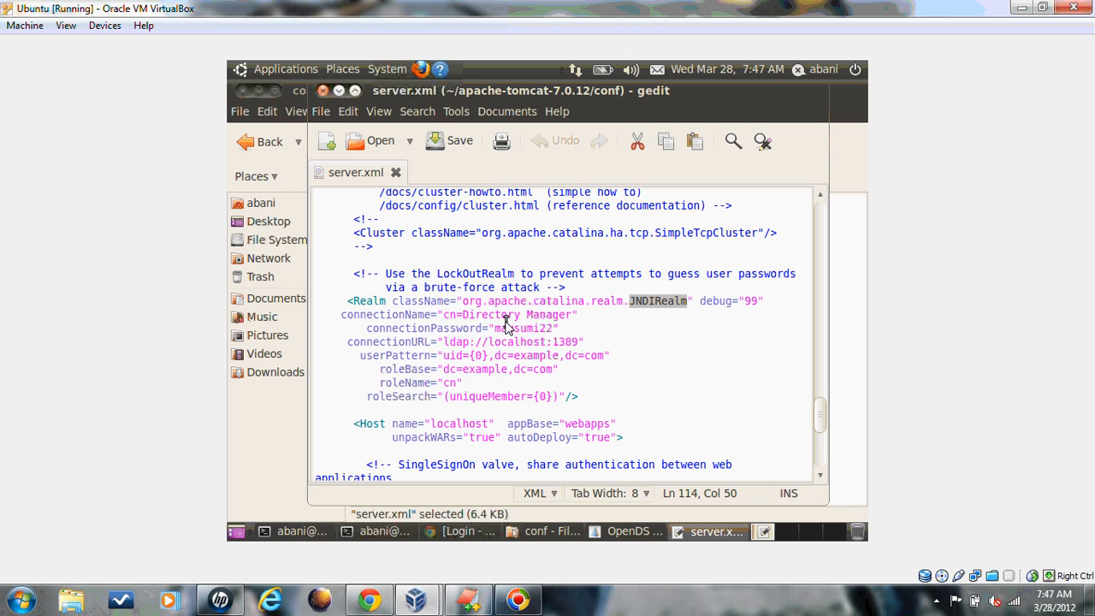
pyautogui.doubleClick(385, 315)
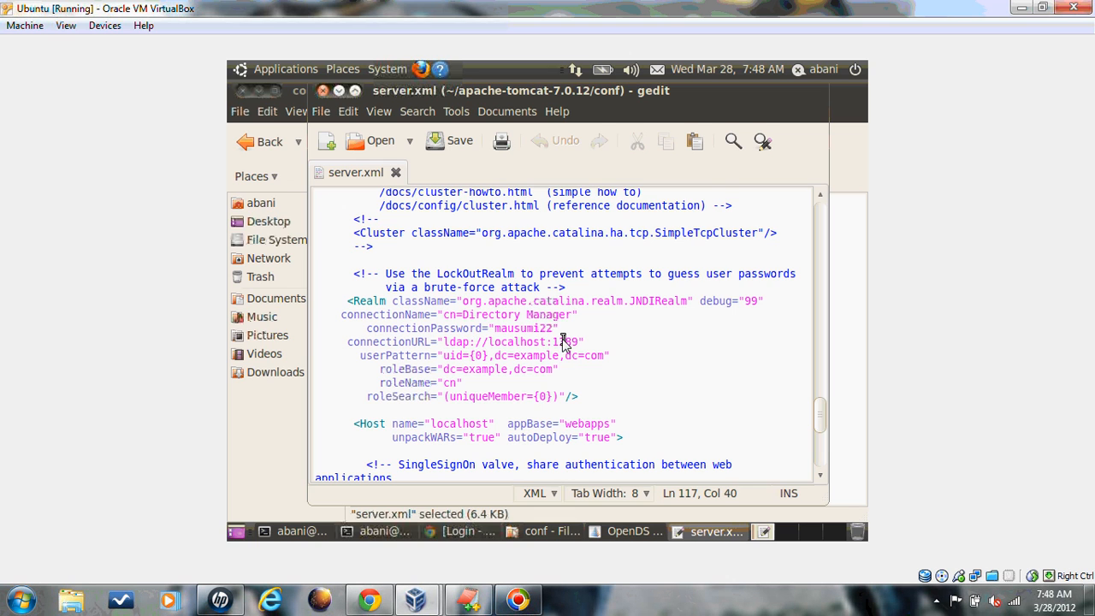
# Log in to the local server as cn=Directory Manager
pyautogui.click(633, 531)
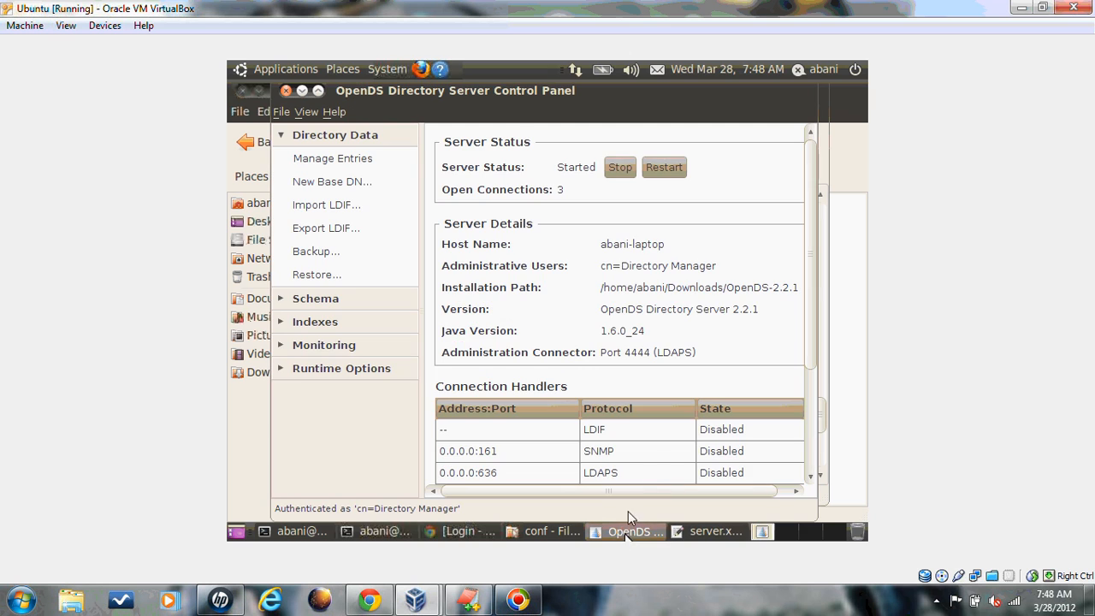
pyautogui.scroll(-3)
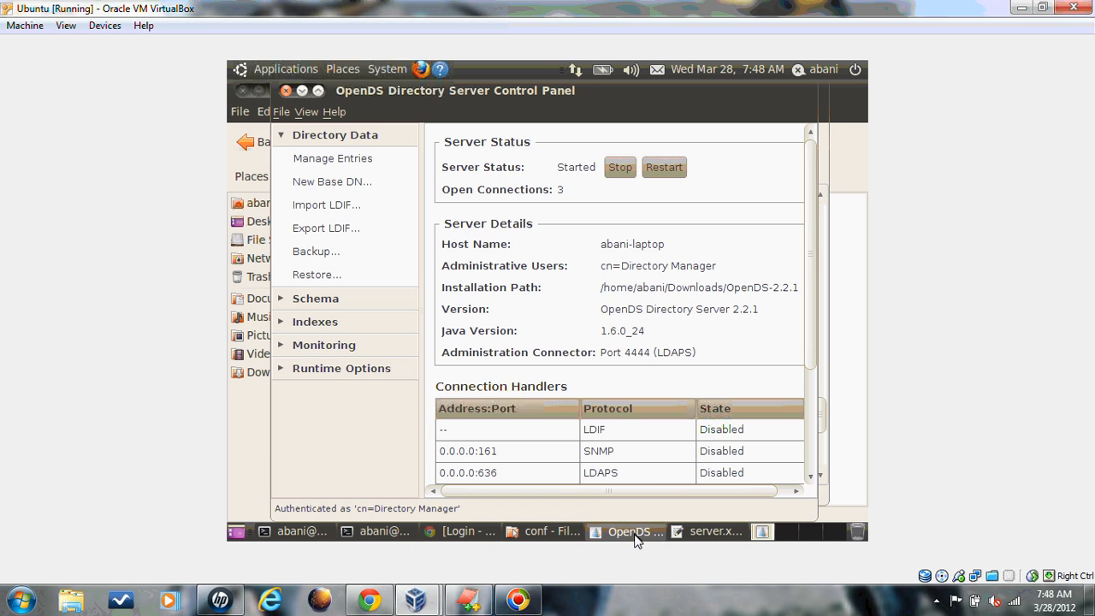
pyautogui.moveTo(632, 531)
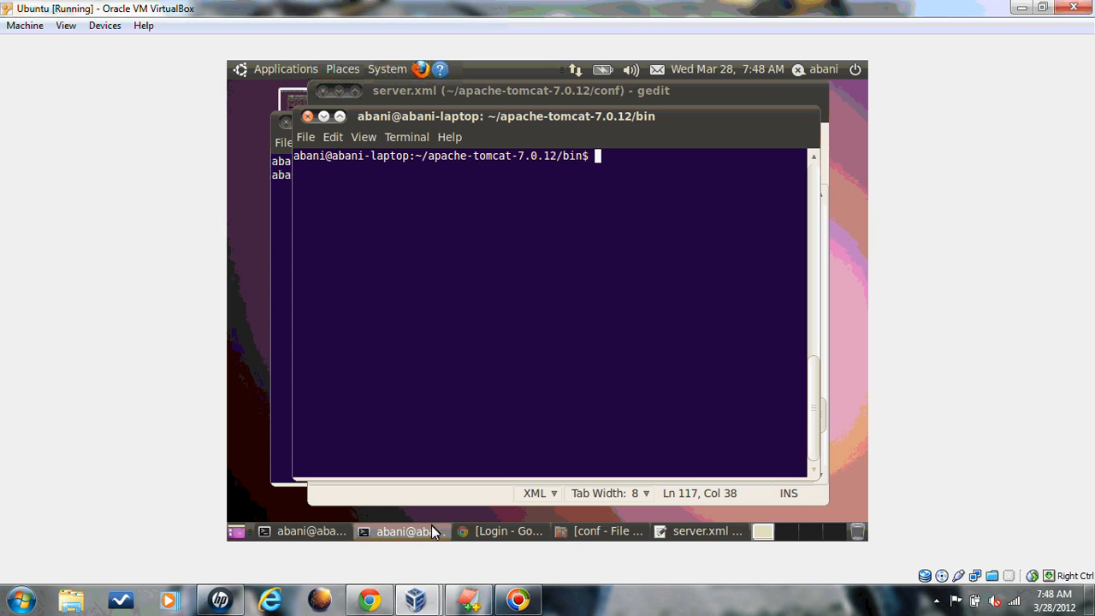
pyautogui.click(303, 531)
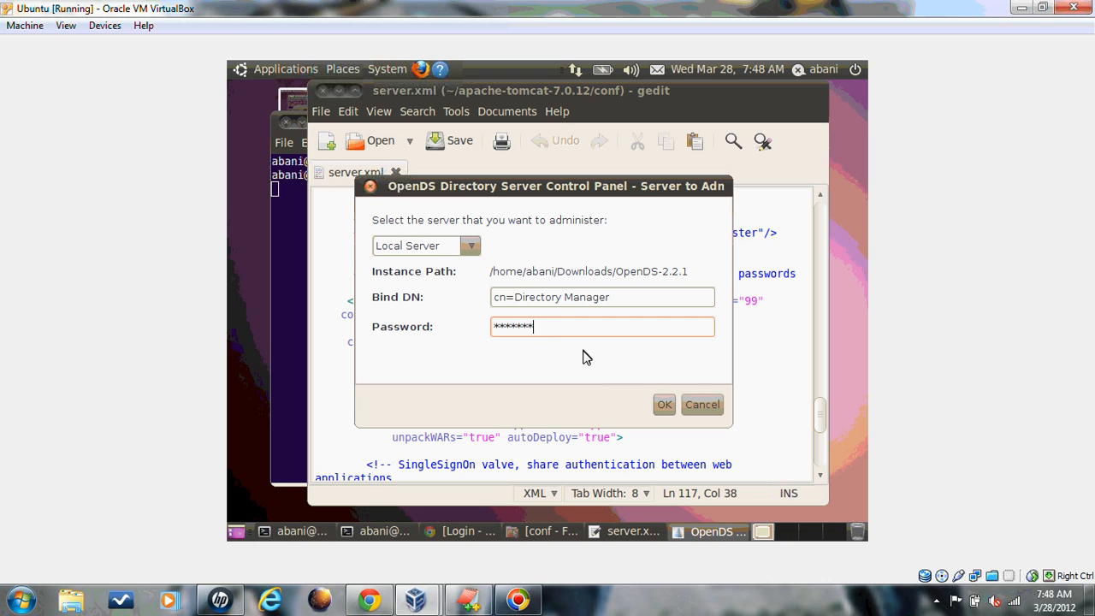
pyautogui.click(665, 405)
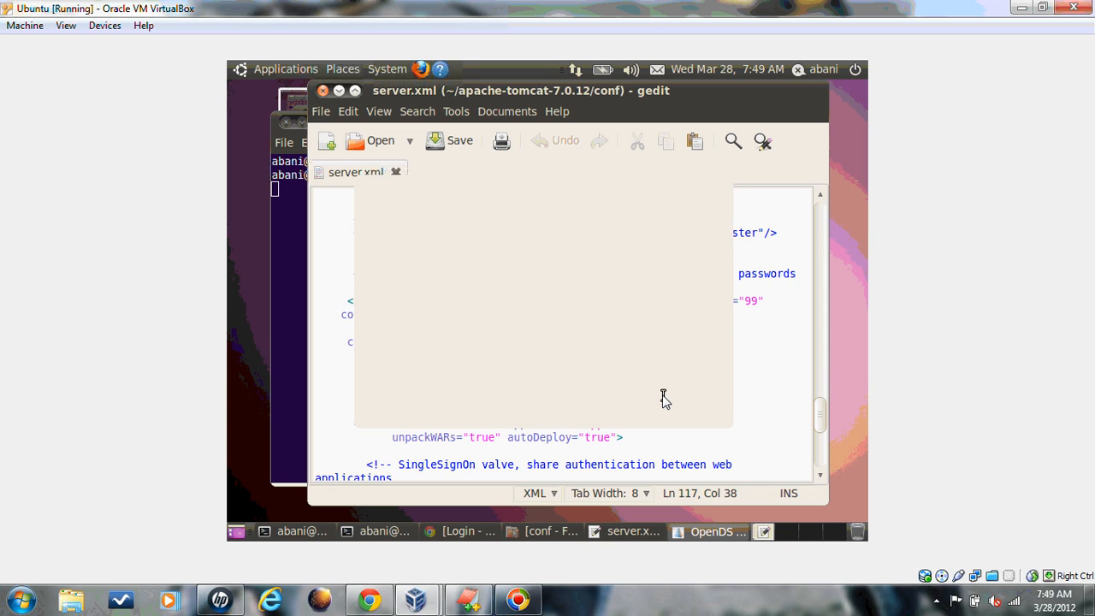
pyautogui.click(717, 531)
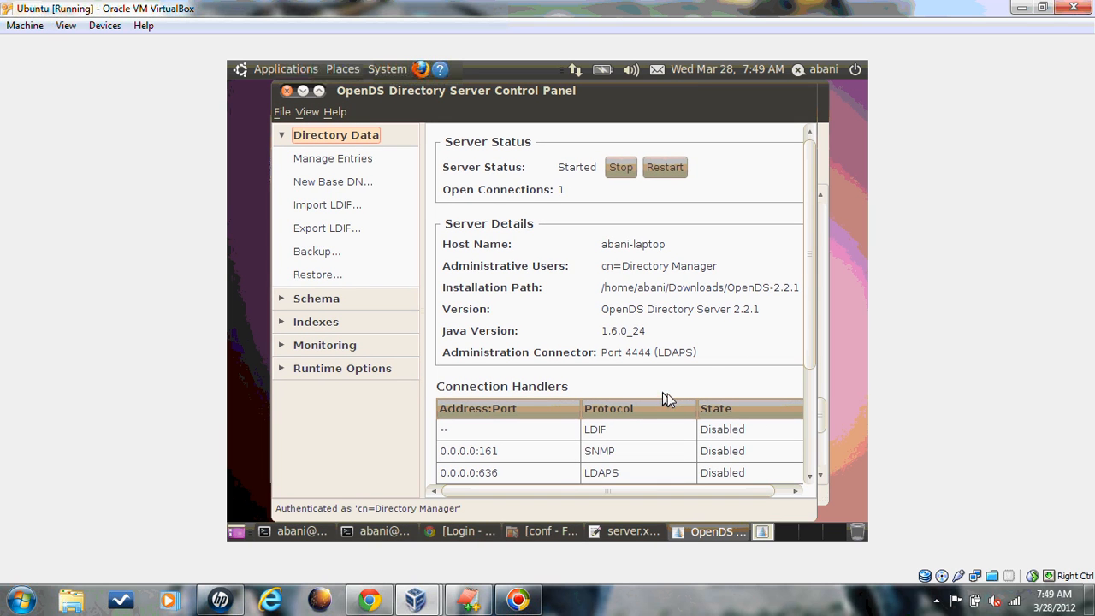
pyautogui.moveTo(523, 278)
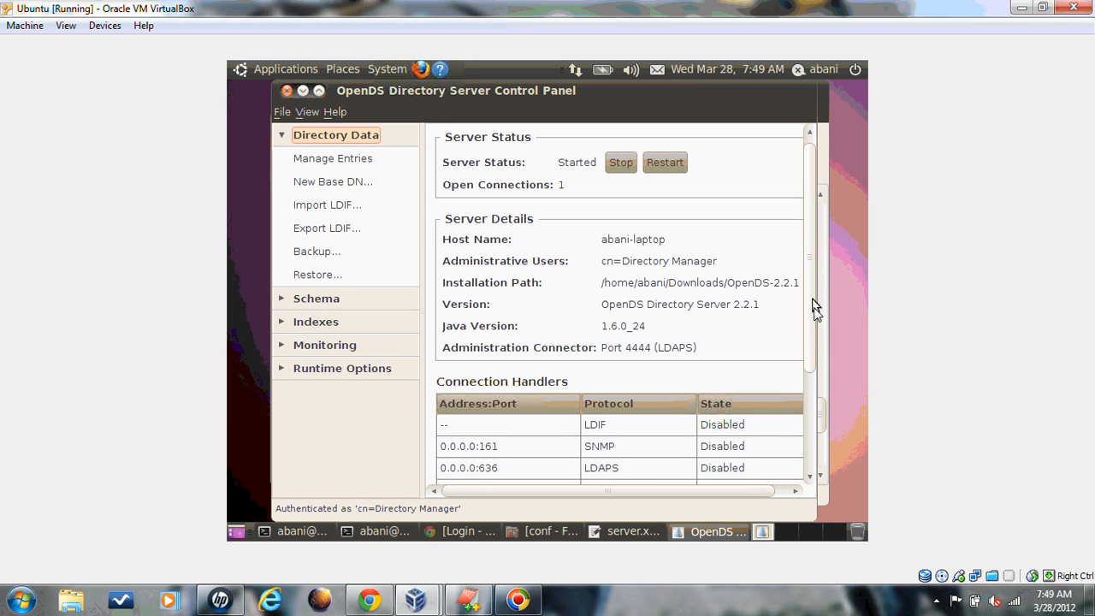
pyautogui.scroll(-3)
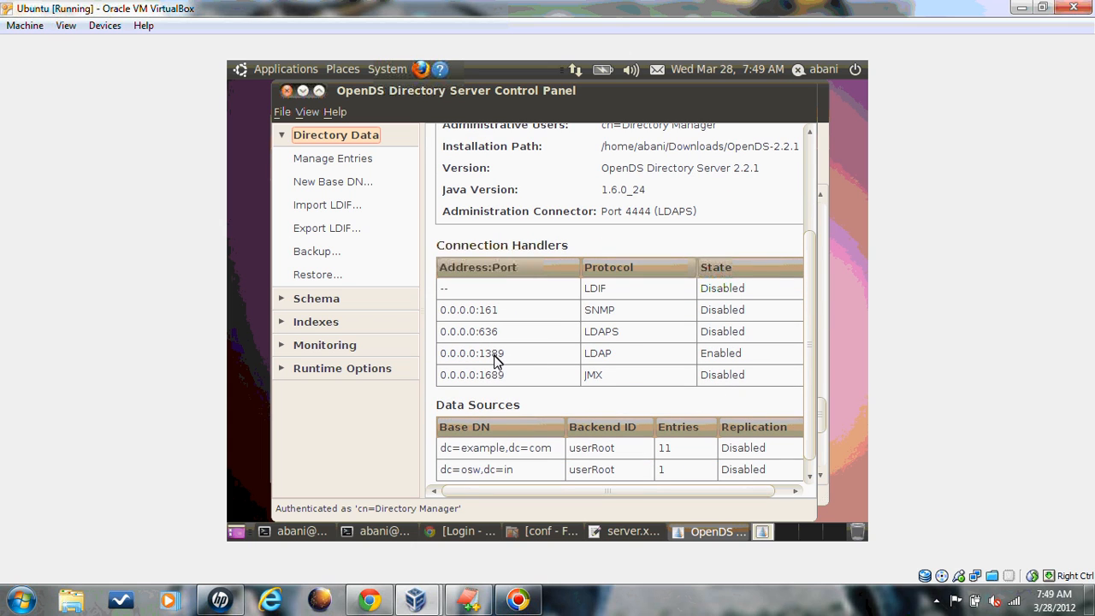
pyautogui.moveTo(596, 363)
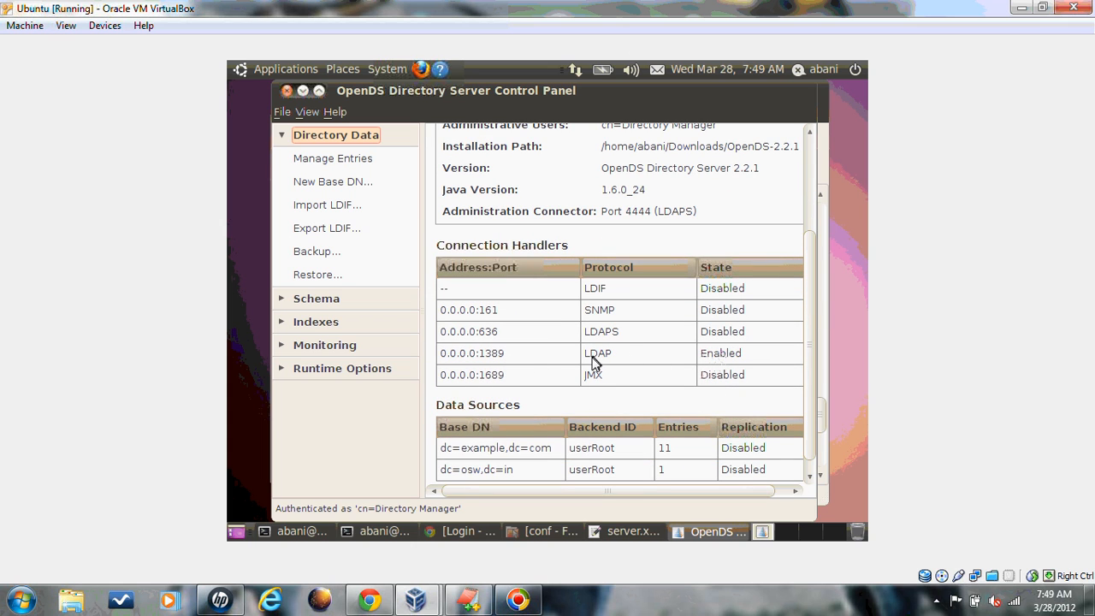
pyautogui.moveTo(731, 363)
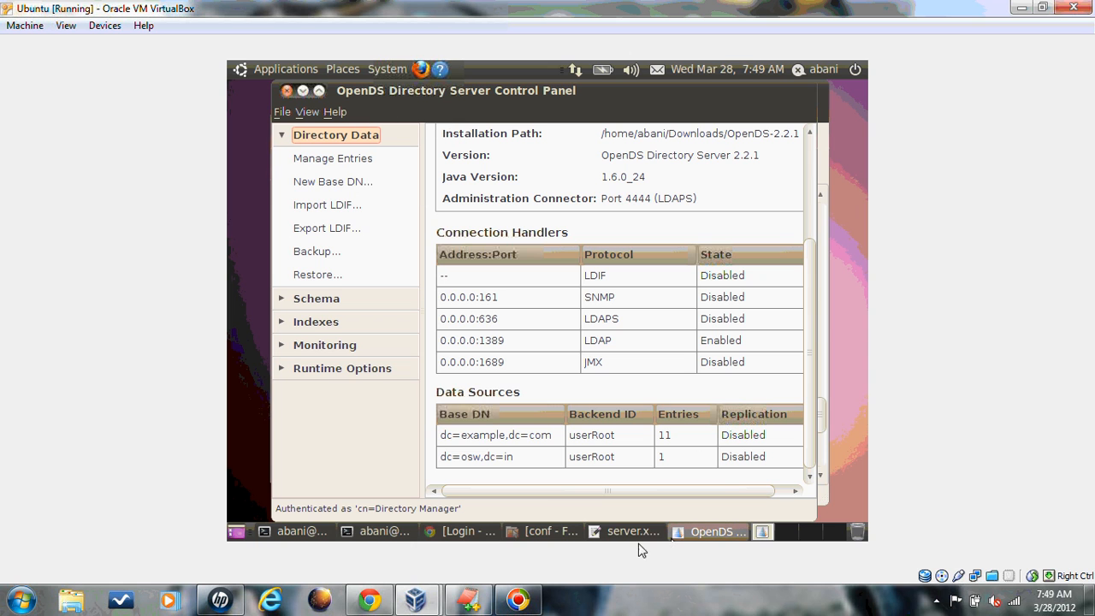
pyautogui.click(633, 531)
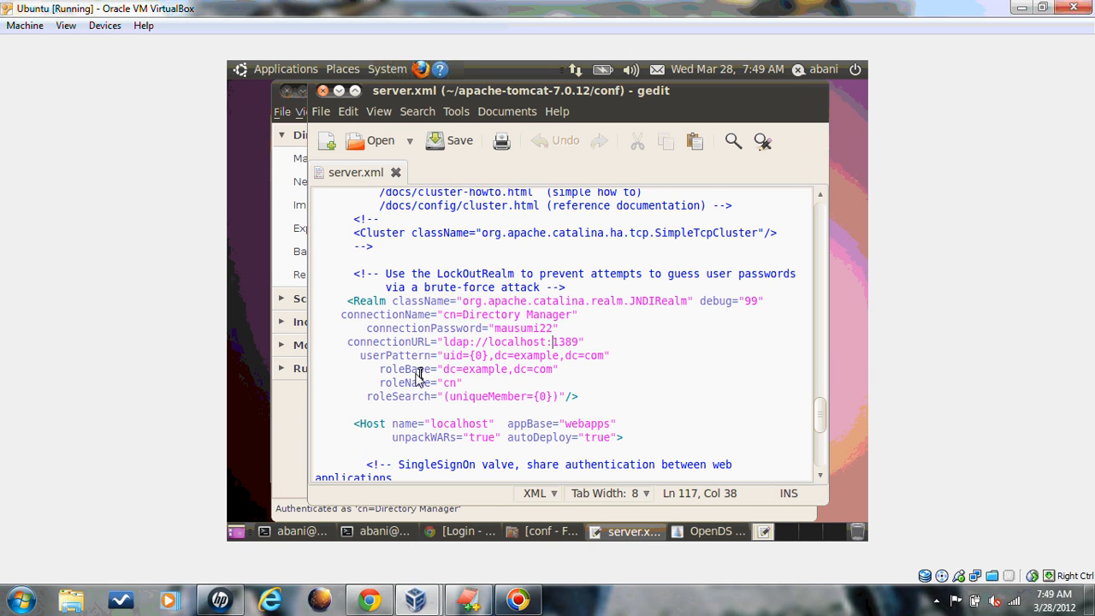
pyautogui.doubleClick(404, 369)
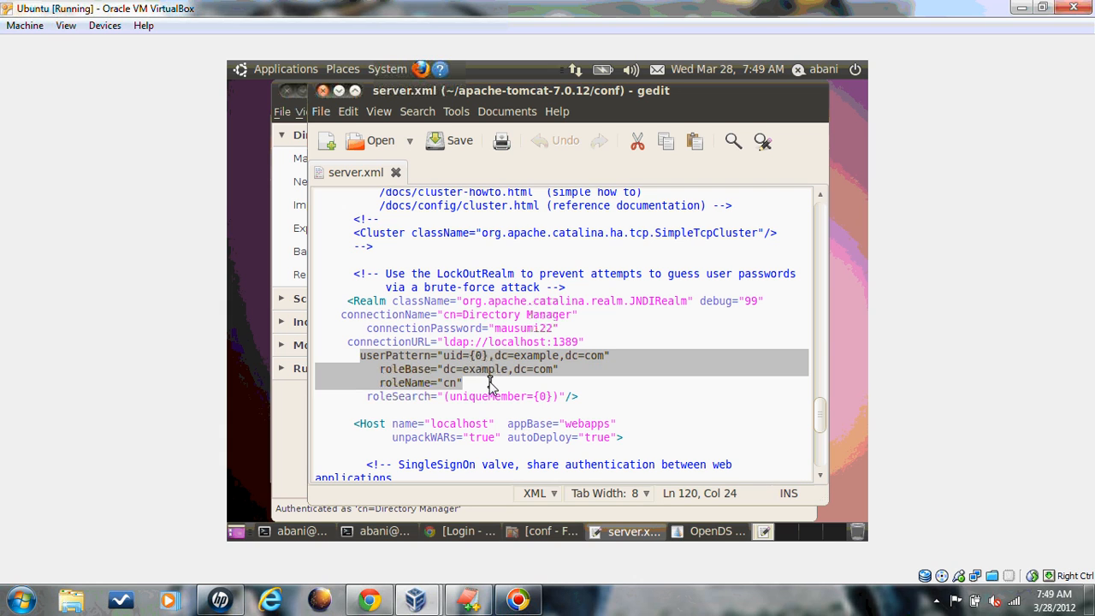
pyautogui.click(417, 354)
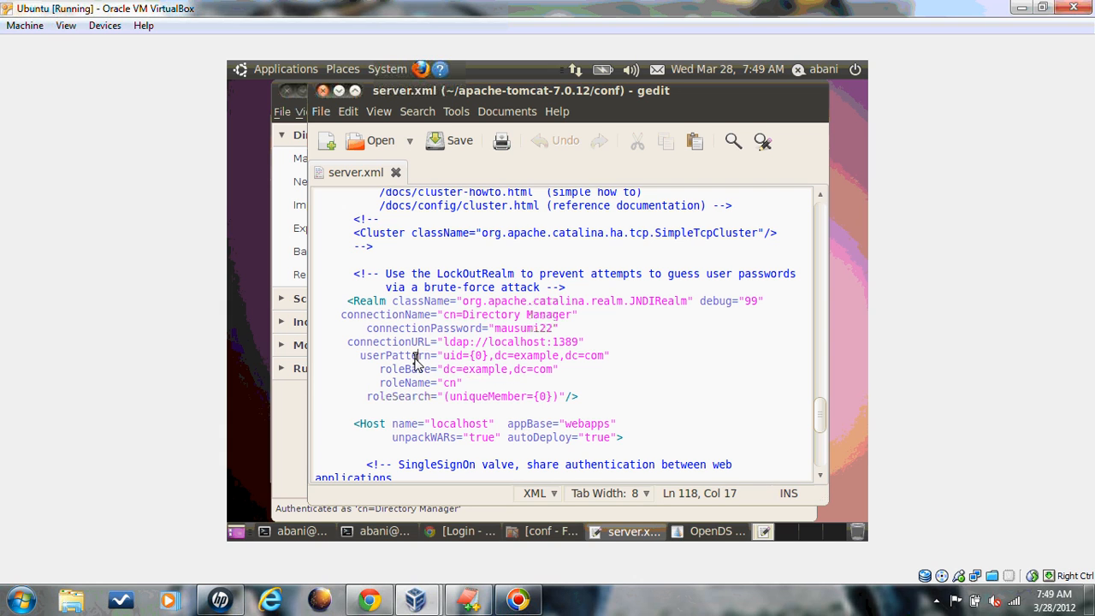
pyautogui.doubleClick(395, 355)
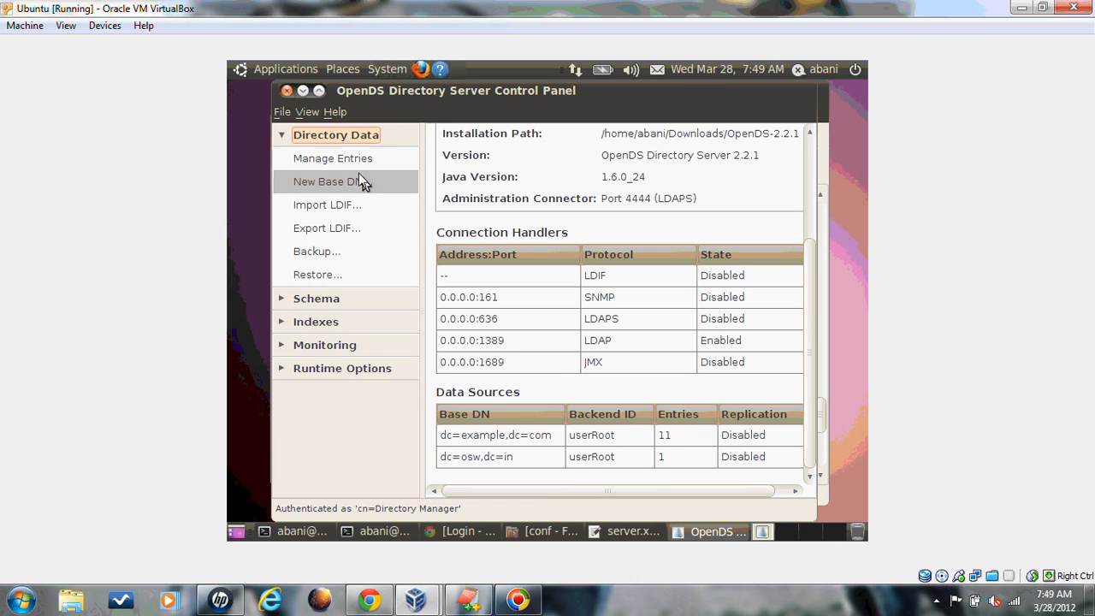
# Open Manage Entries and view the abani and duke user entries
pyautogui.click(333, 159)
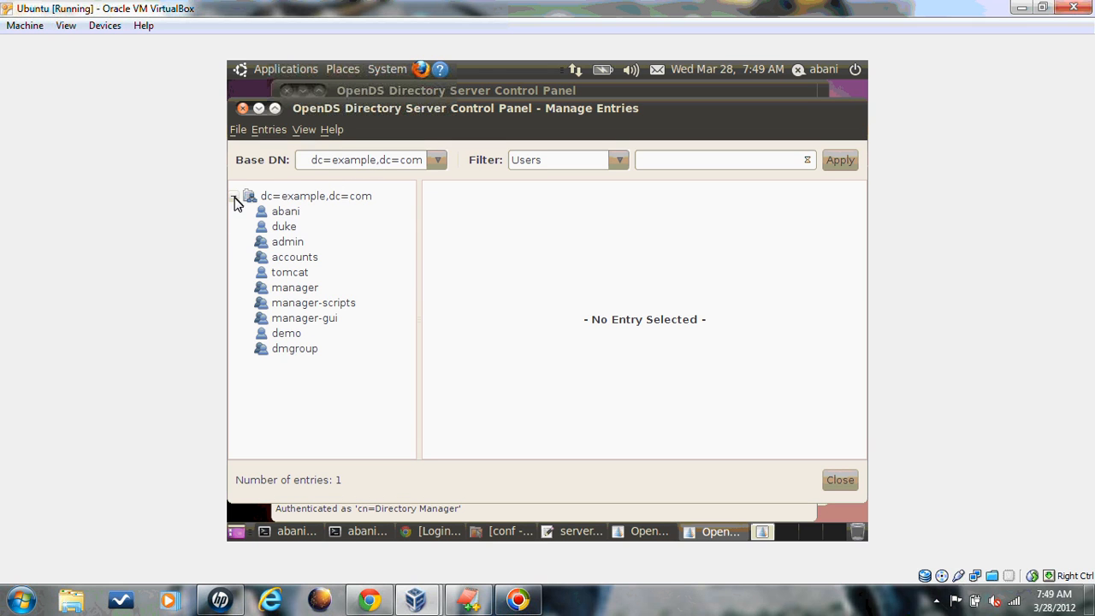
pyautogui.click(285, 212)
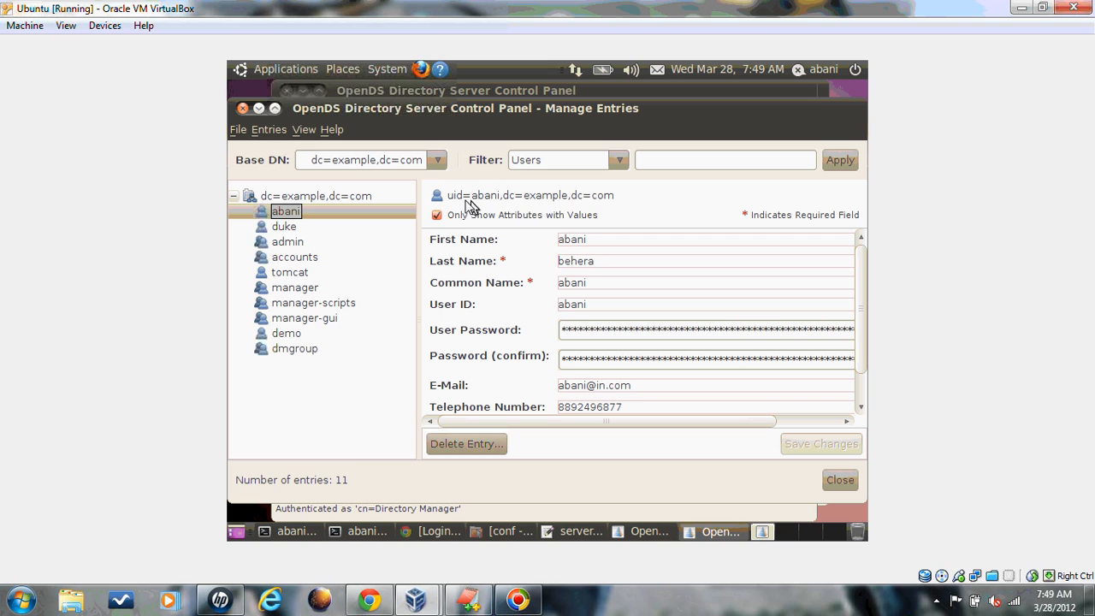
pyautogui.moveTo(476, 204)
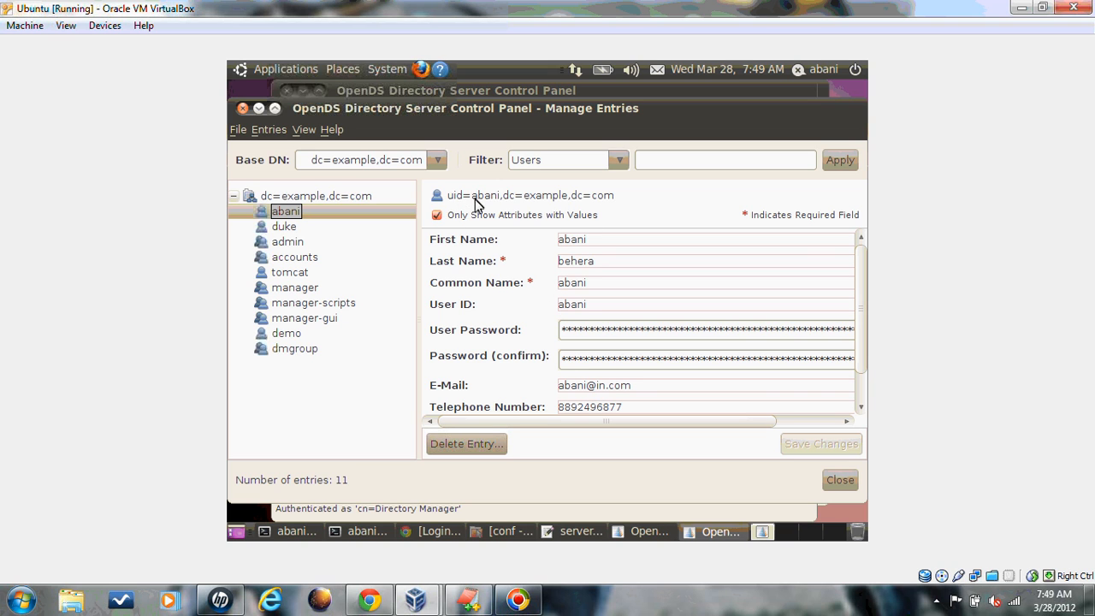
pyautogui.moveTo(586, 203)
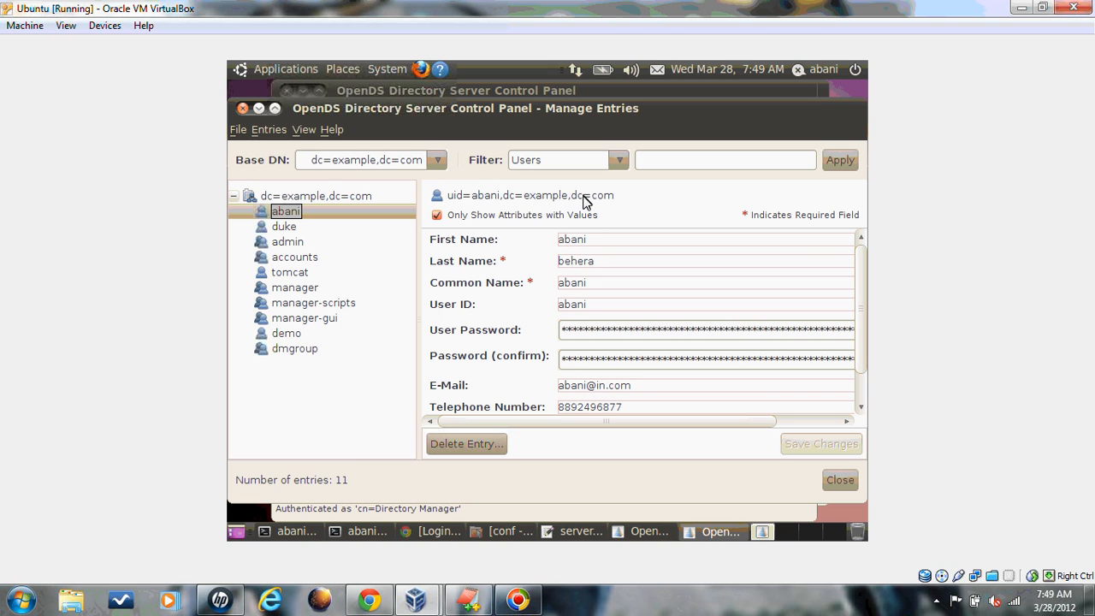
pyautogui.moveTo(492, 211)
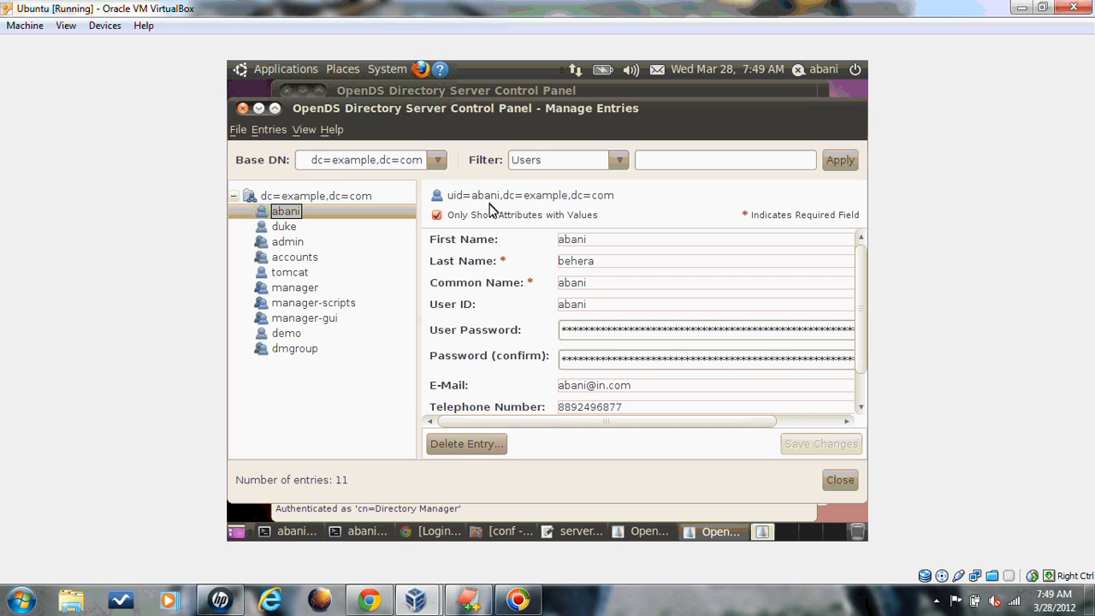
pyautogui.moveTo(454, 208)
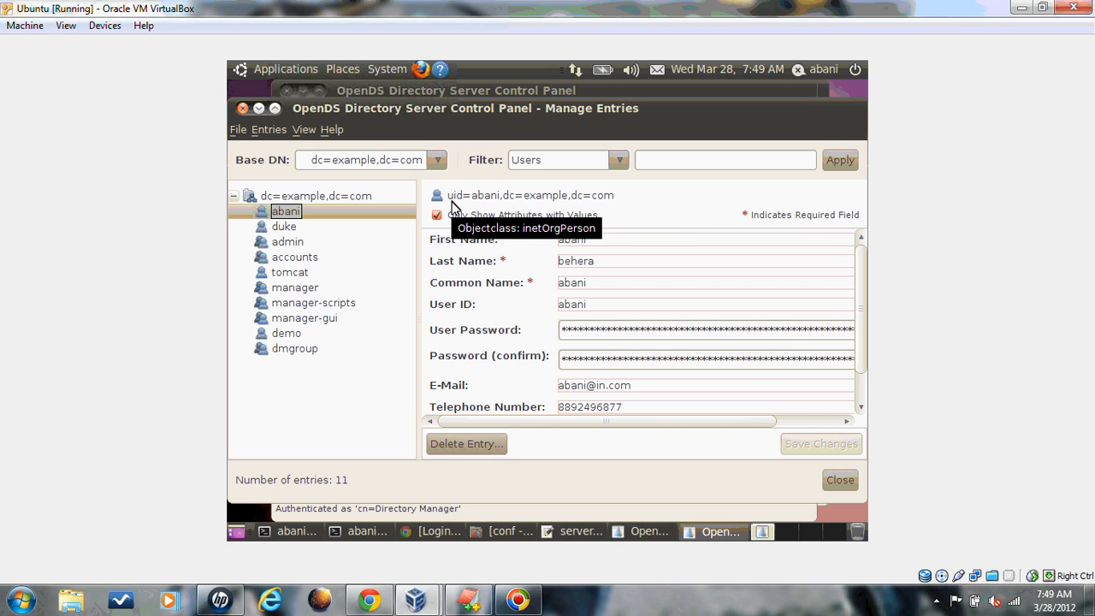
pyautogui.moveTo(455, 207)
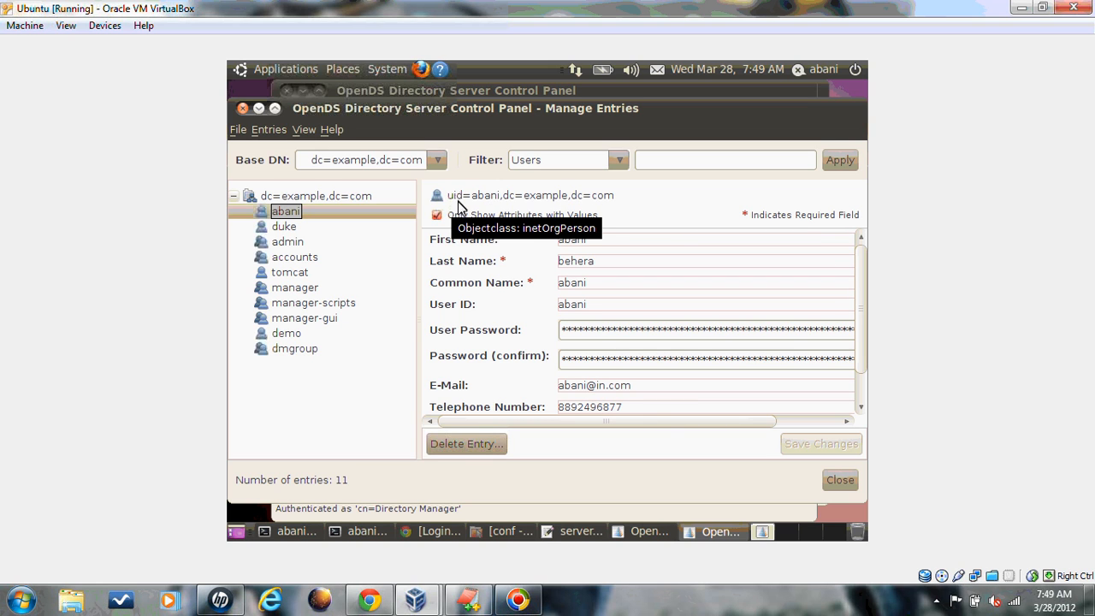
pyautogui.click(284, 226)
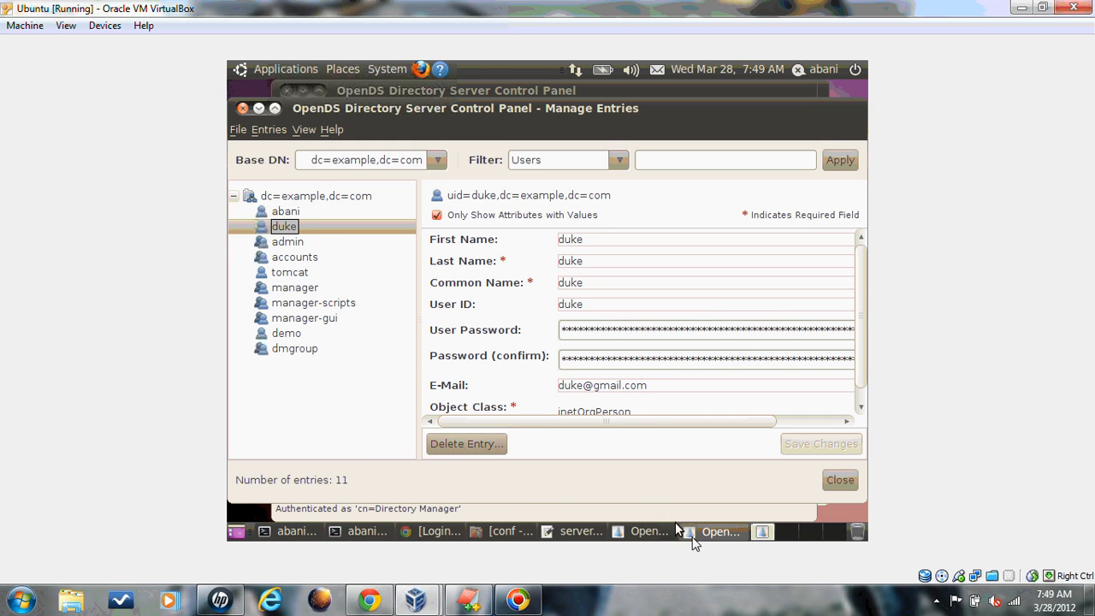
# Highlight a realm value in server.xml, then view the manager group's uid=tomcat member
pyautogui.click(580, 531)
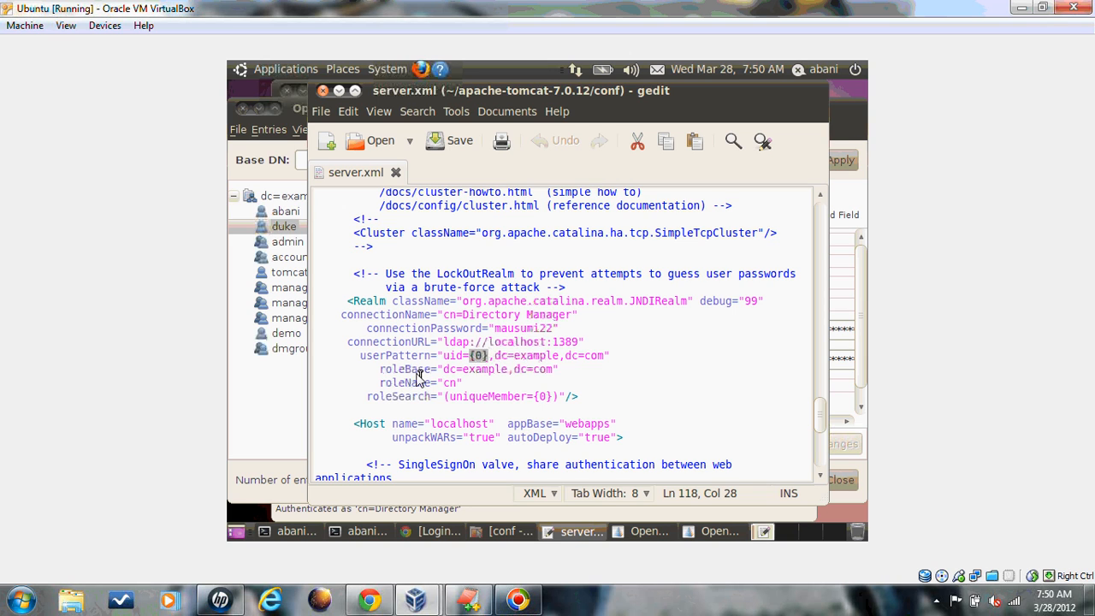
pyautogui.doubleClick(404, 369)
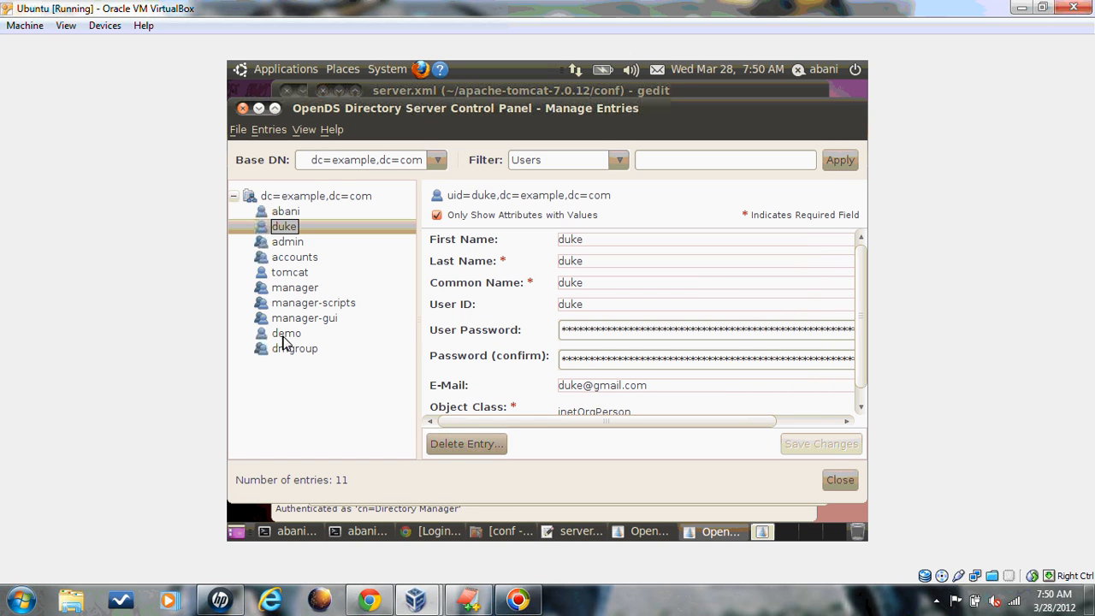
pyautogui.click(295, 287)
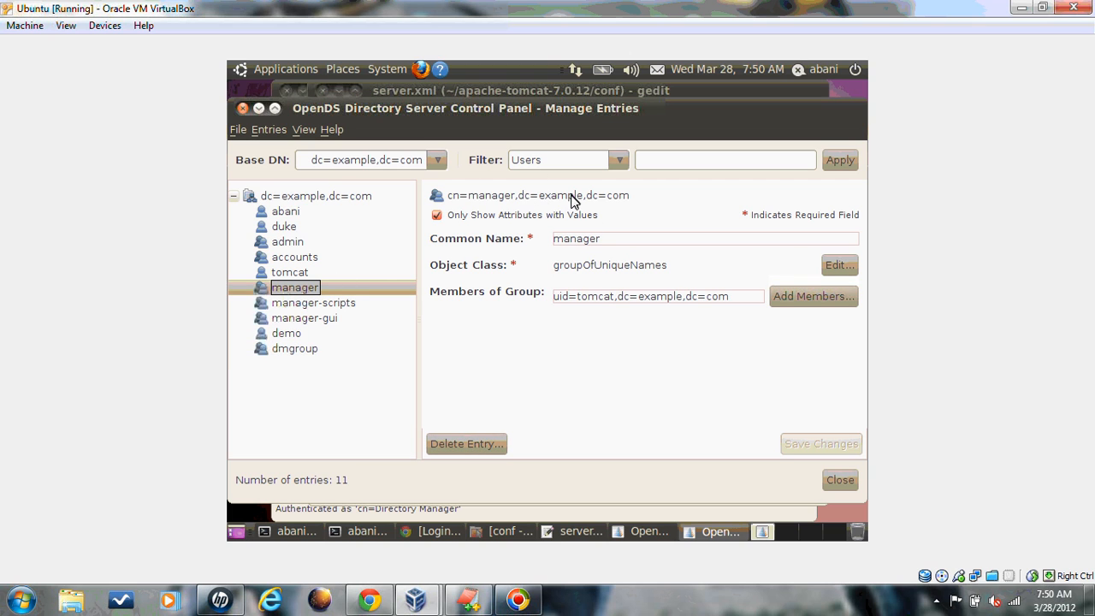
pyautogui.moveTo(634, 198)
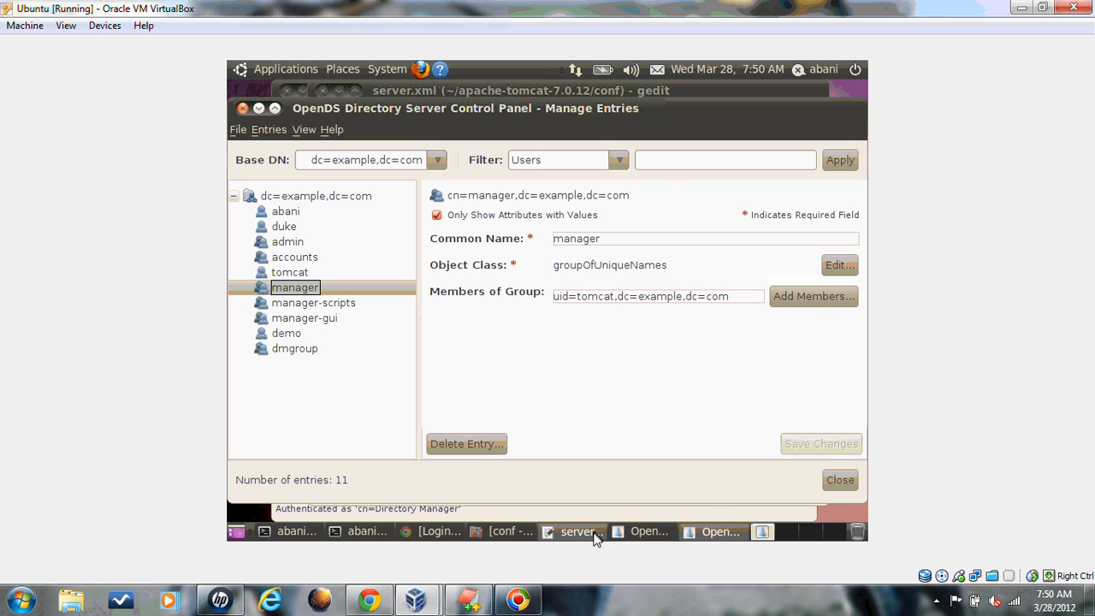
pyautogui.click(577, 531)
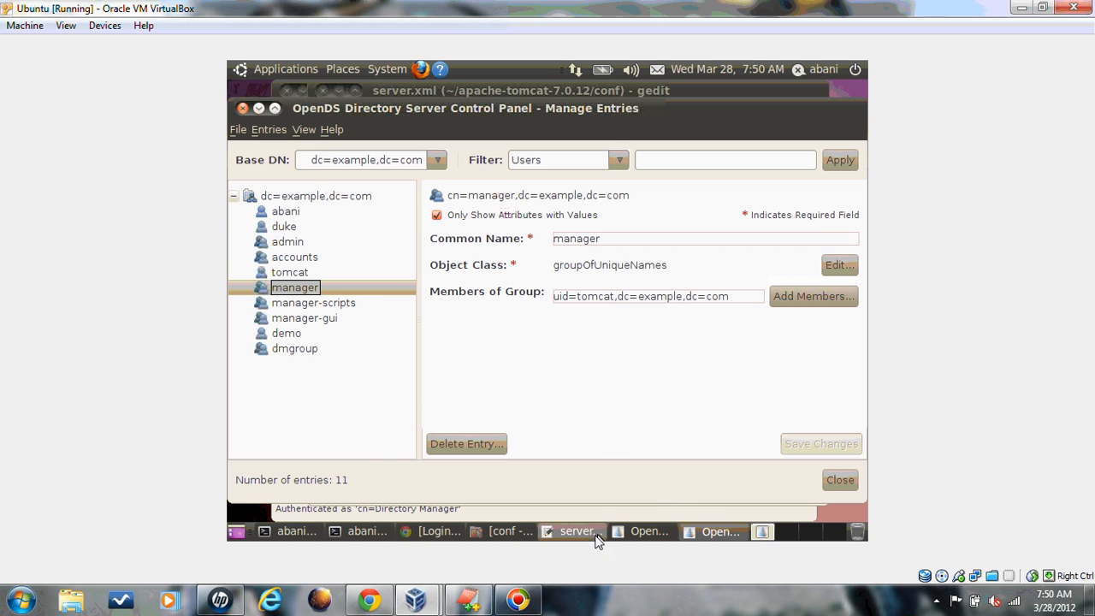
# Bring server.xml forward and highlight the {0} placeholder in roleSearch
pyautogui.click(576, 531)
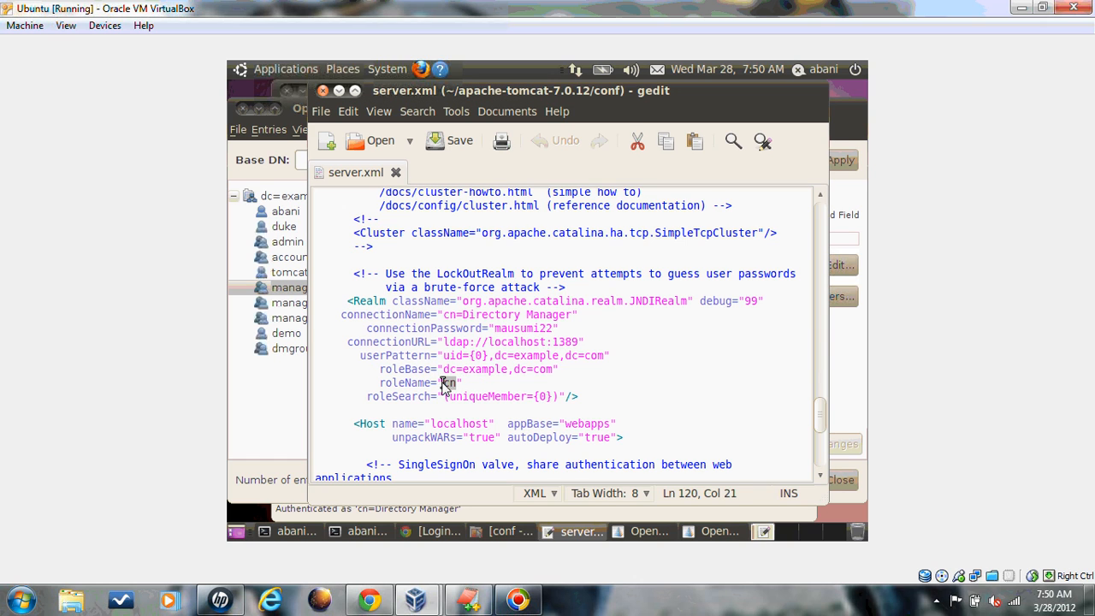
pyautogui.doubleClick(398, 396)
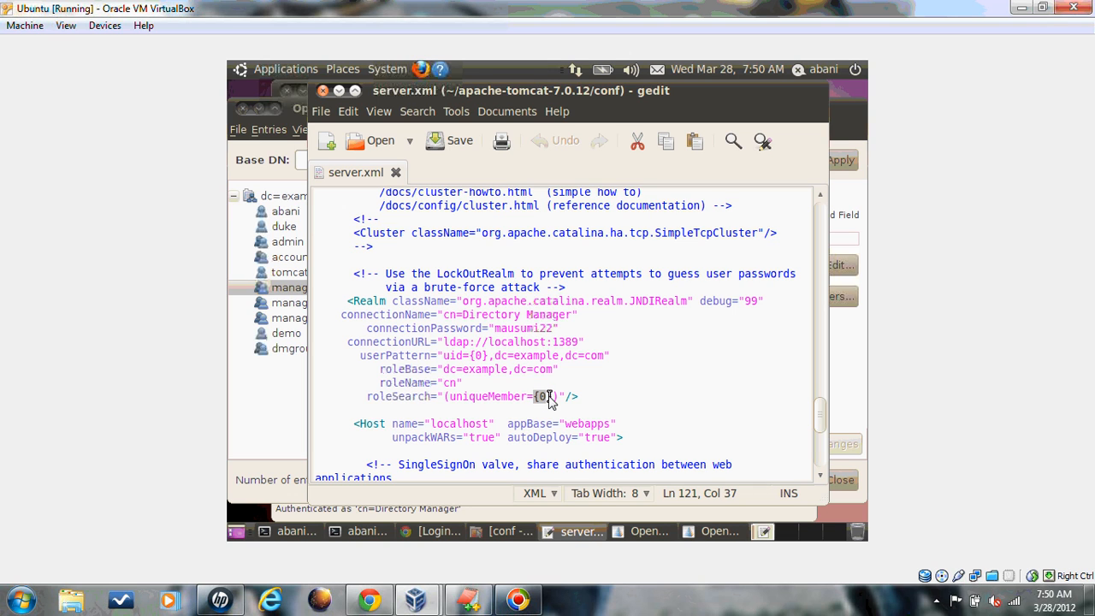
pyautogui.moveTo(578, 402)
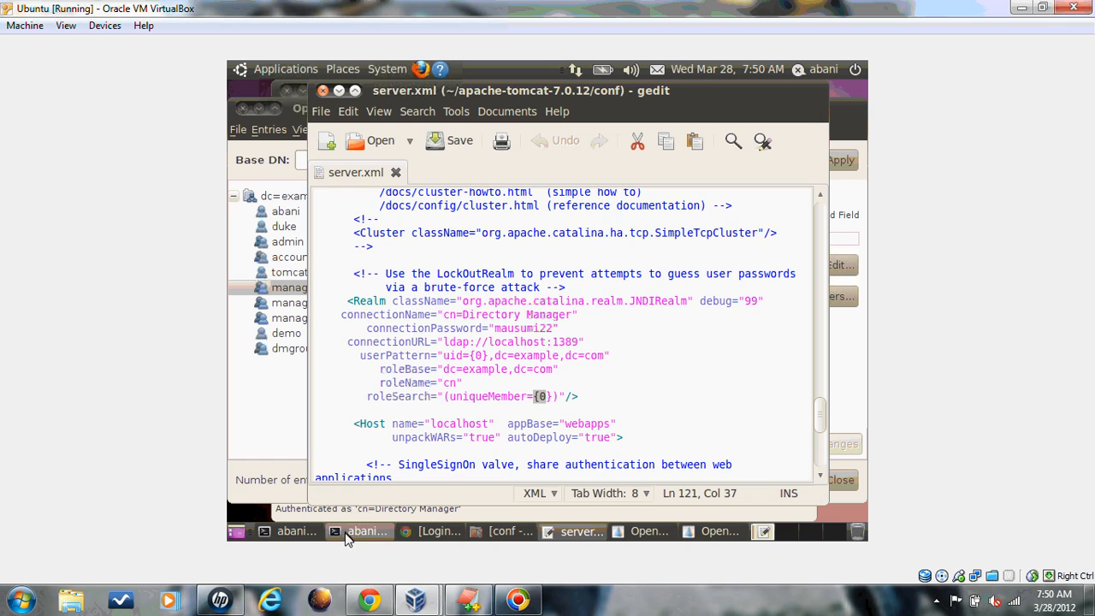
# Start Tomcat by running ./startup.sh in the apache-tomcat-7.0.12/bin terminal
pyautogui.click(366, 531)
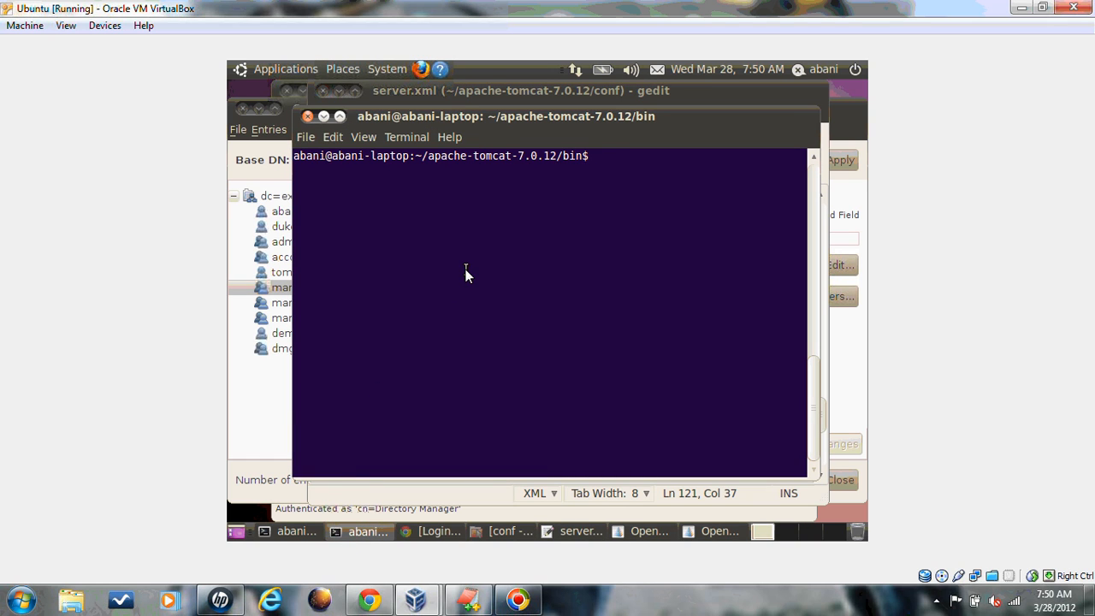
pyautogui.write('./statups.sh')
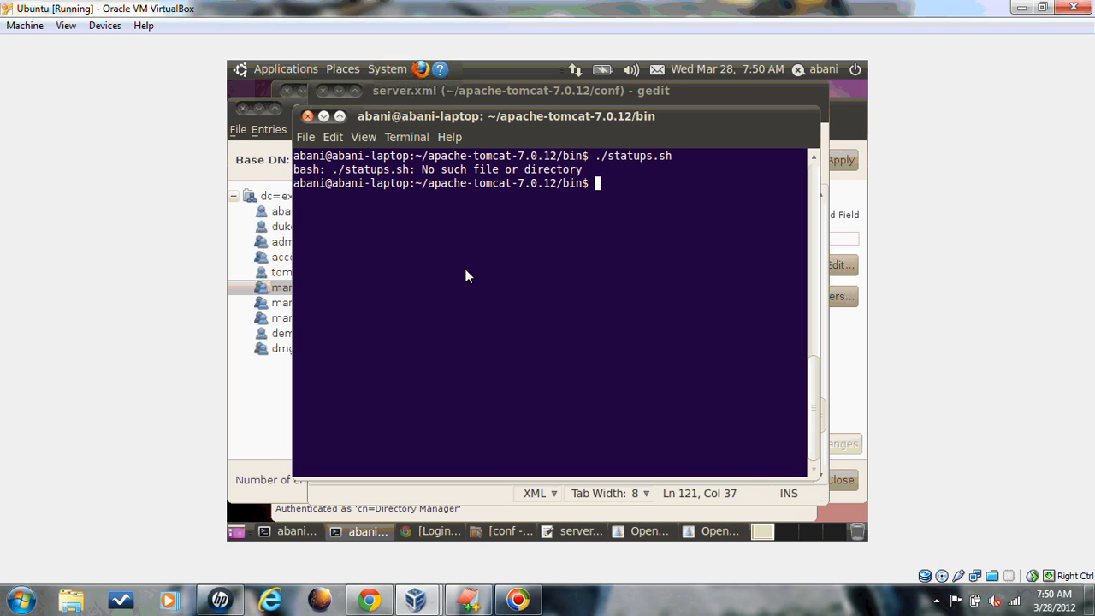
pyautogui.write('./statups.sh')
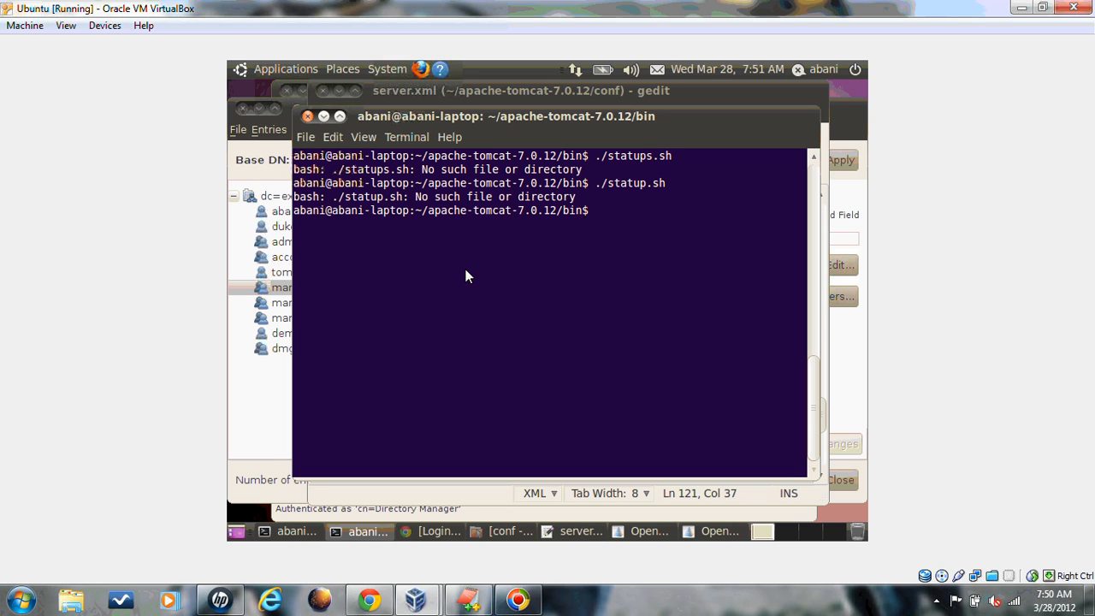
pyautogui.write('./statup.sh')
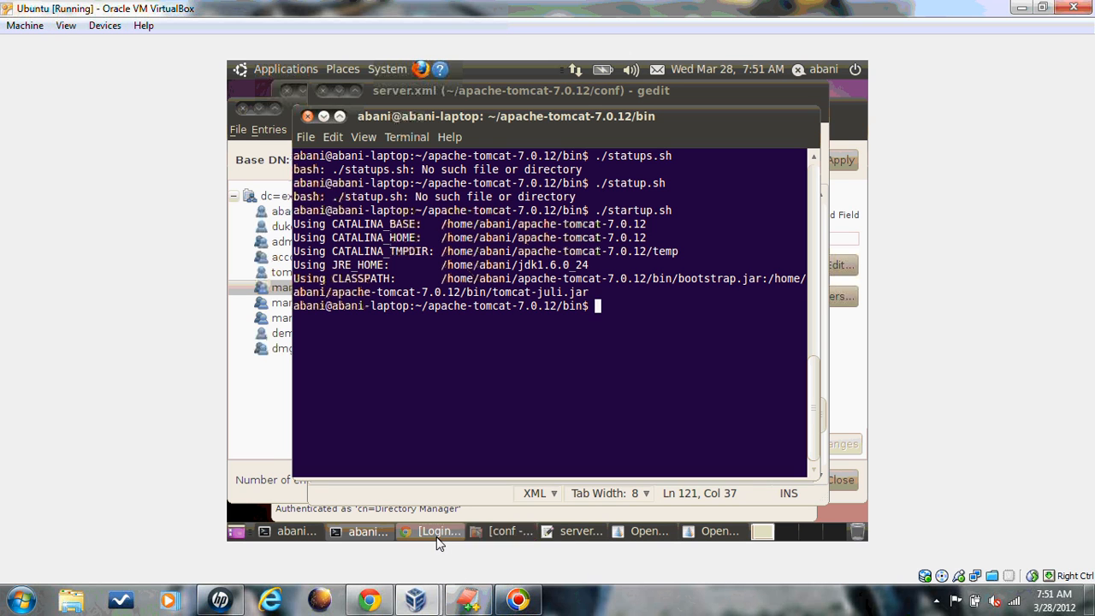
pyautogui.click(439, 531)
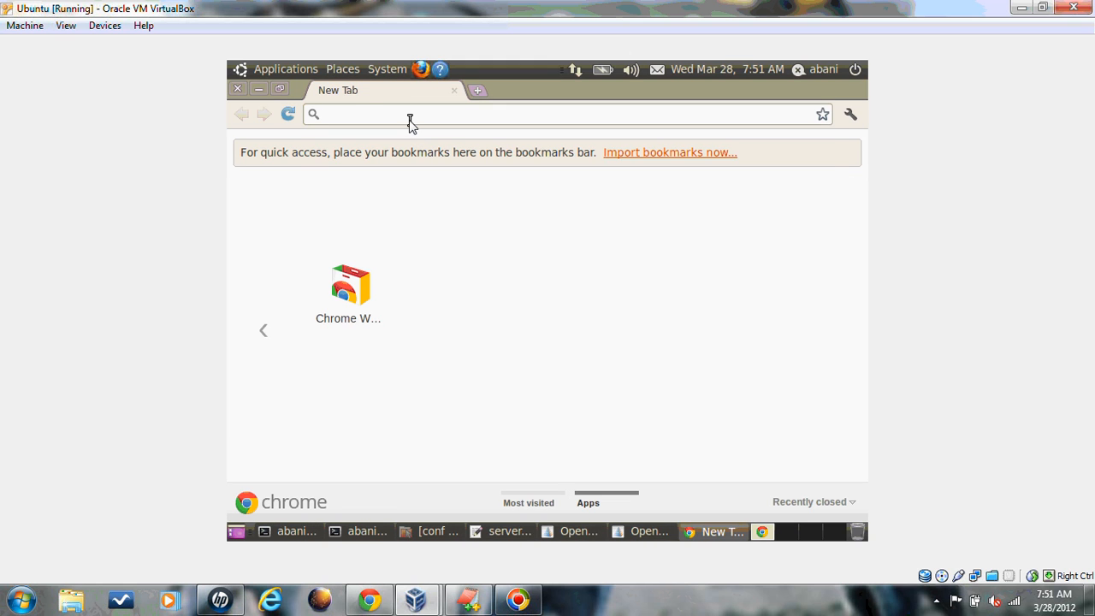
# Log in to Tomcat Manager at localhost:8080 as tomcat and locate the /LDAPDemo link
pyautogui.write('localhost:8080')
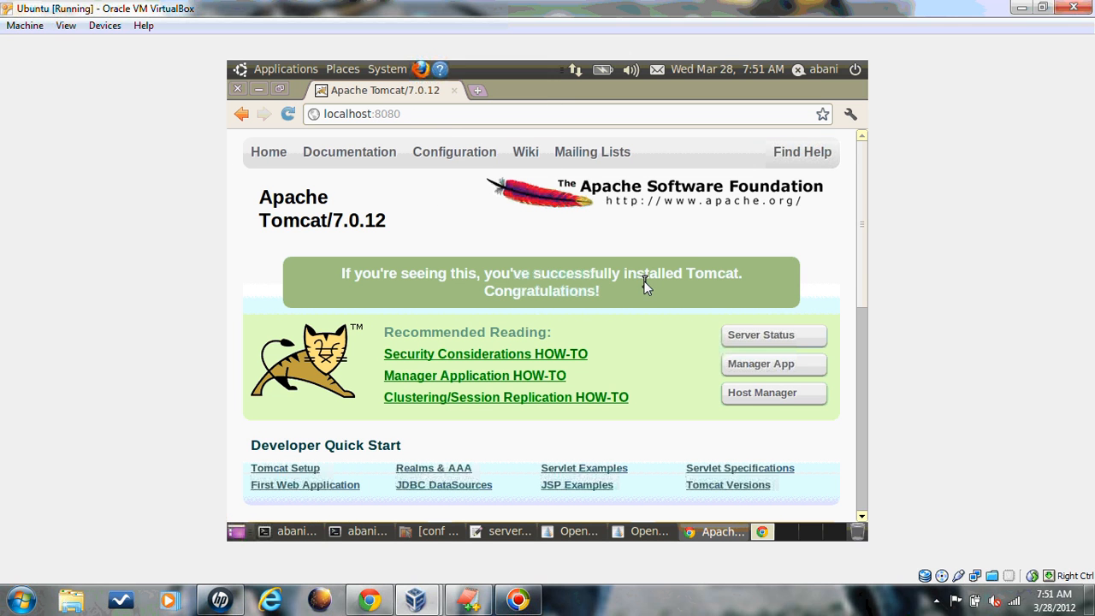
pyautogui.moveTo(772, 334)
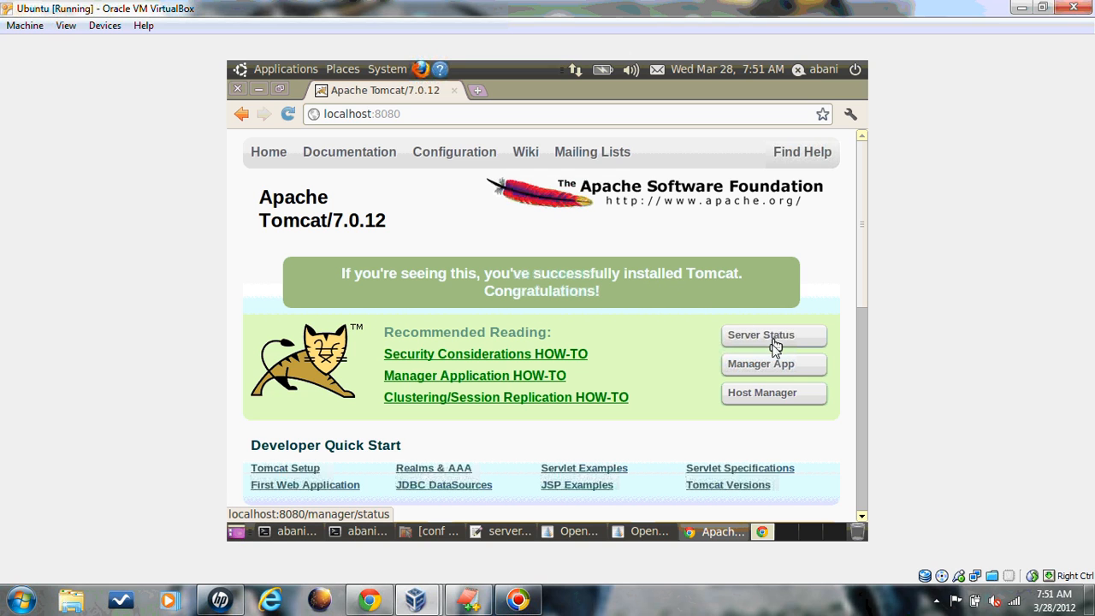
pyautogui.click(773, 364)
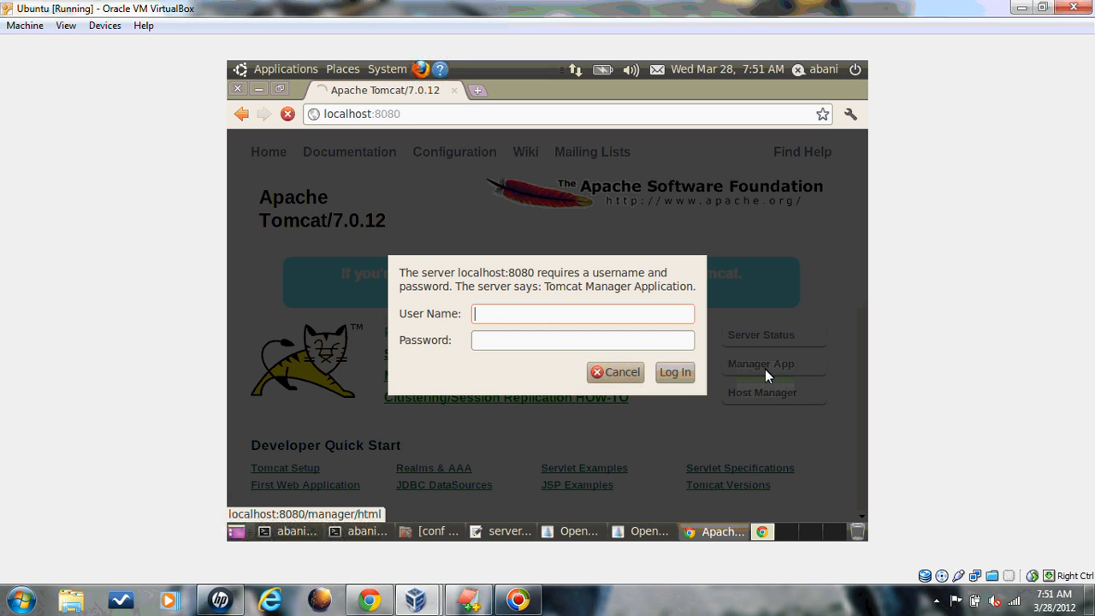
pyautogui.write('tomcat')
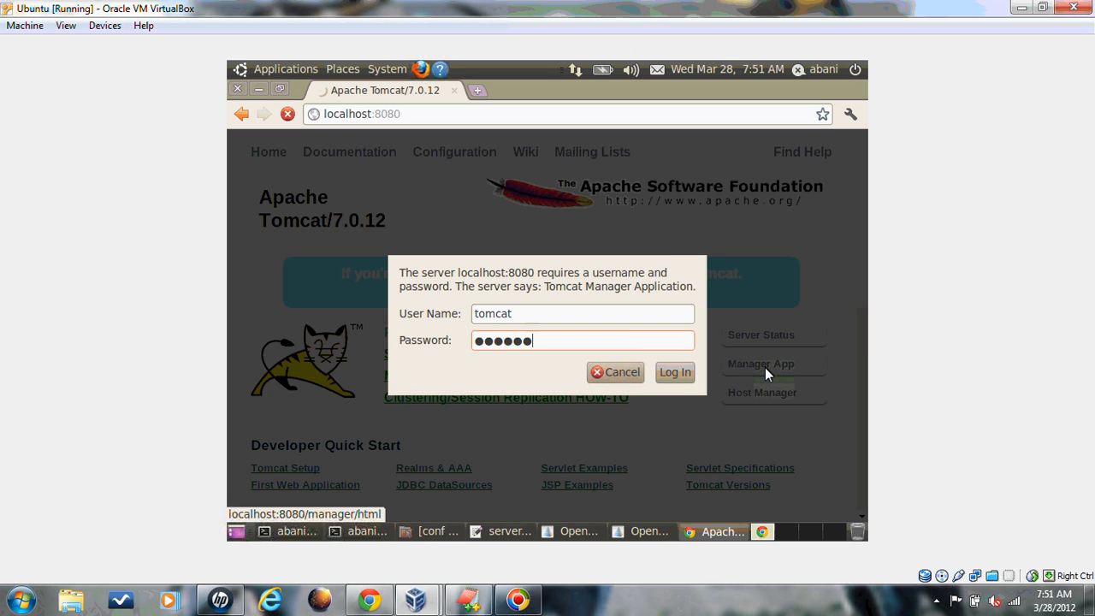
pyautogui.click(673, 372)
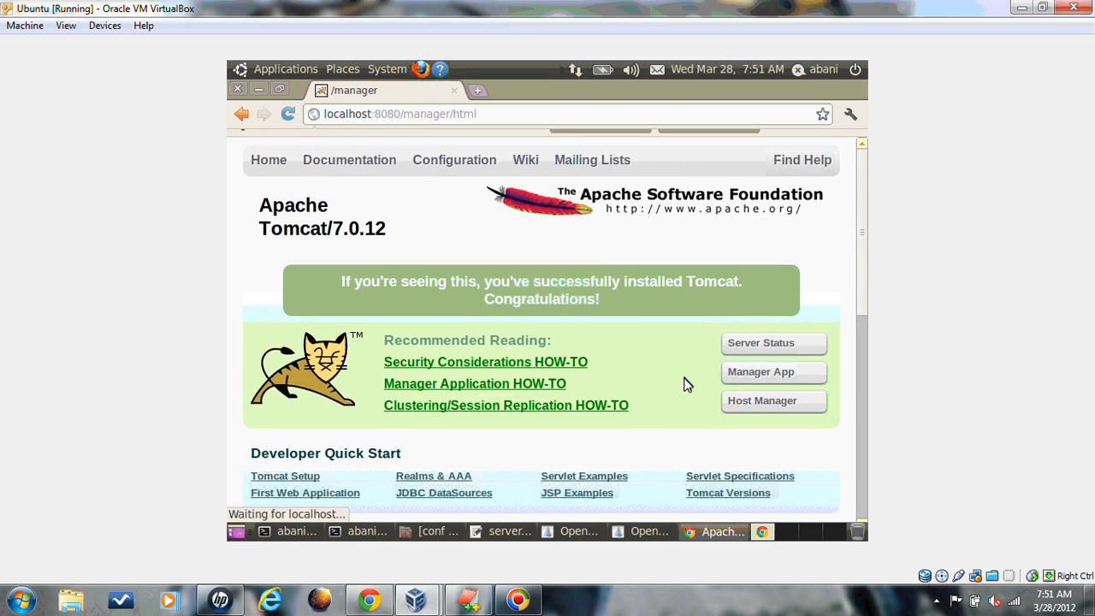
pyautogui.click(773, 371)
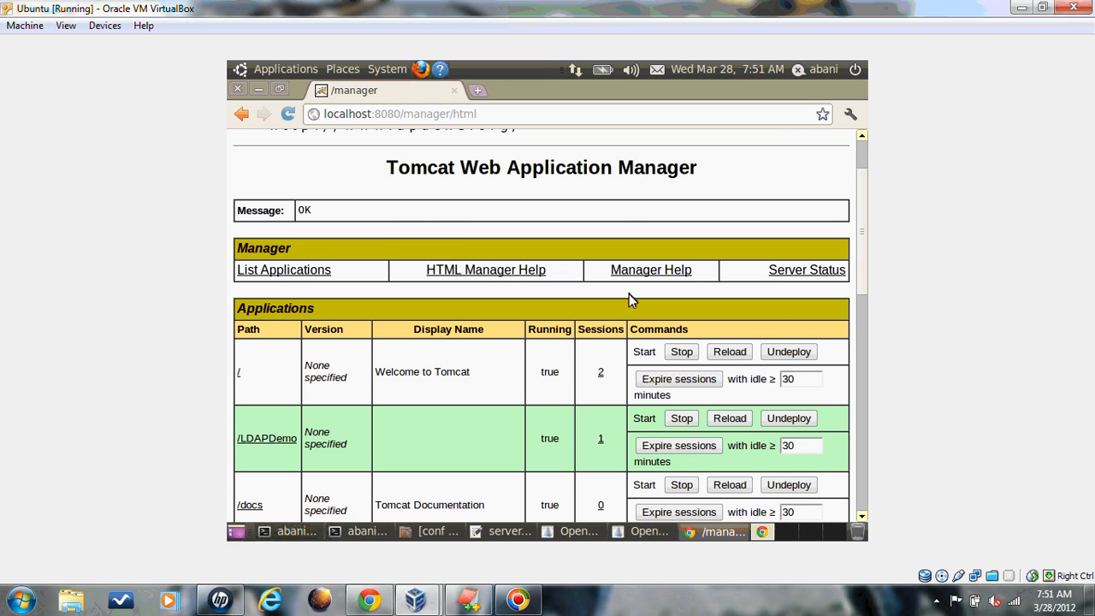
pyautogui.scroll(-3)
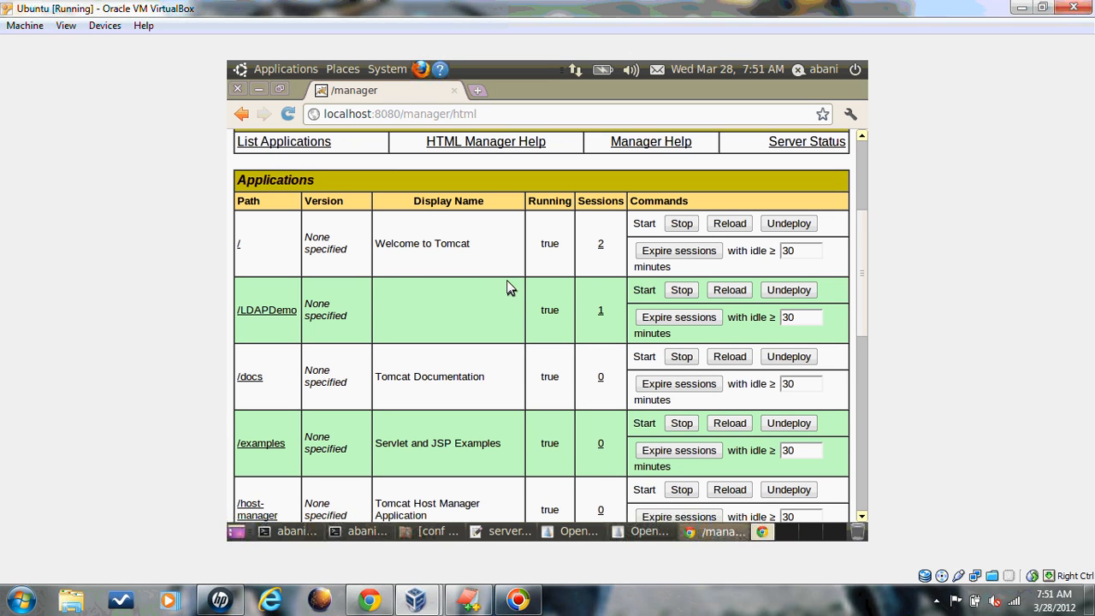
pyautogui.moveTo(290, 318)
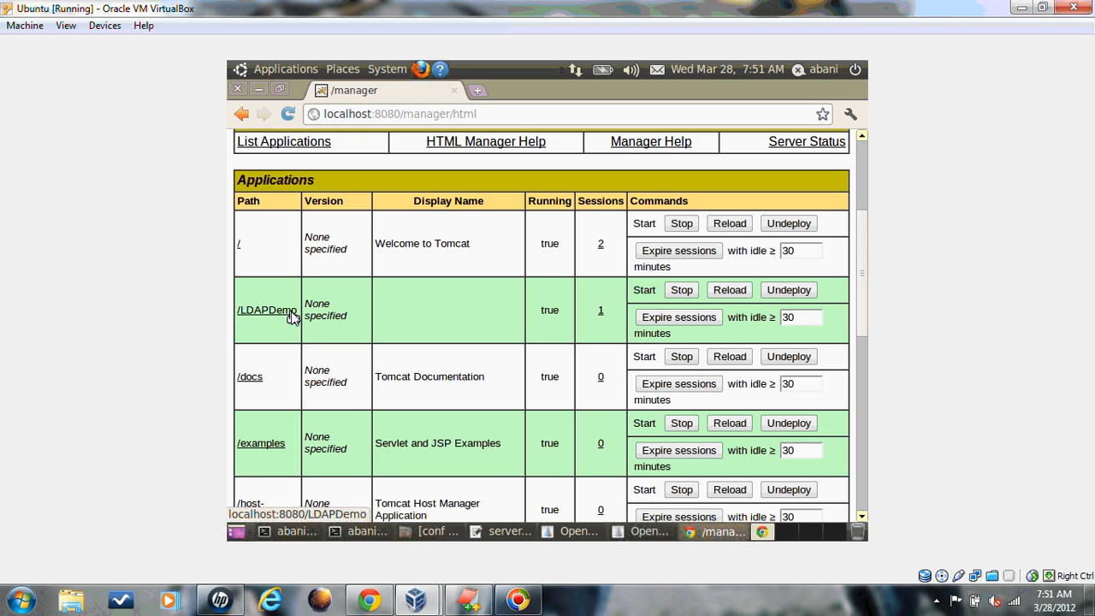
pyautogui.rightClick(266, 309)
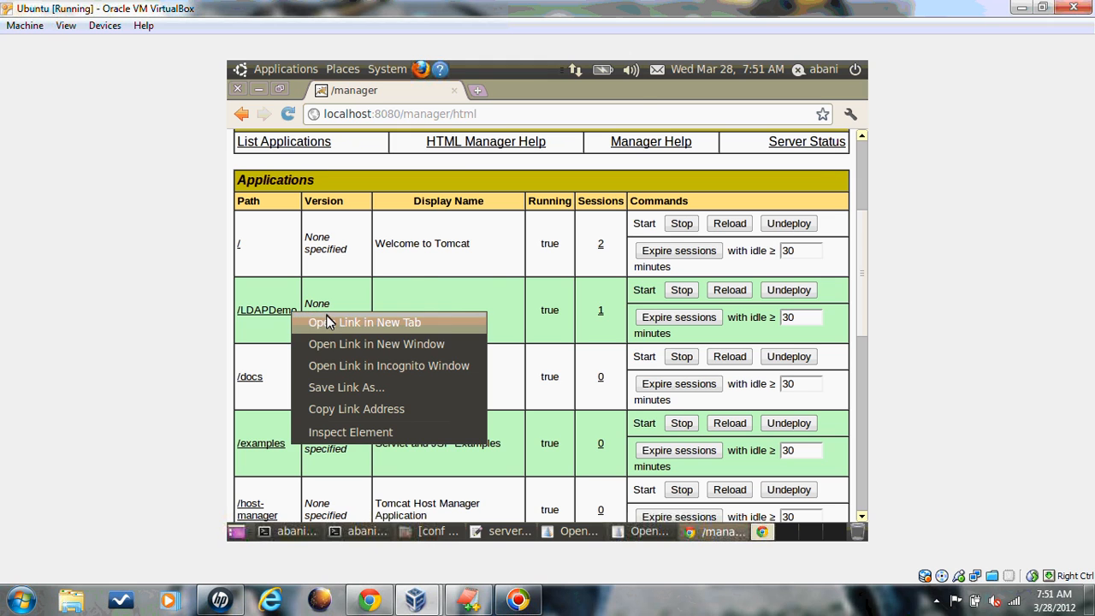
# Open LDAPDemo in a new tab, log in as demo, and highlight dmgroup
pyautogui.click(363, 322)
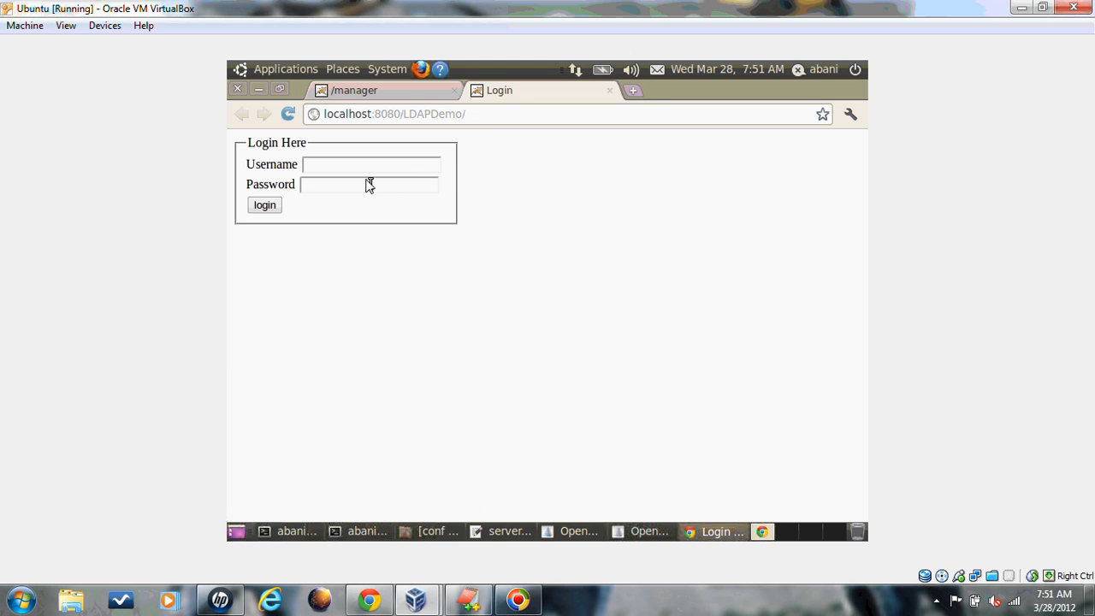
pyautogui.click(371, 164)
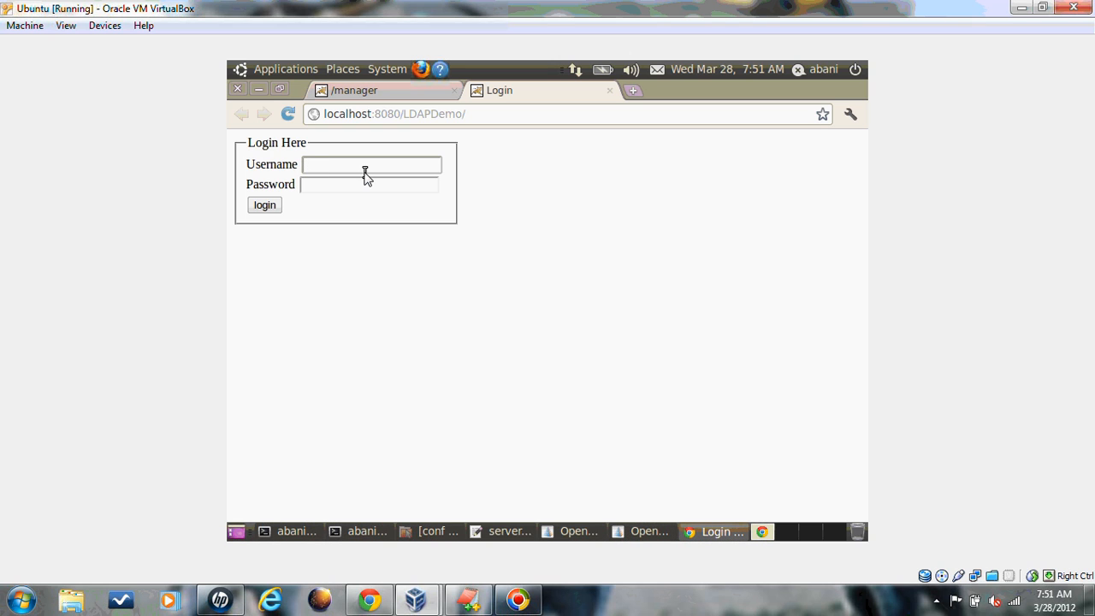
pyautogui.click(370, 164)
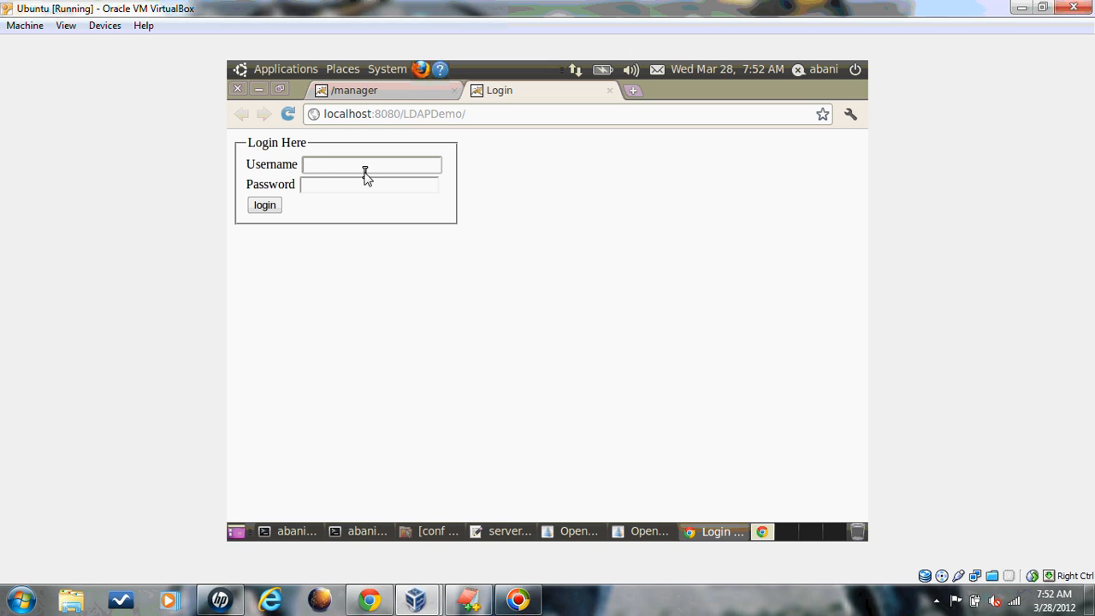
pyautogui.write('demo')
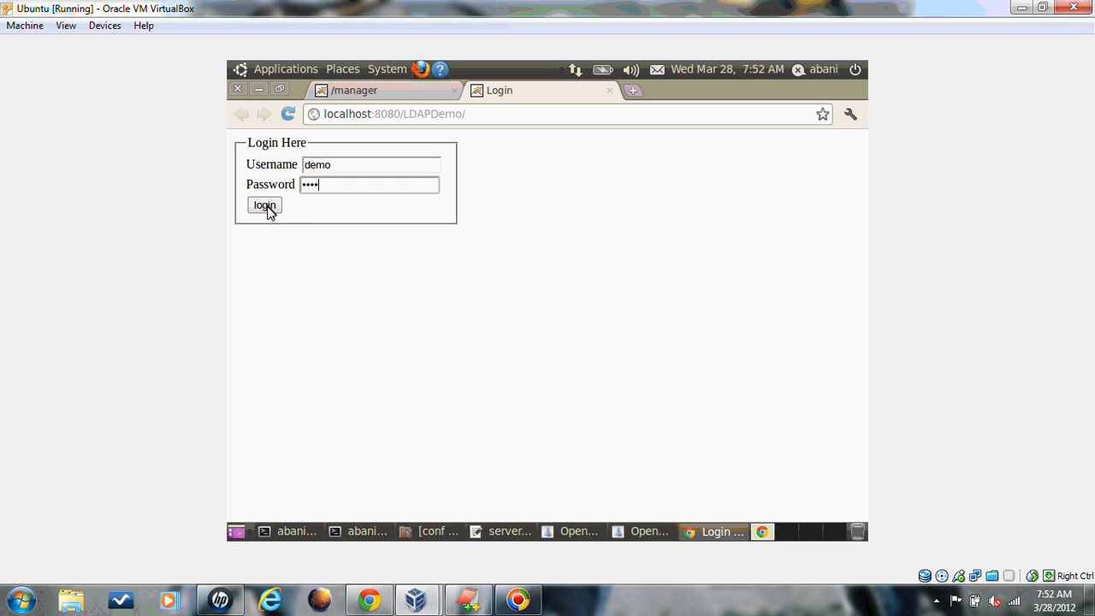
pyautogui.click(263, 205)
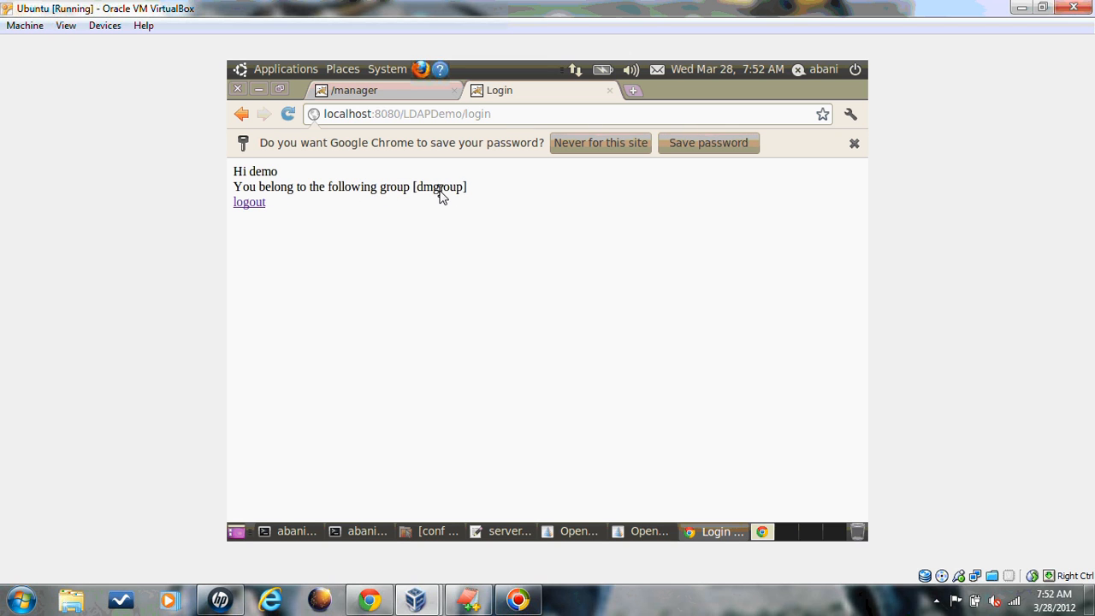
pyautogui.doubleClick(438, 187)
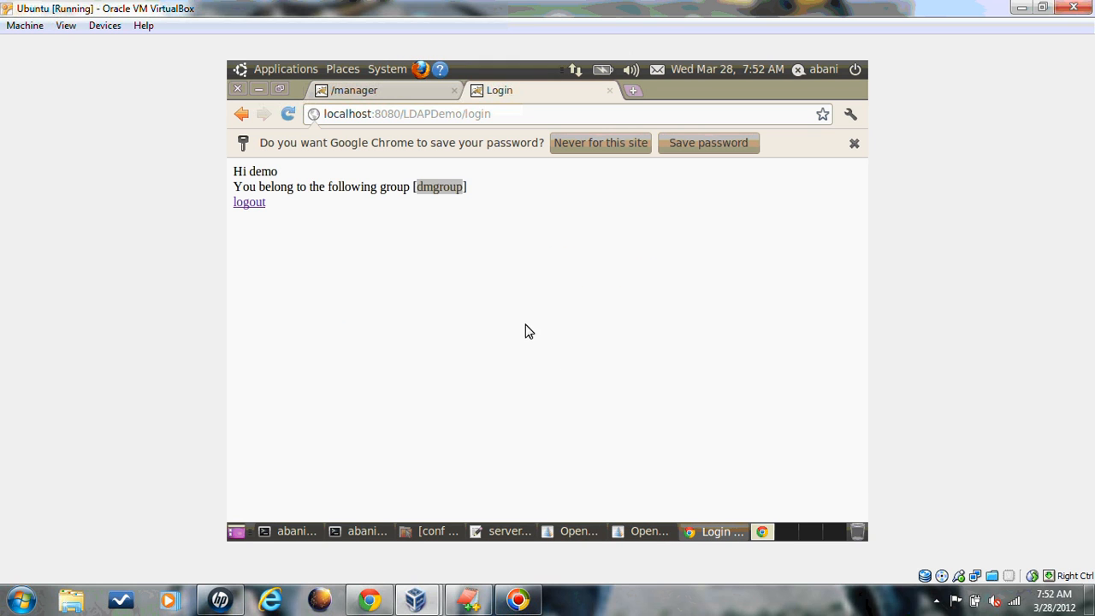
# Log out demo, log in as tomcat, and highlight its manager, manager-gui and manager-scripts groups
pyautogui.click(248, 202)
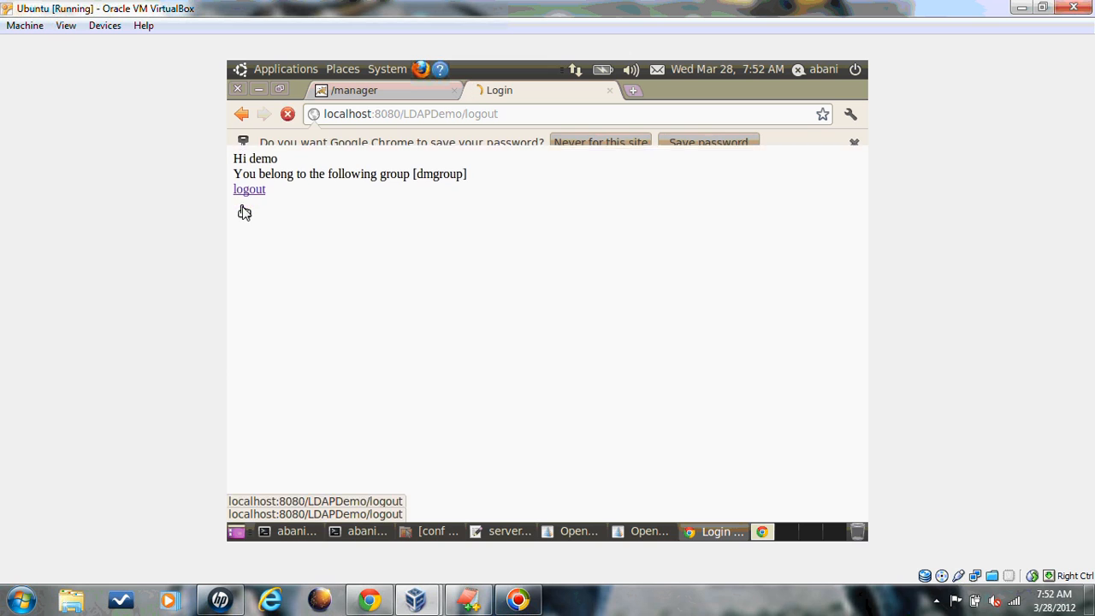
pyautogui.click(249, 189)
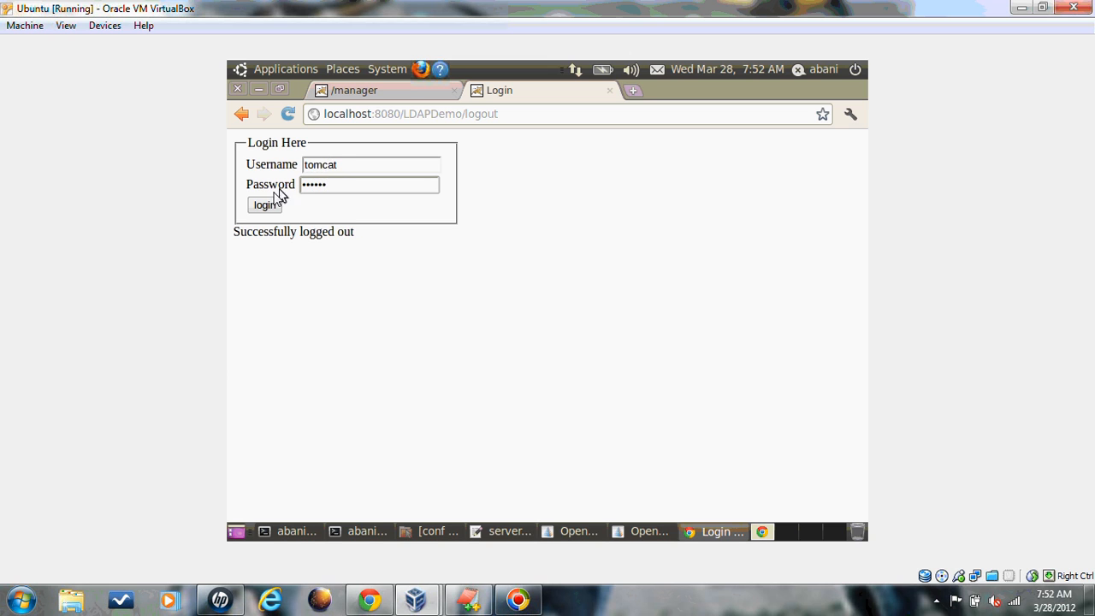
pyautogui.click(265, 205)
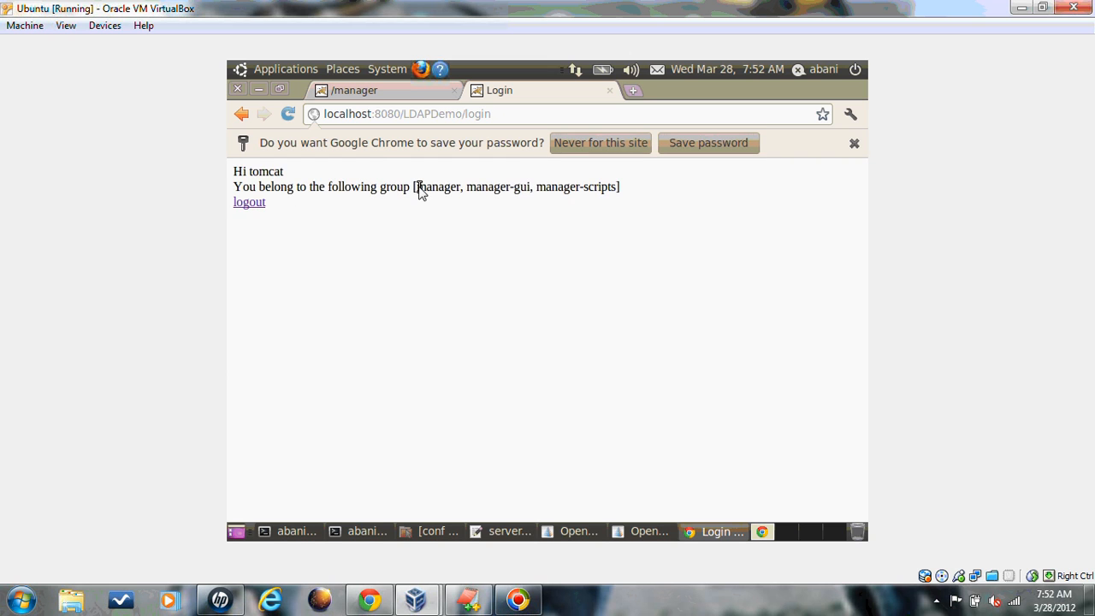
pyautogui.moveTo(416, 186); pyautogui.dragTo(620, 186)
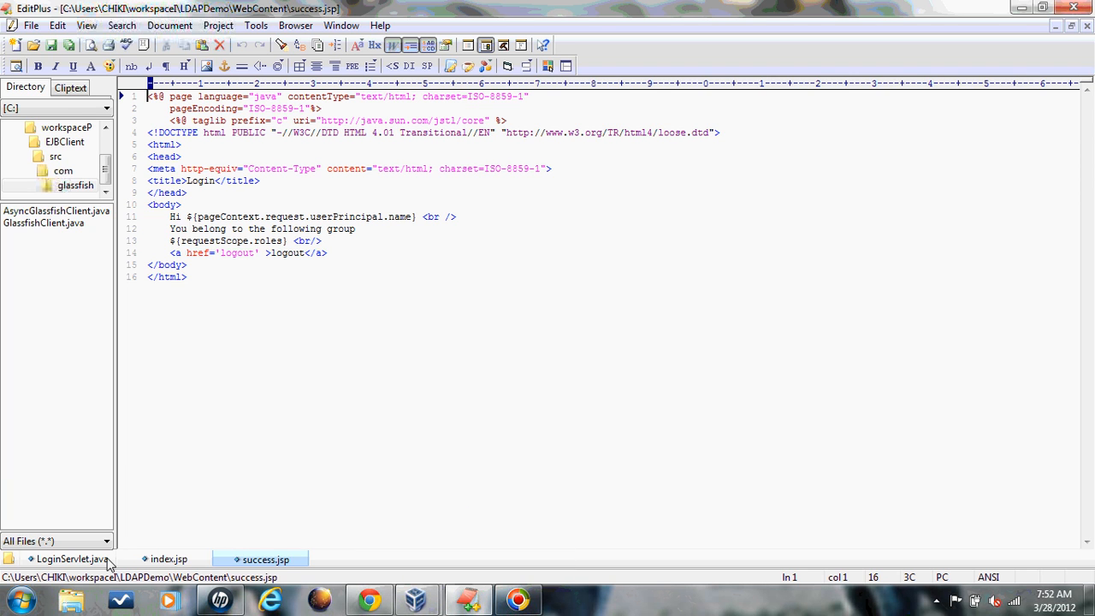
# In LoginServlet.java, highlight 'password' and 'GenericPrincipal' in doPost
pyautogui.click(70, 559)
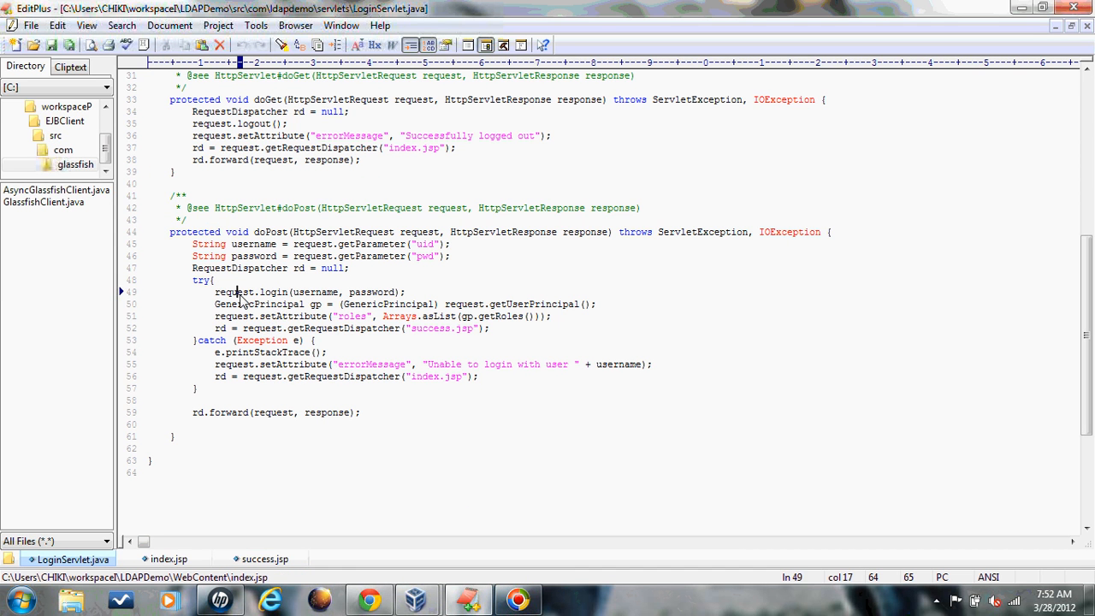
pyautogui.doubleClick(368, 292)
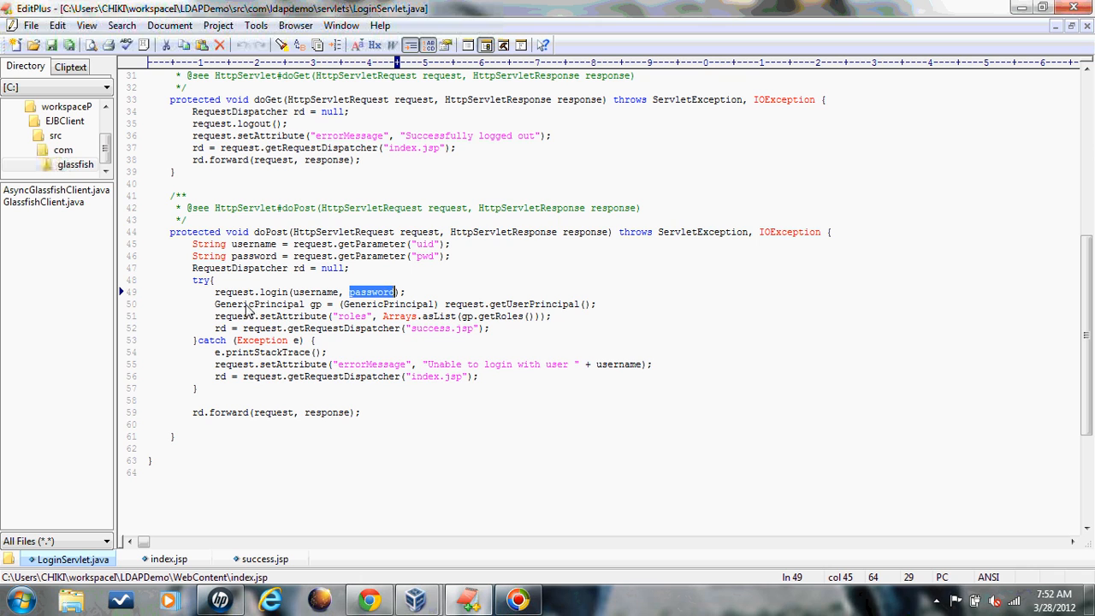
pyautogui.doubleClick(259, 303)
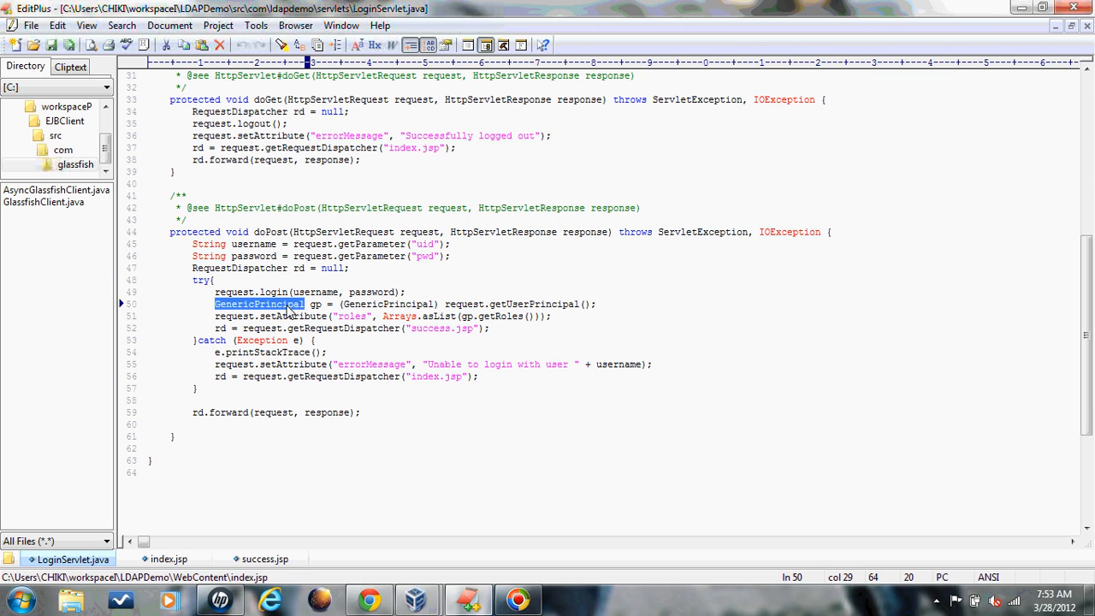
pyautogui.moveTo(451, 310)
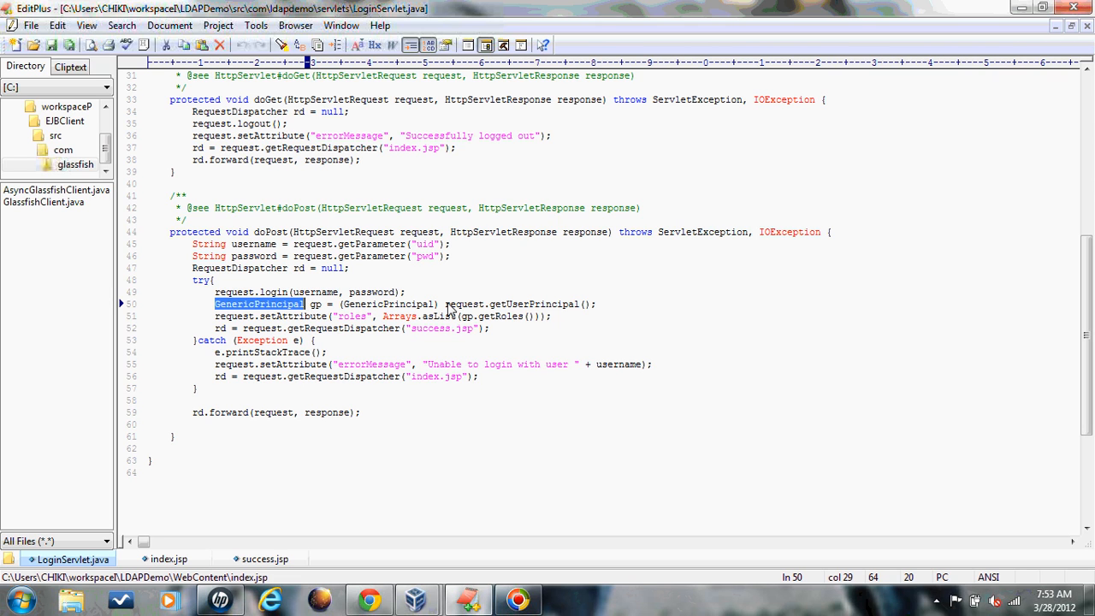
pyautogui.moveTo(556, 530)
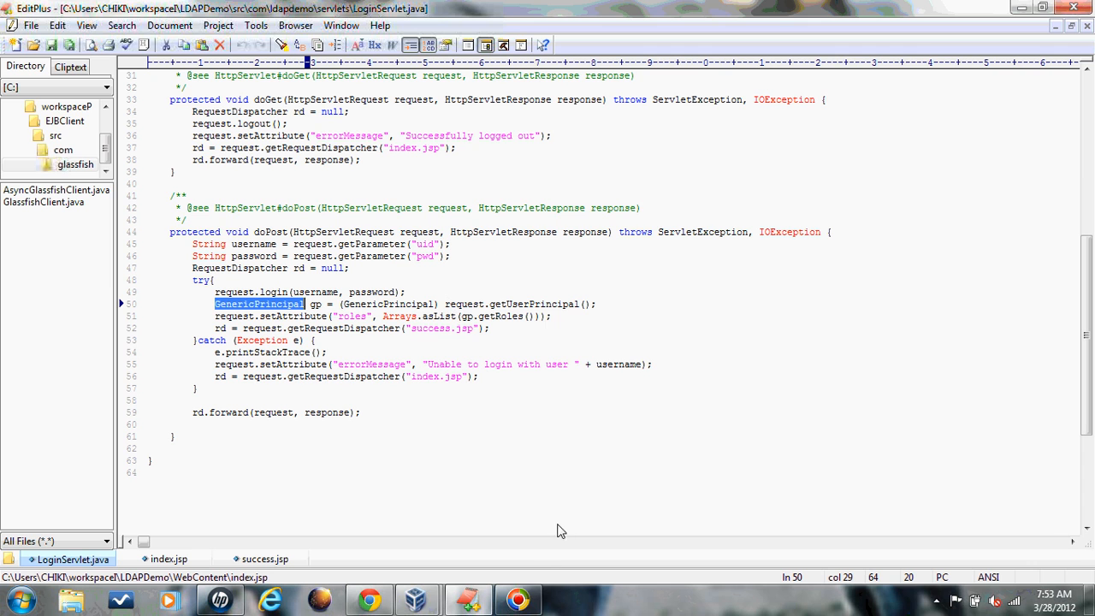
pyautogui.moveTo(419, 598)
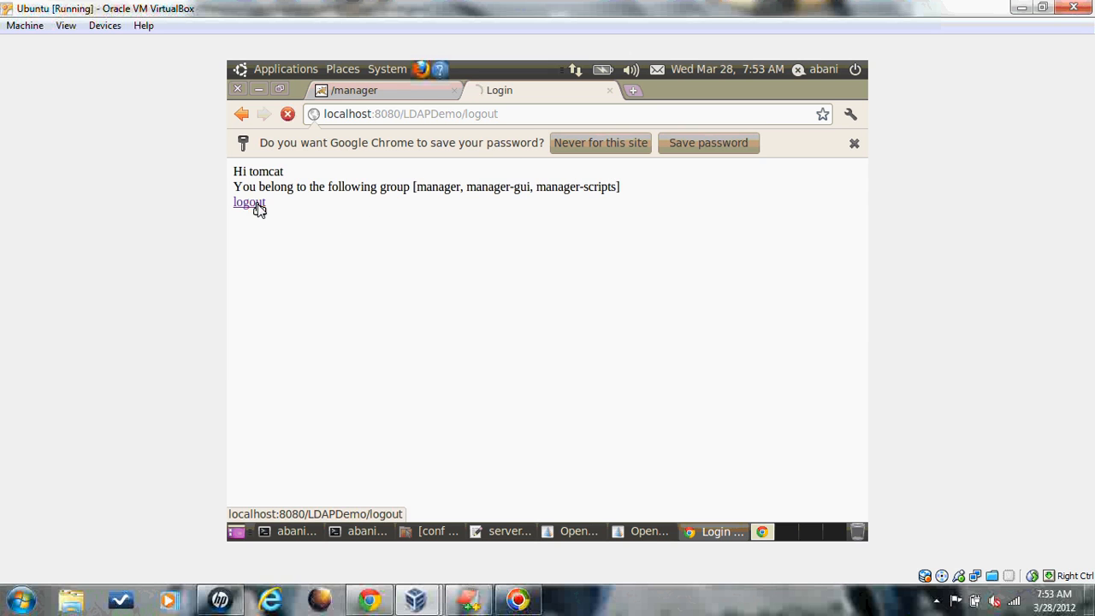
# Log the tomcat user out of LDAPDemo via the logout link on the success page
pyautogui.click(249, 202)
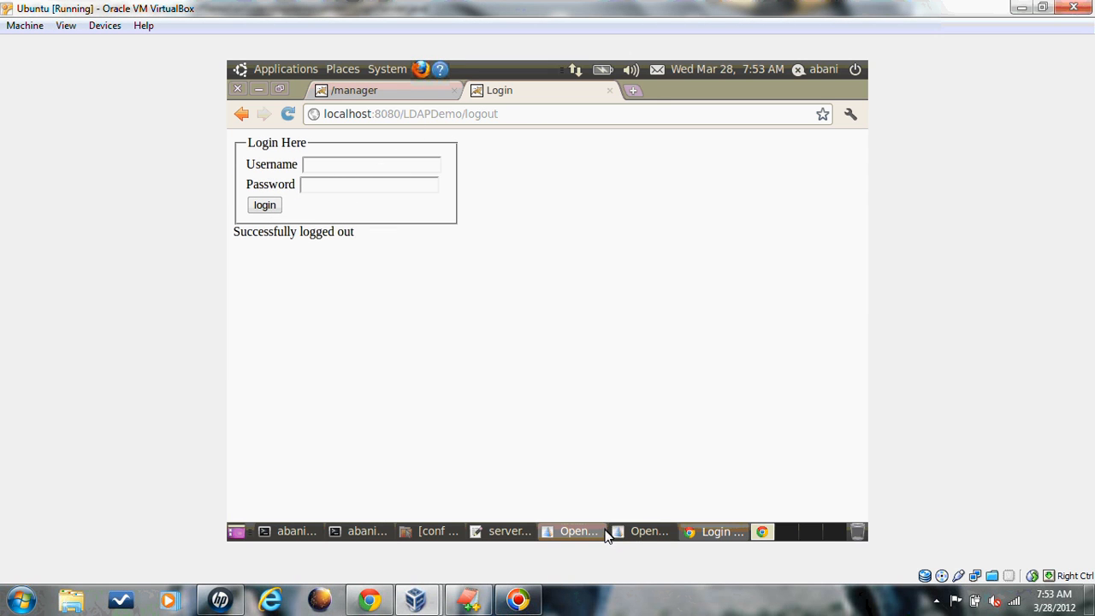
pyautogui.moveTo(577, 531)
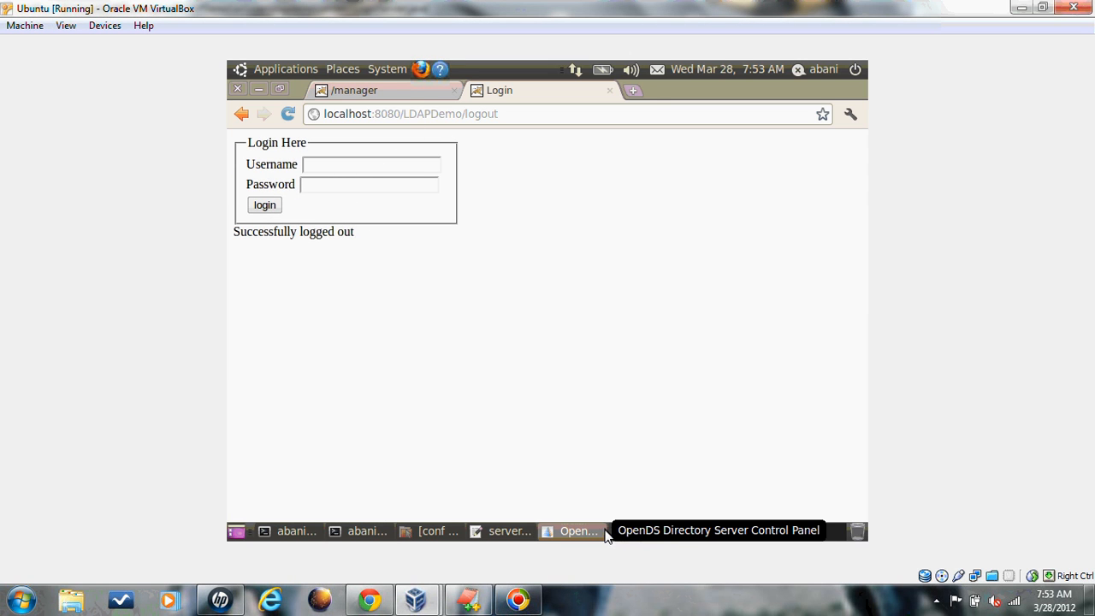